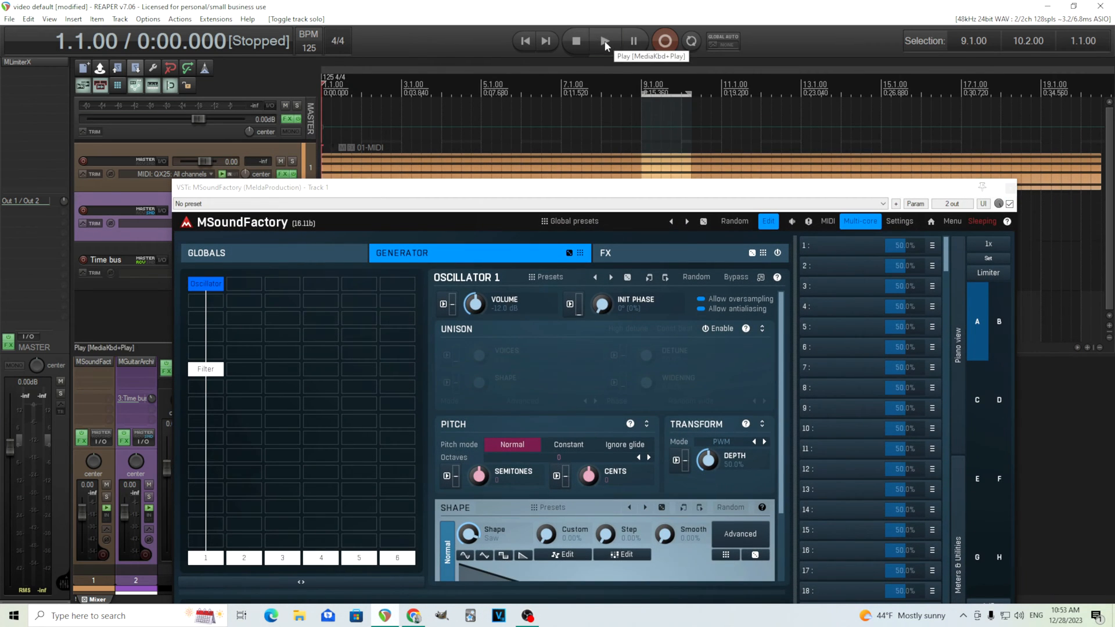
Set the MSoundFactory delay sync length to 1/4 and audition it.
click(603, 41)
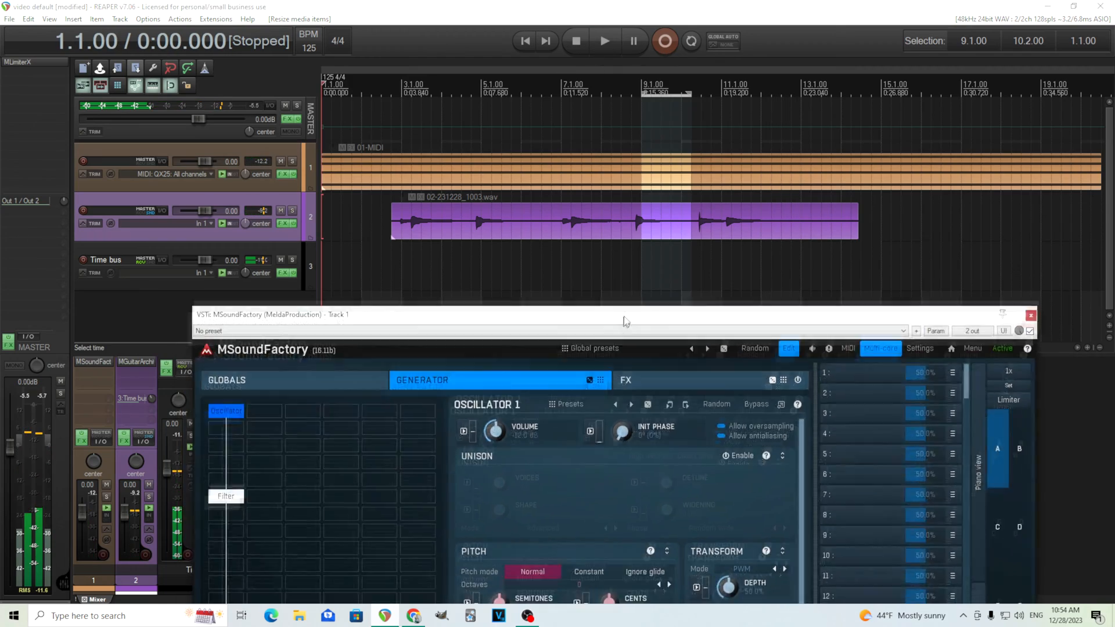
drag(626, 314, 655, 82)
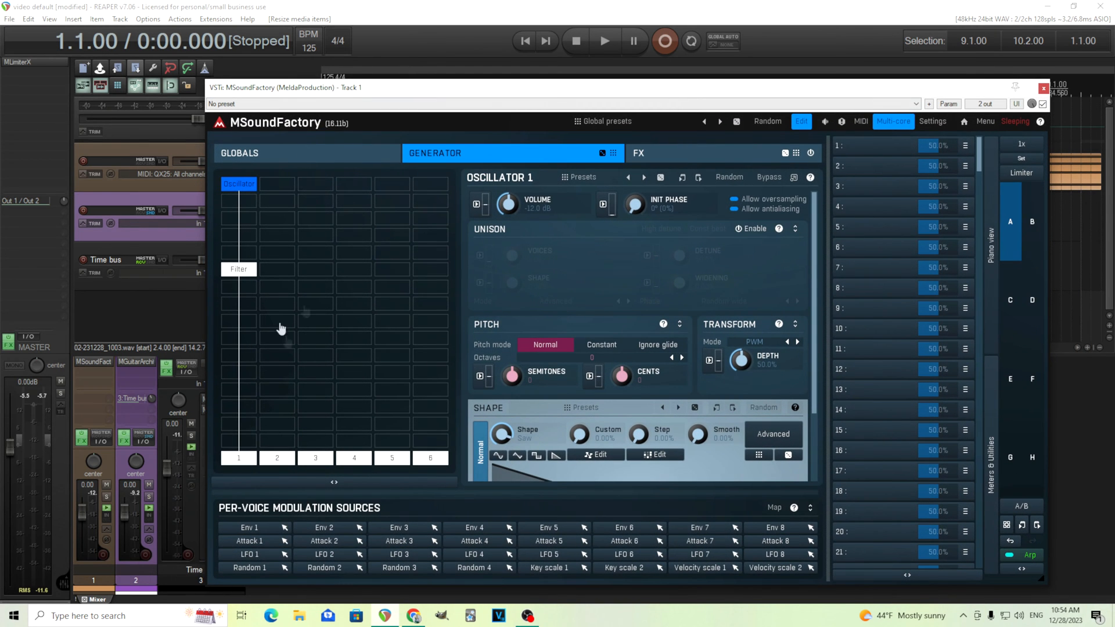
click(638, 153)
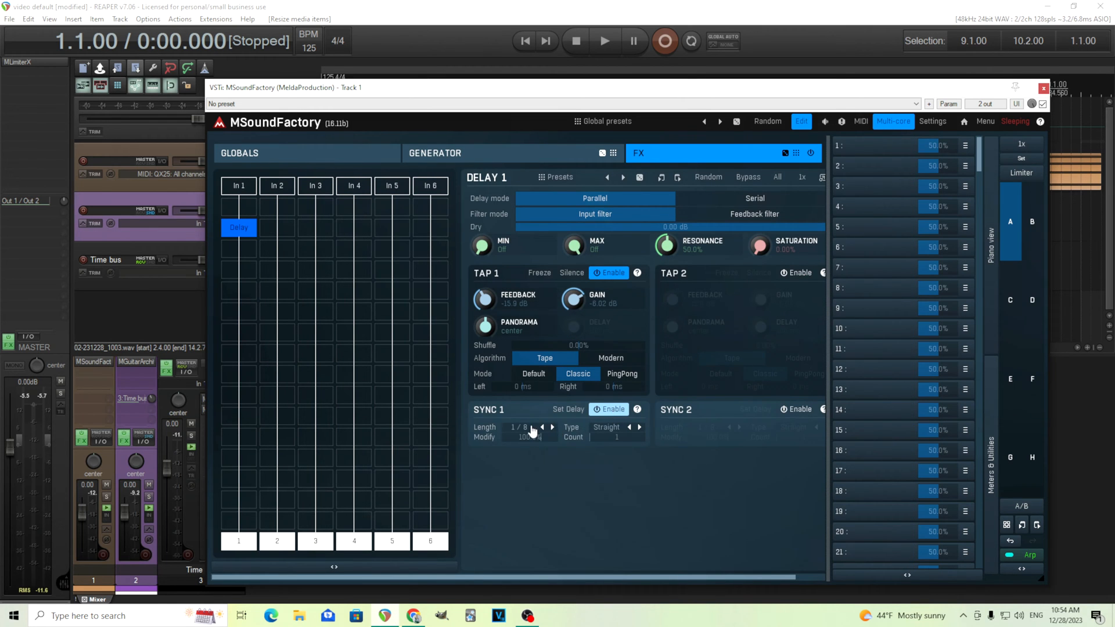
click(541, 427)
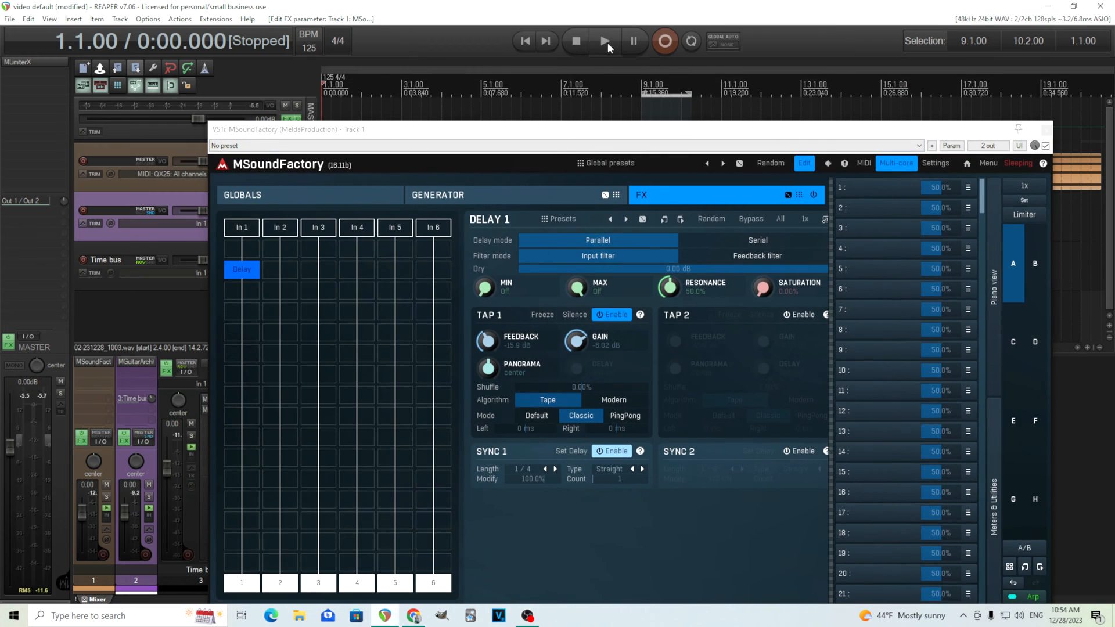
click(604, 40)
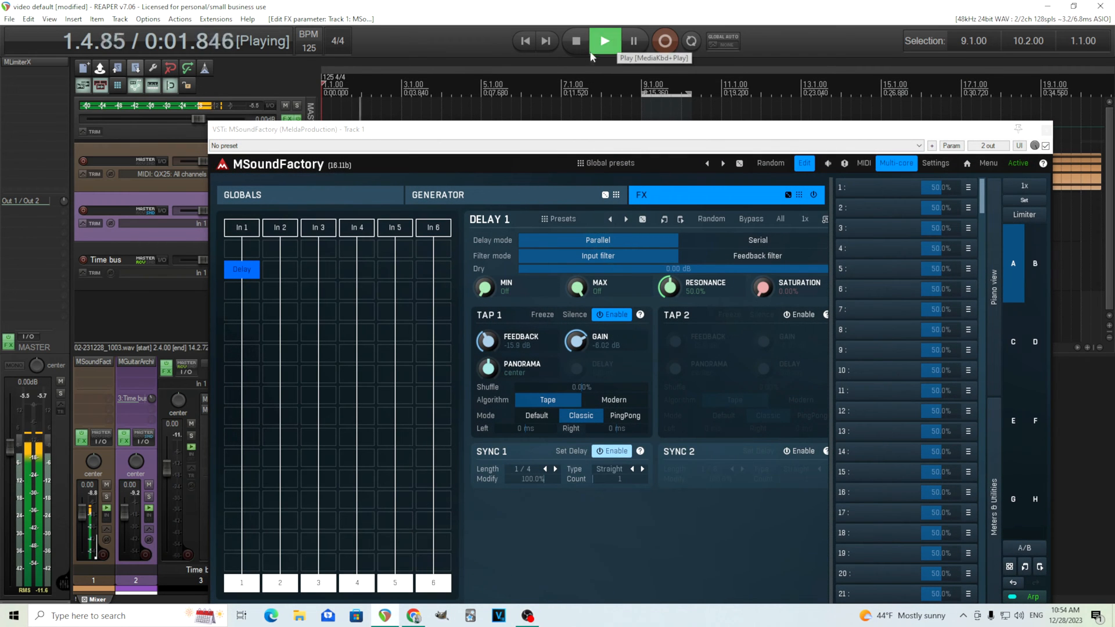
click(574, 41)
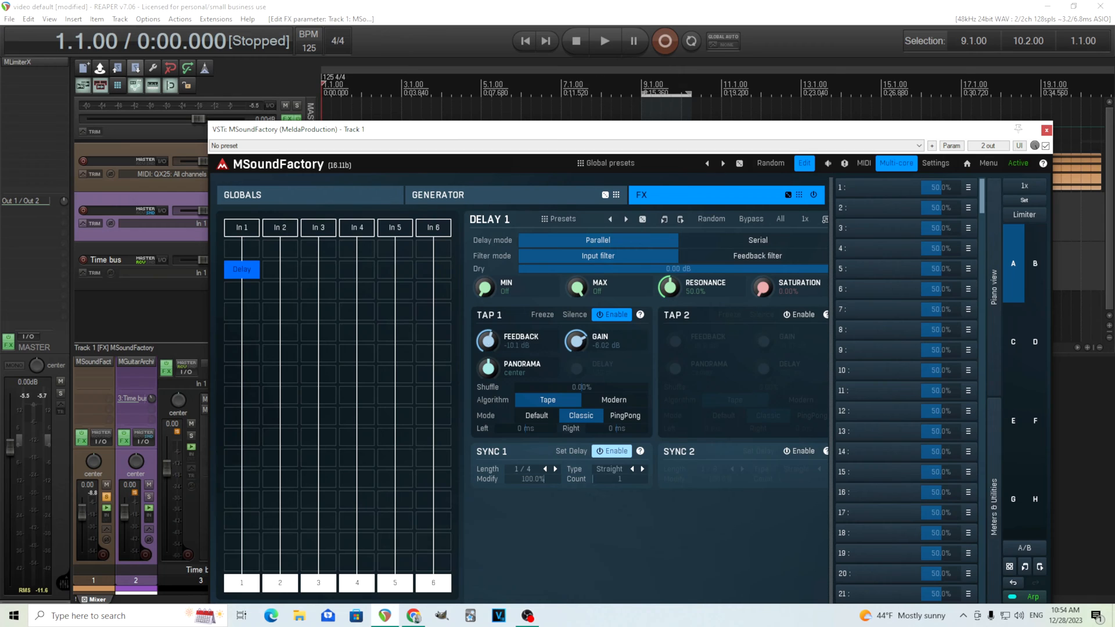
Filter the delay between 209 Hz and 4258 Hz, switch it to ping-pong, and audition.
drag(484, 287, 484, 274)
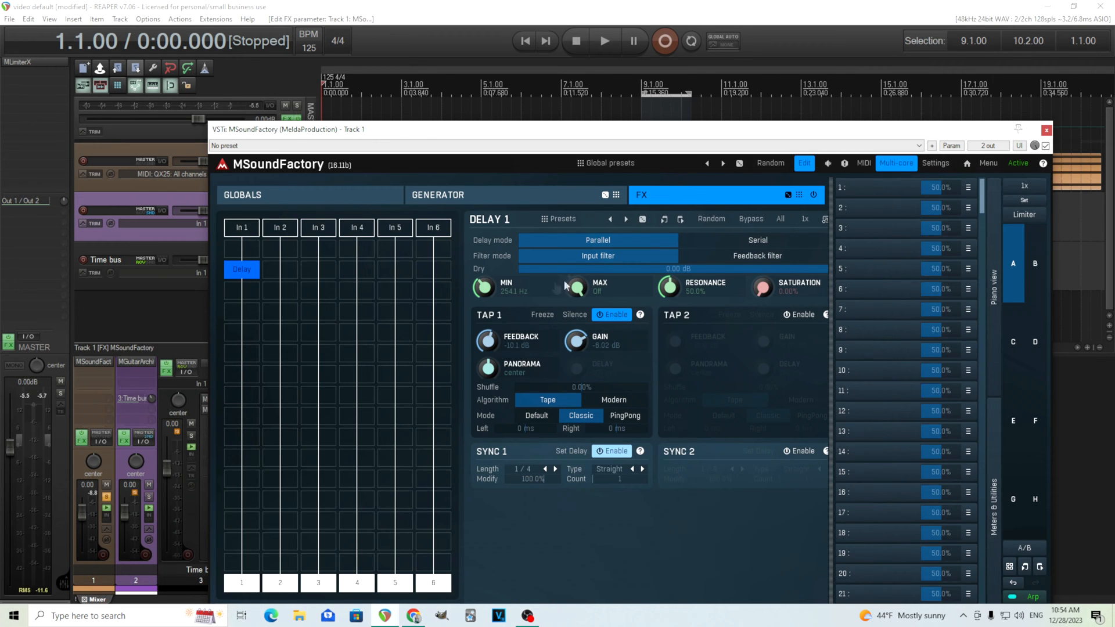
drag(576, 288, 576, 281)
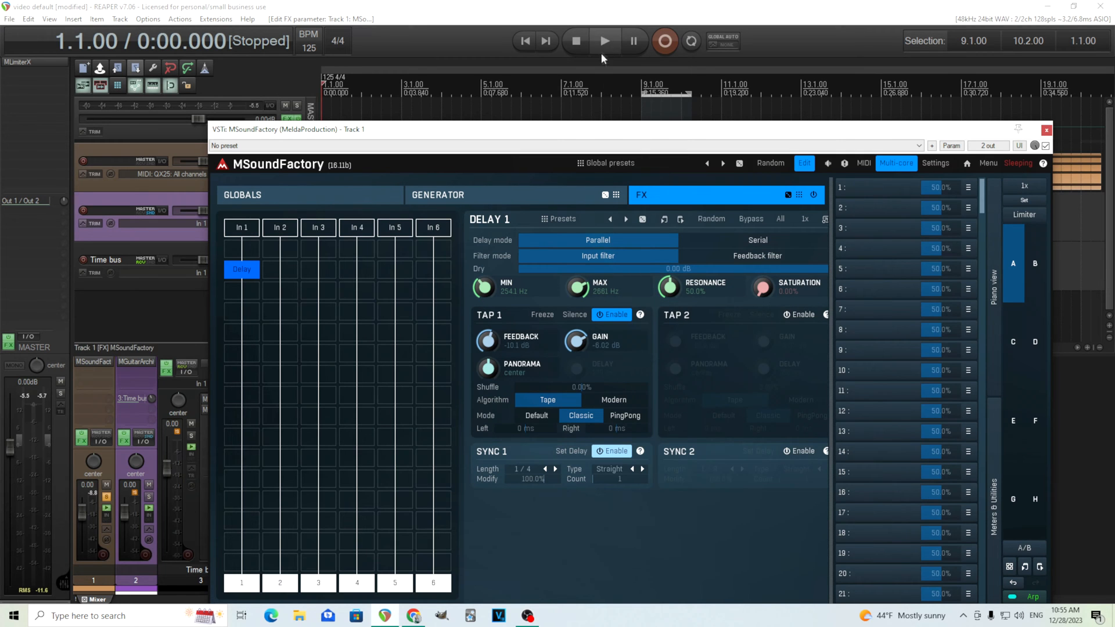
click(605, 41)
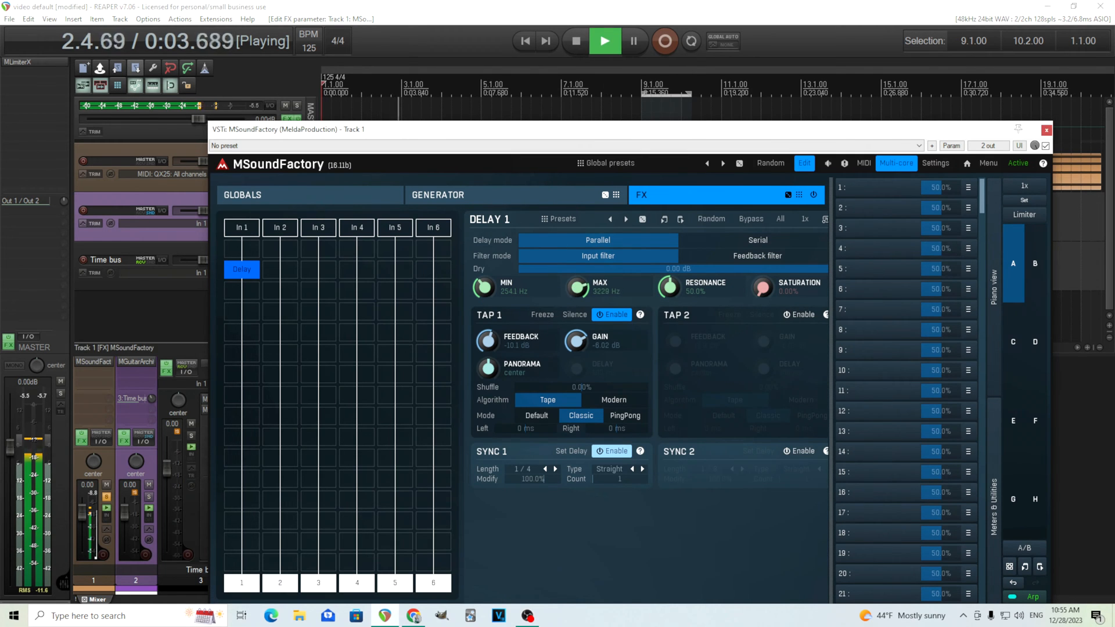
click(574, 41)
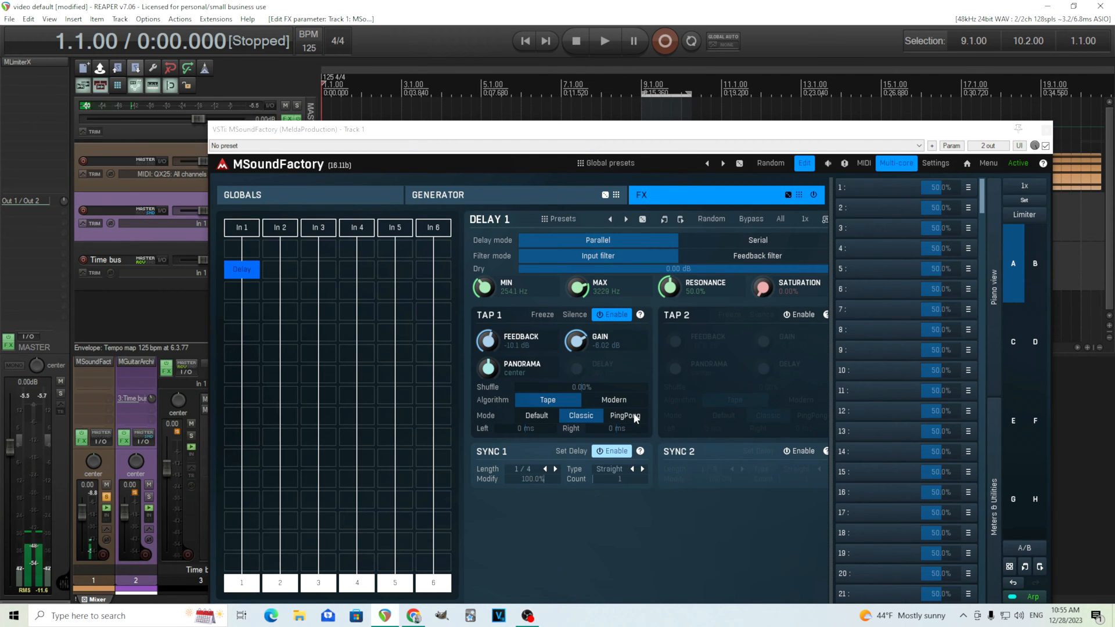
click(625, 415)
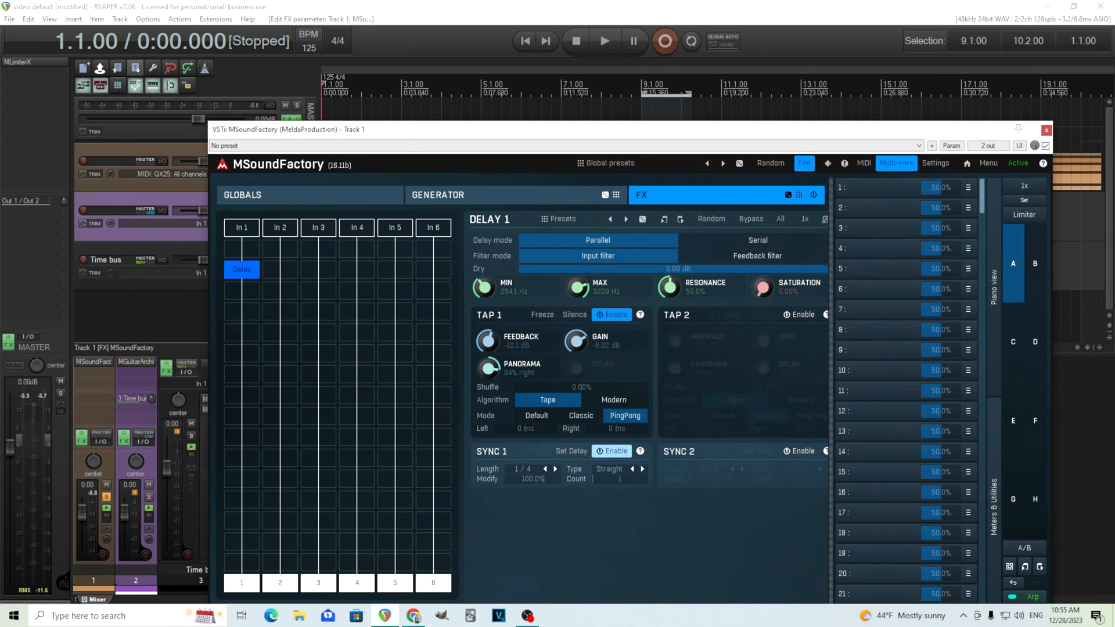
click(604, 41)
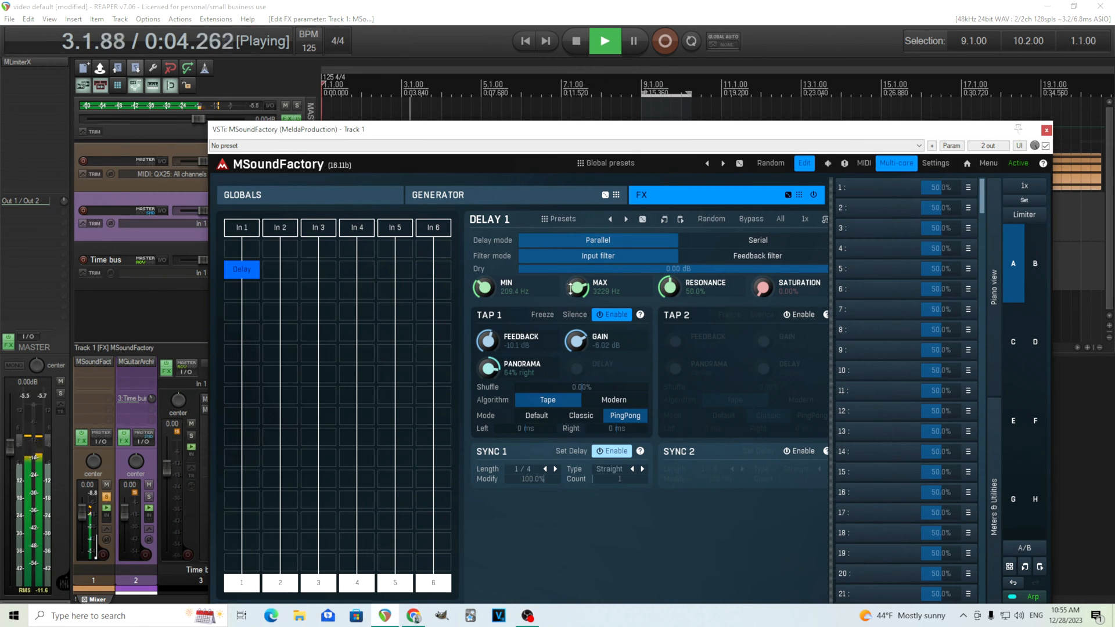
drag(576, 287, 576, 276)
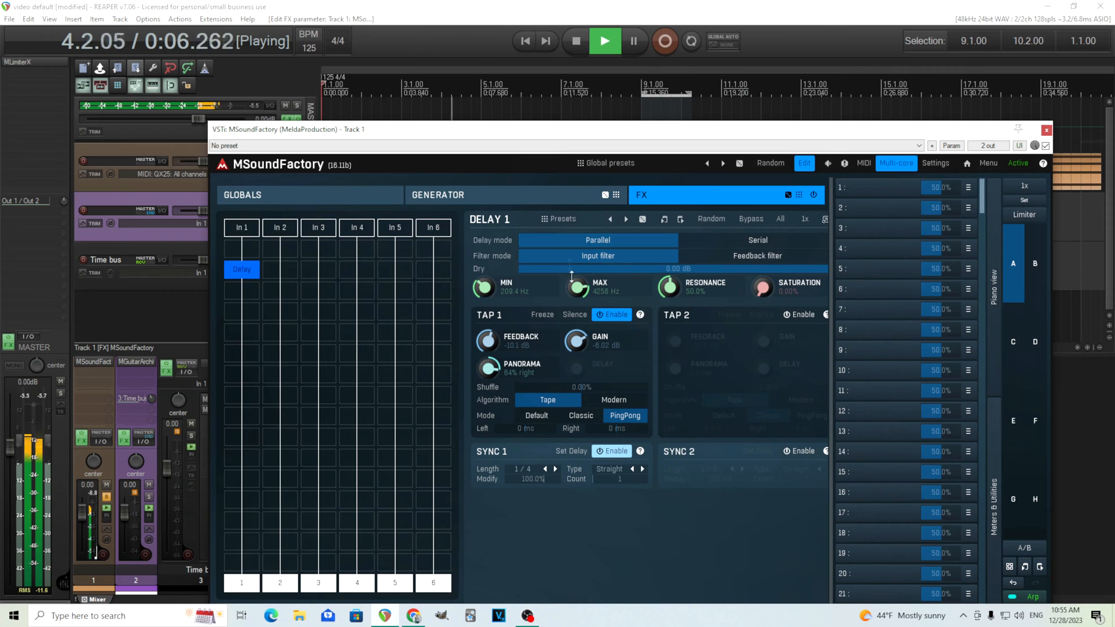
click(573, 40)
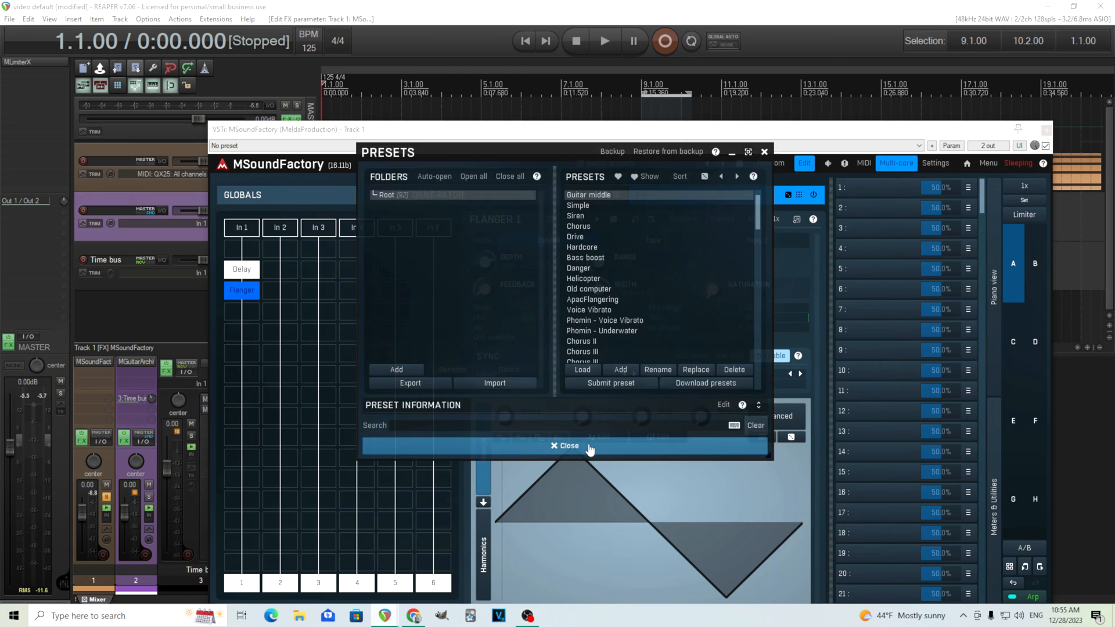
Bypass the Flanger, set the Volume & Panorama volume to -5 dB, and play.
click(566, 446)
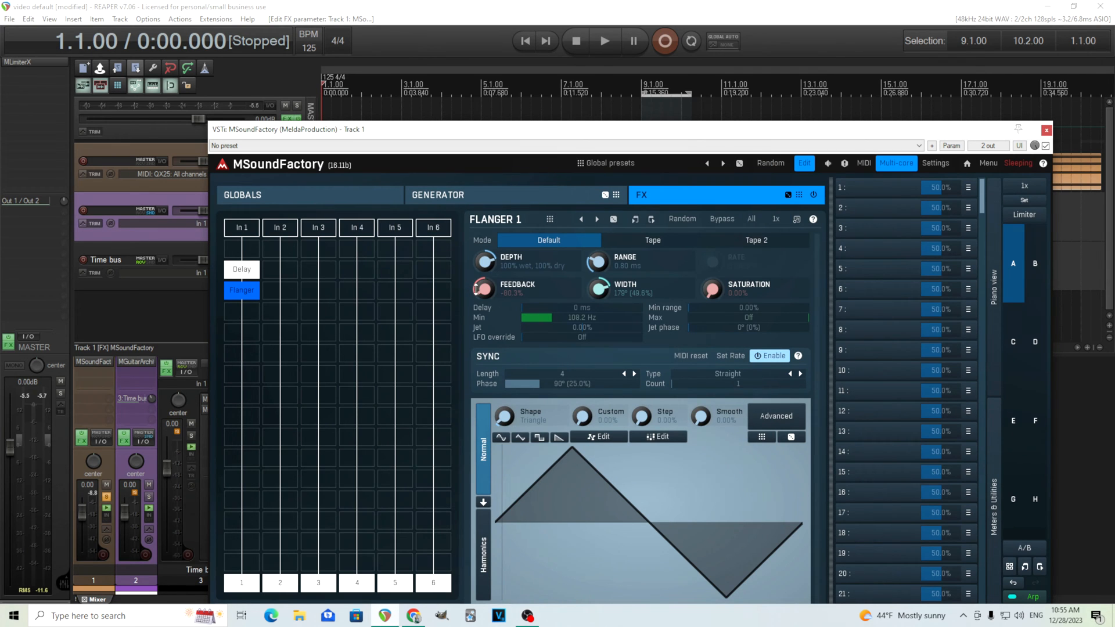
click(603, 41)
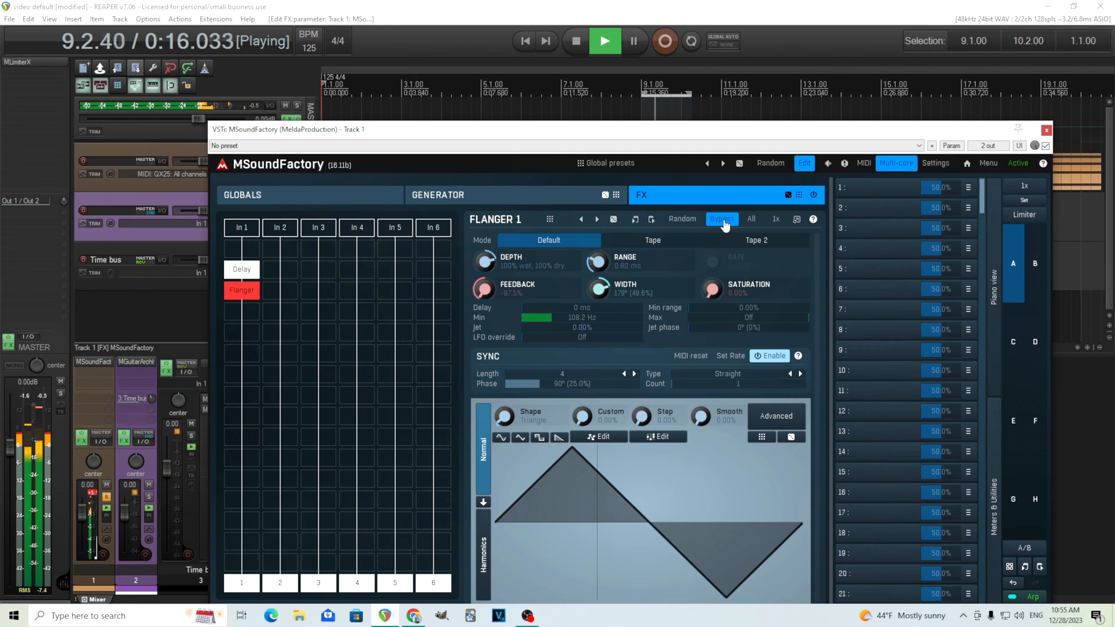
click(574, 41)
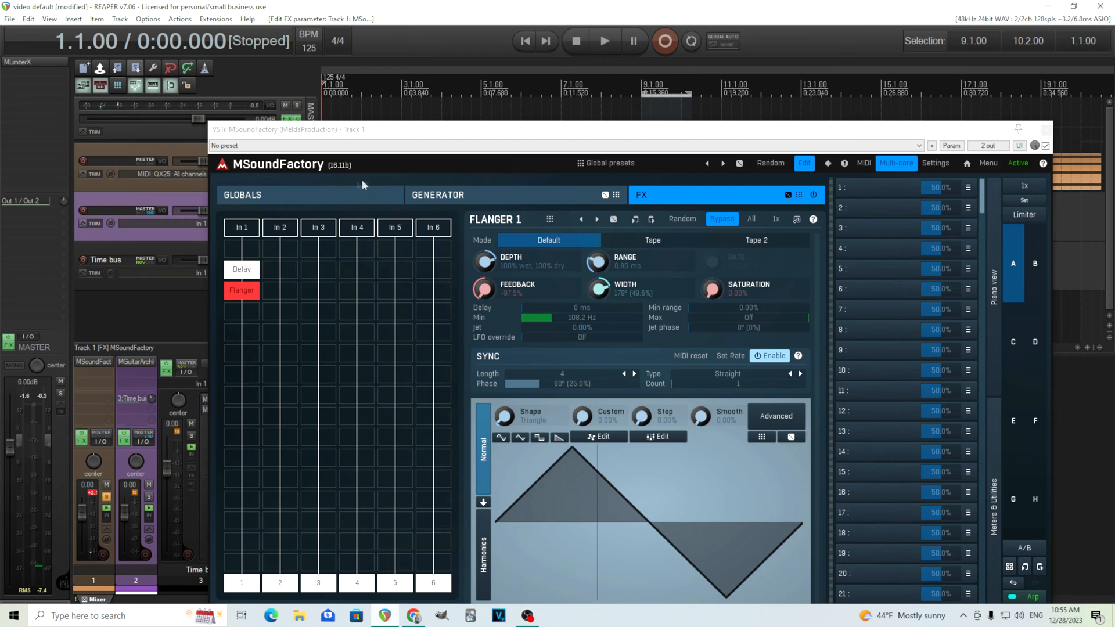
click(242, 194)
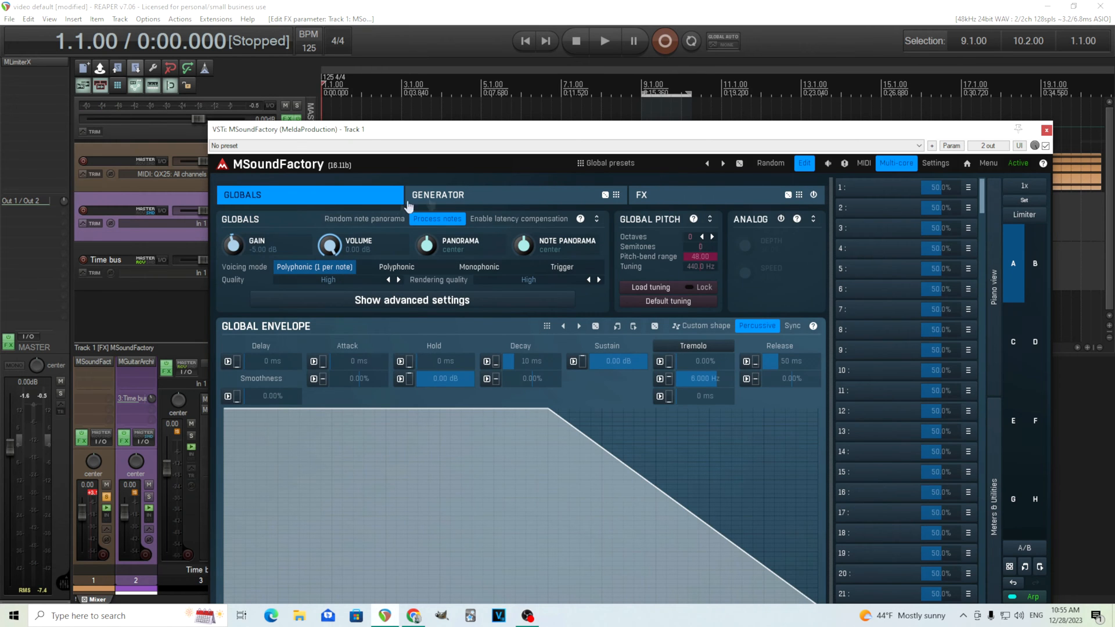
click(640, 195)
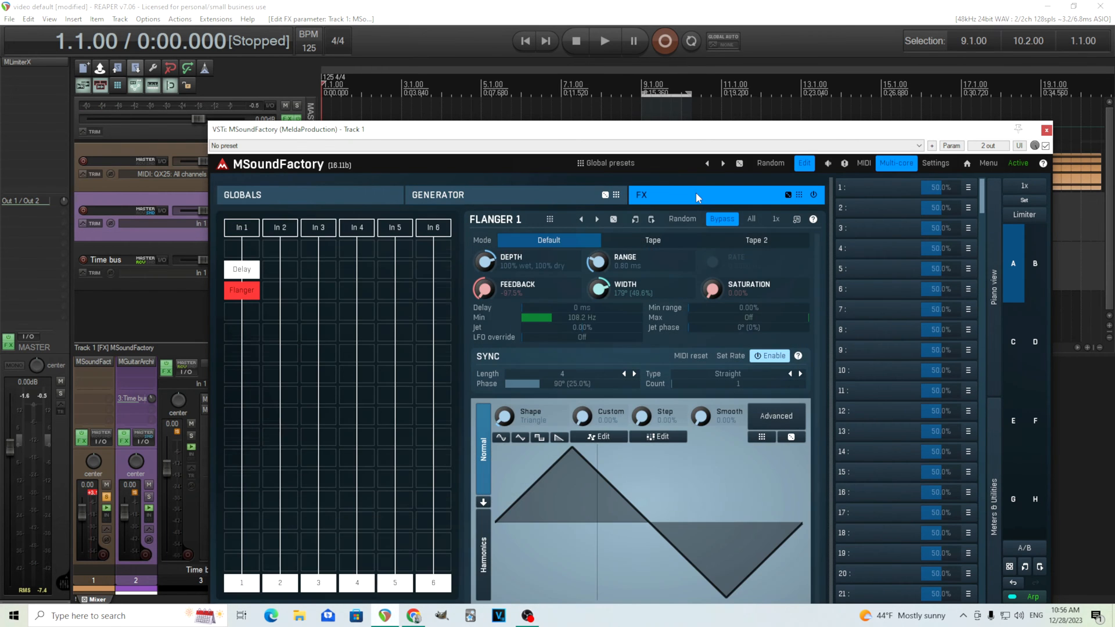
mouse_move(476, 352)
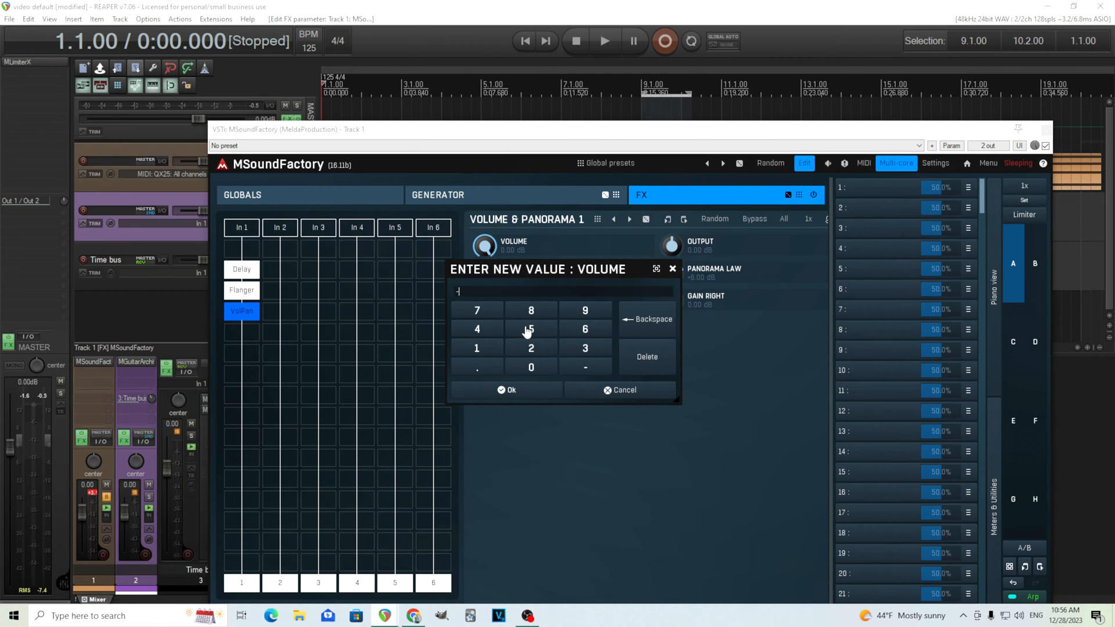
click(507, 390)
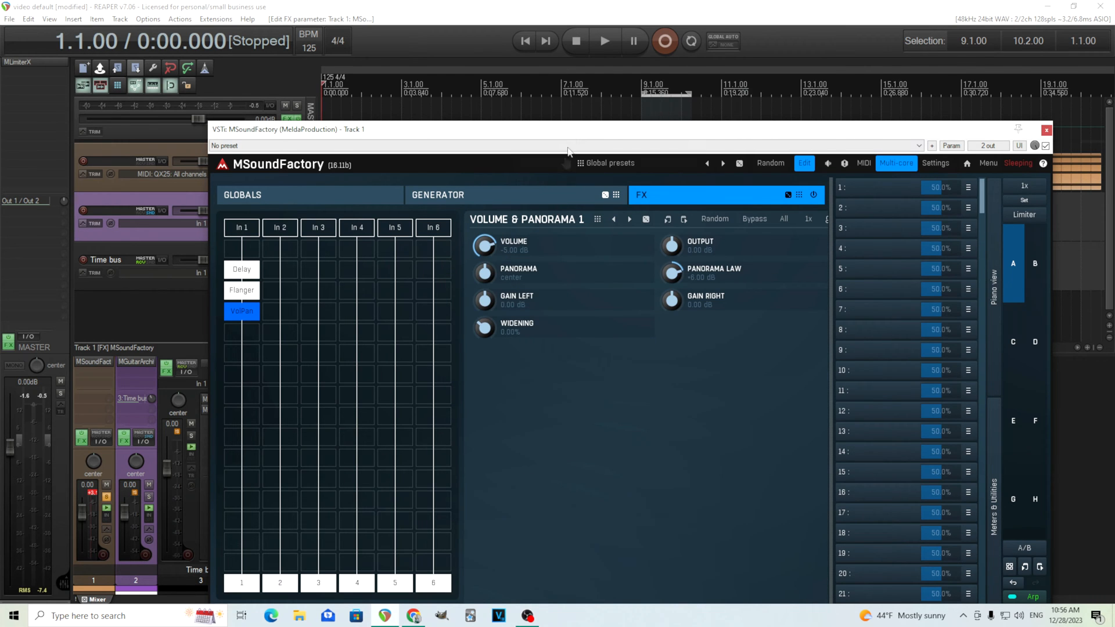
click(604, 40)
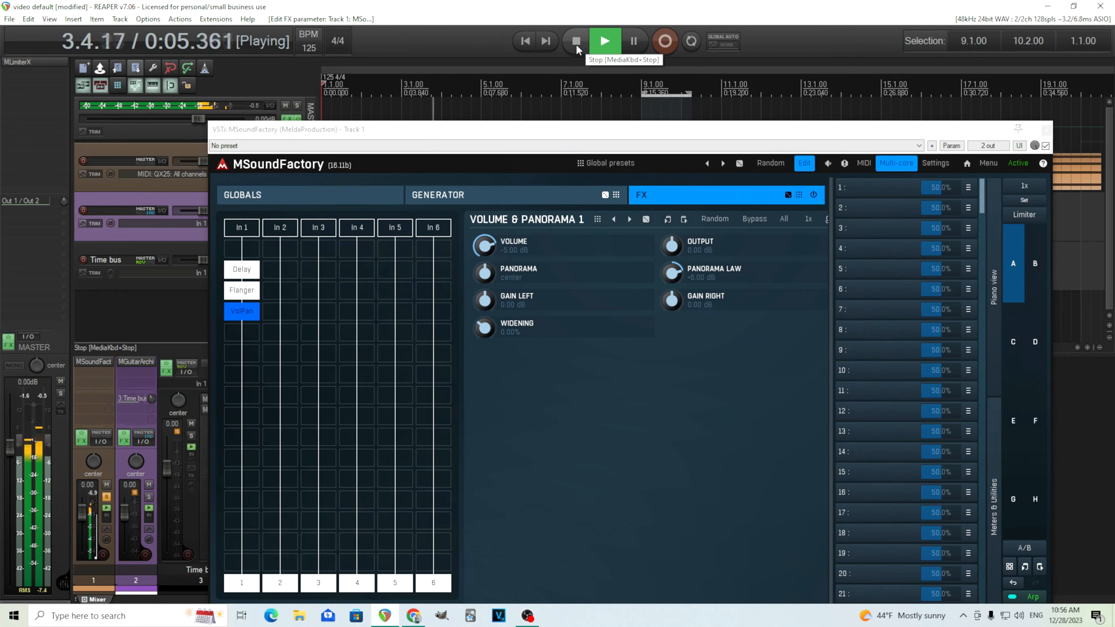
Name the first macro 'Modulated' and start learning its target parameter.
click(575, 41)
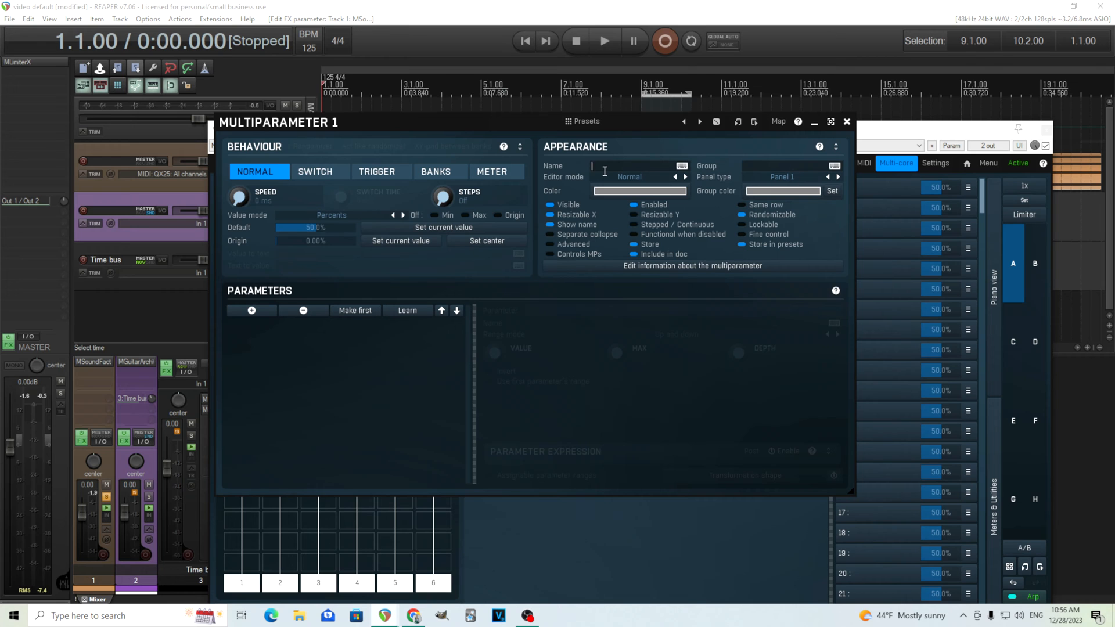
text(Modulat)
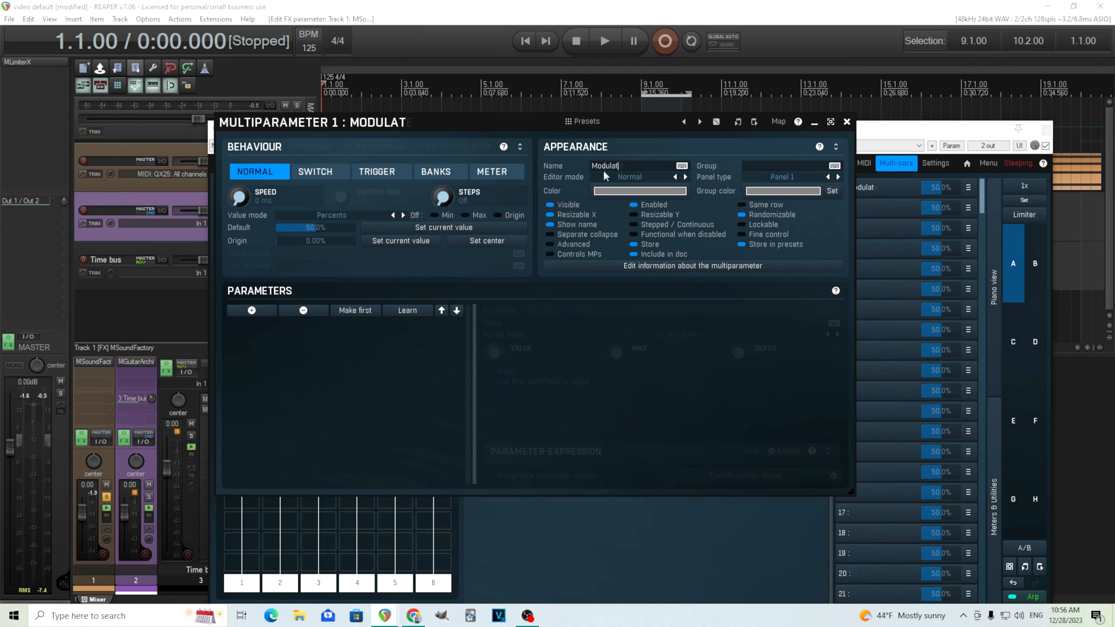
click(846, 121)
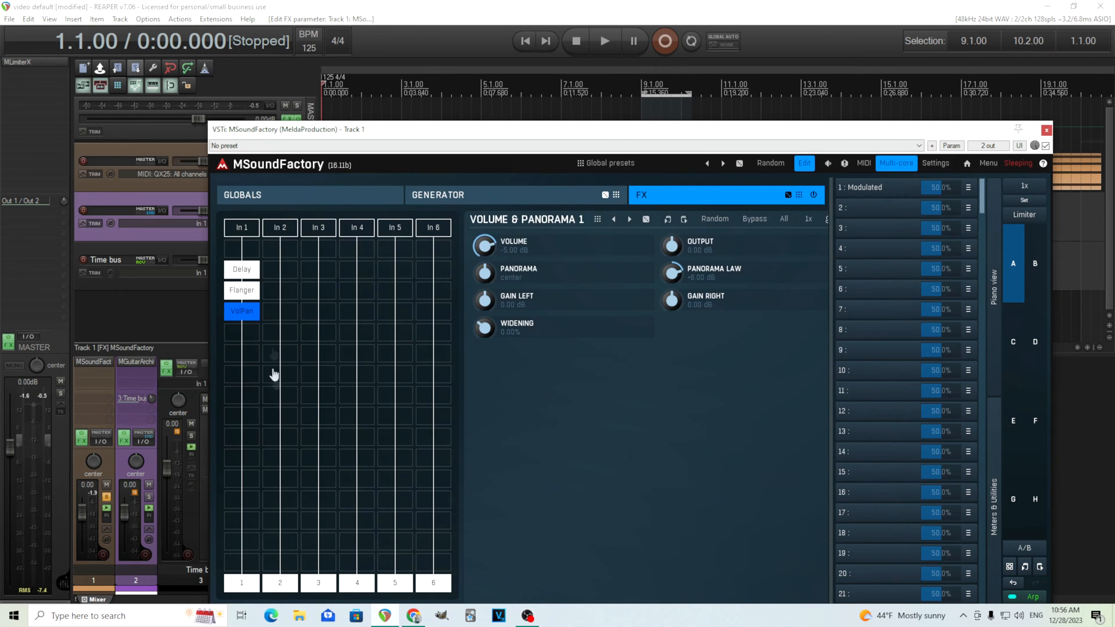
click(241, 269)
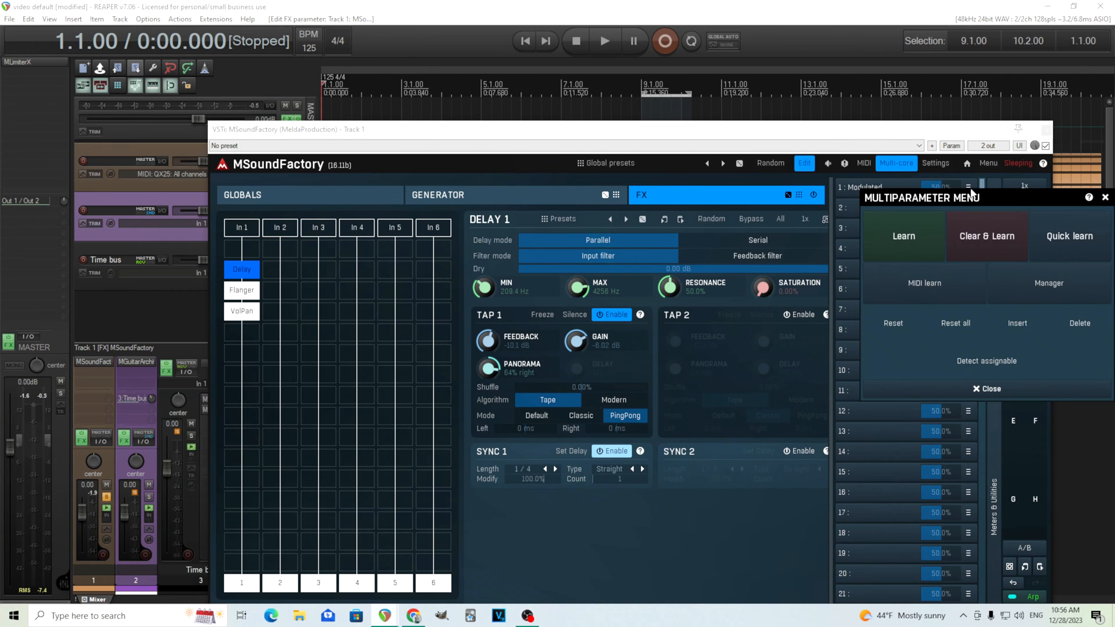
click(987, 389)
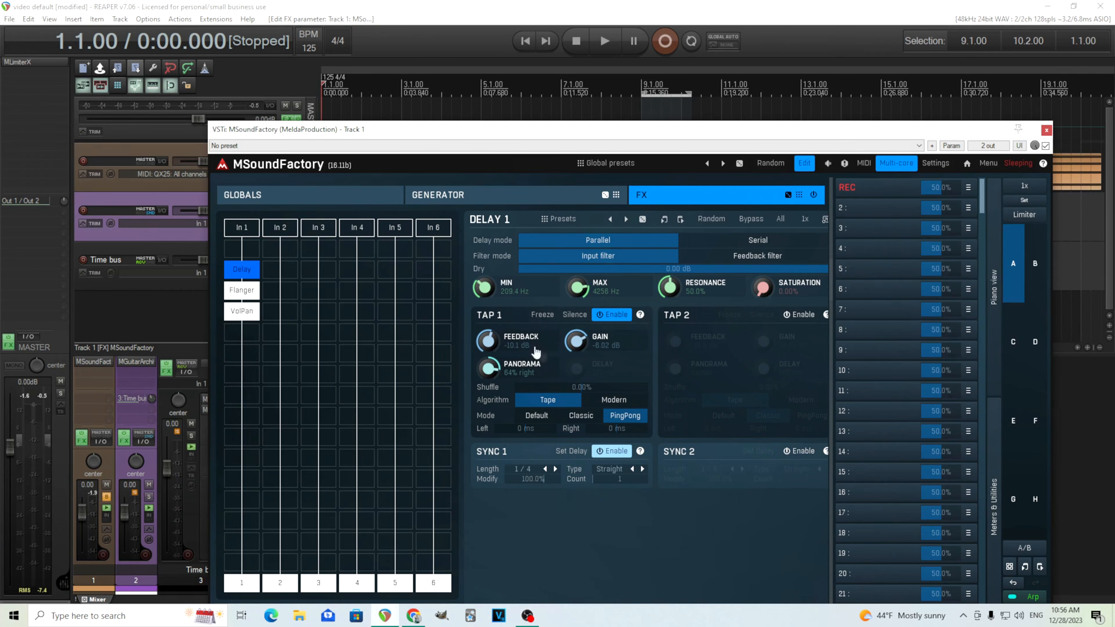
mouse_move(575, 346)
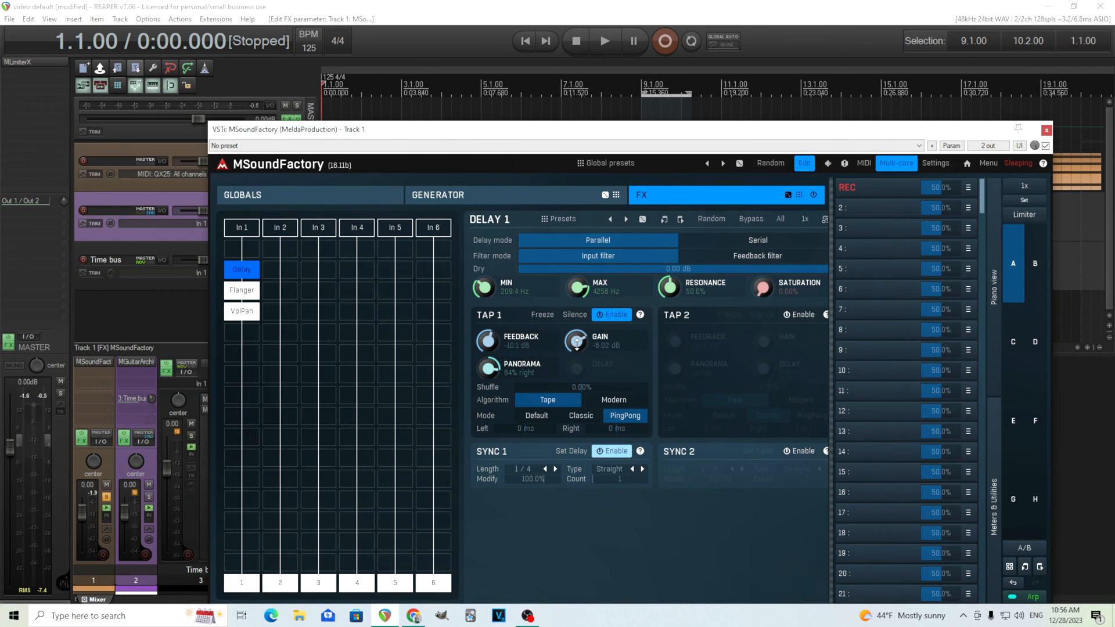
Link the macro to the Flanger depth and test it with playback.
click(241, 290)
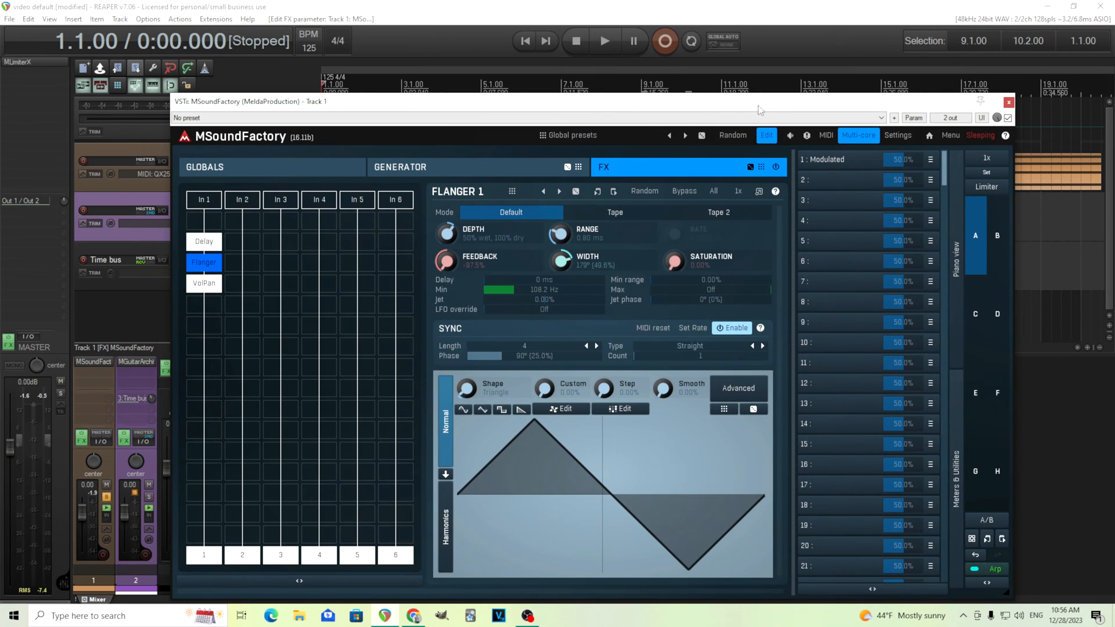
click(603, 41)
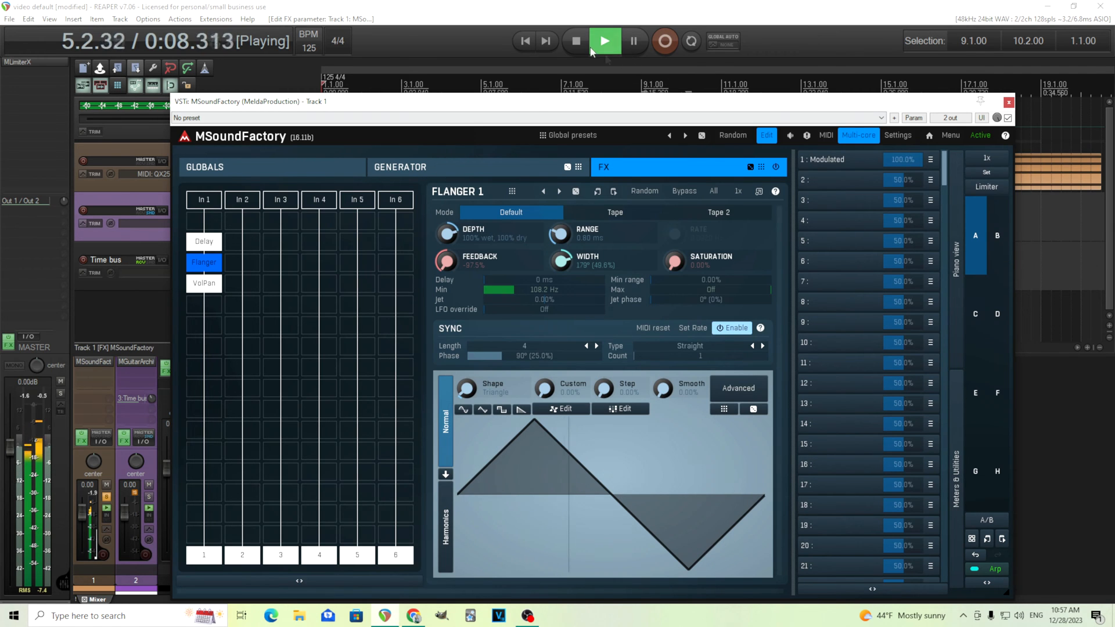
click(574, 41)
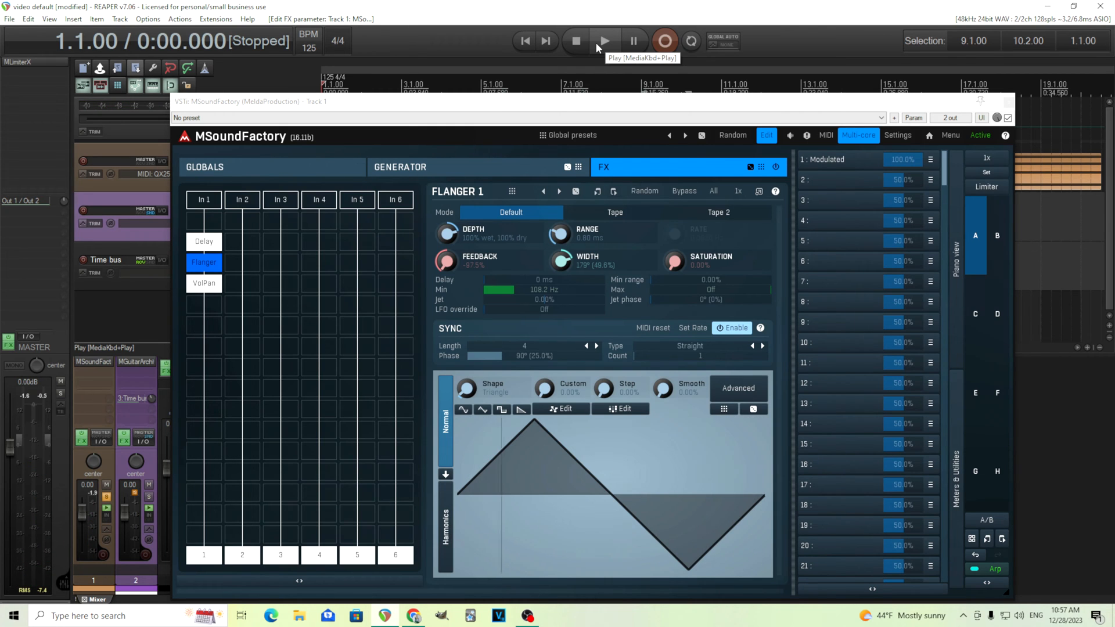
mouse_move(649, 137)
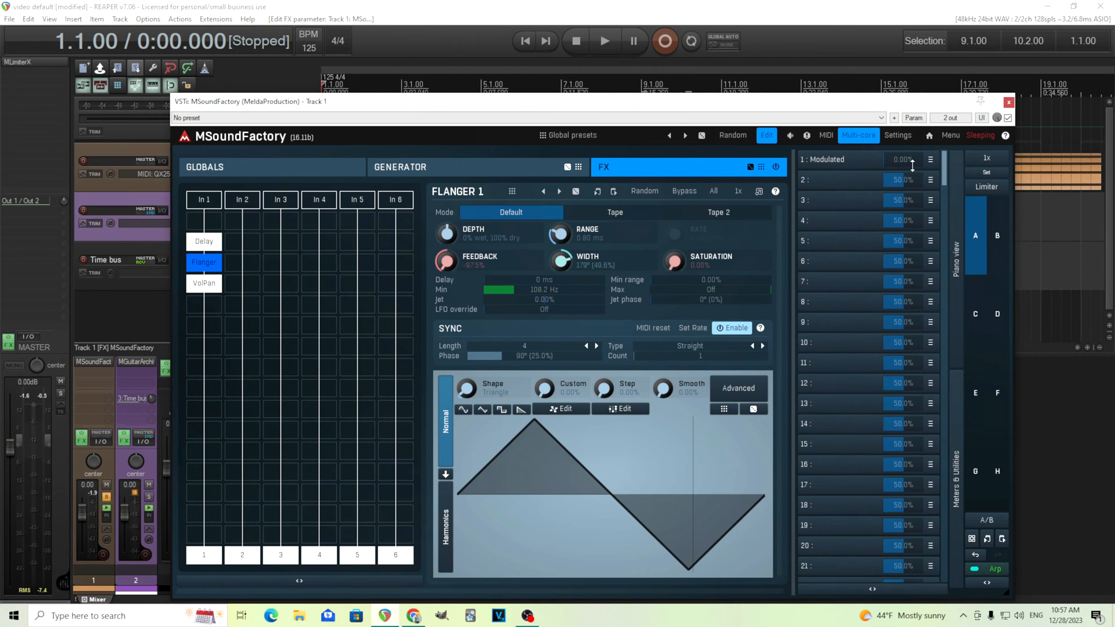
Make the Modulated macro take VolPan volume from 0 dB to -5 dB, then test playback.
click(203, 282)
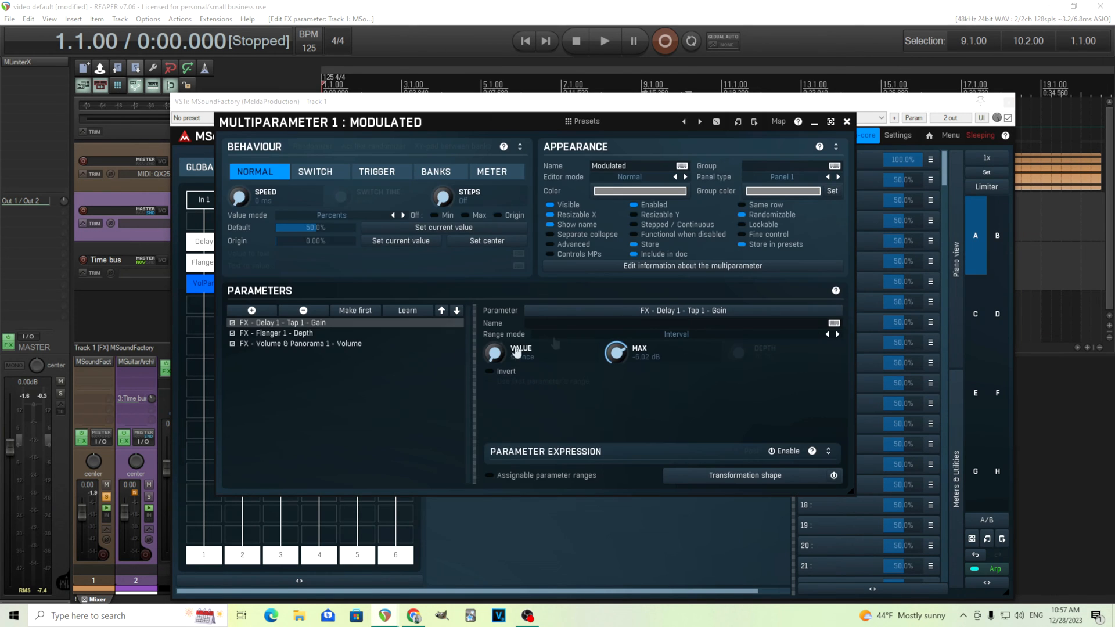
click(299, 343)
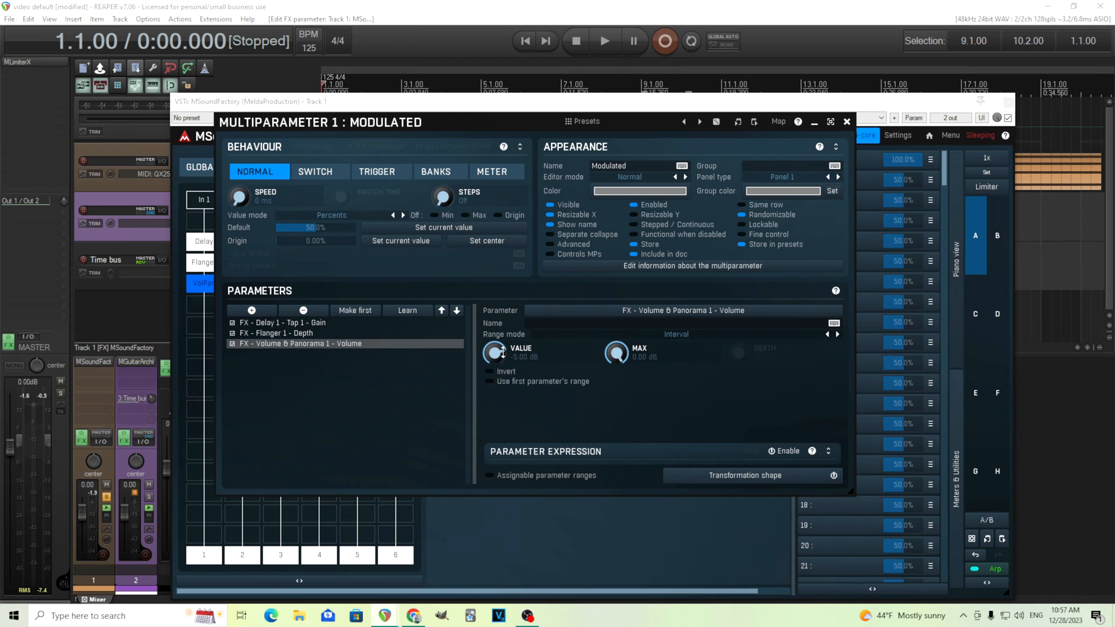
click(494, 353)
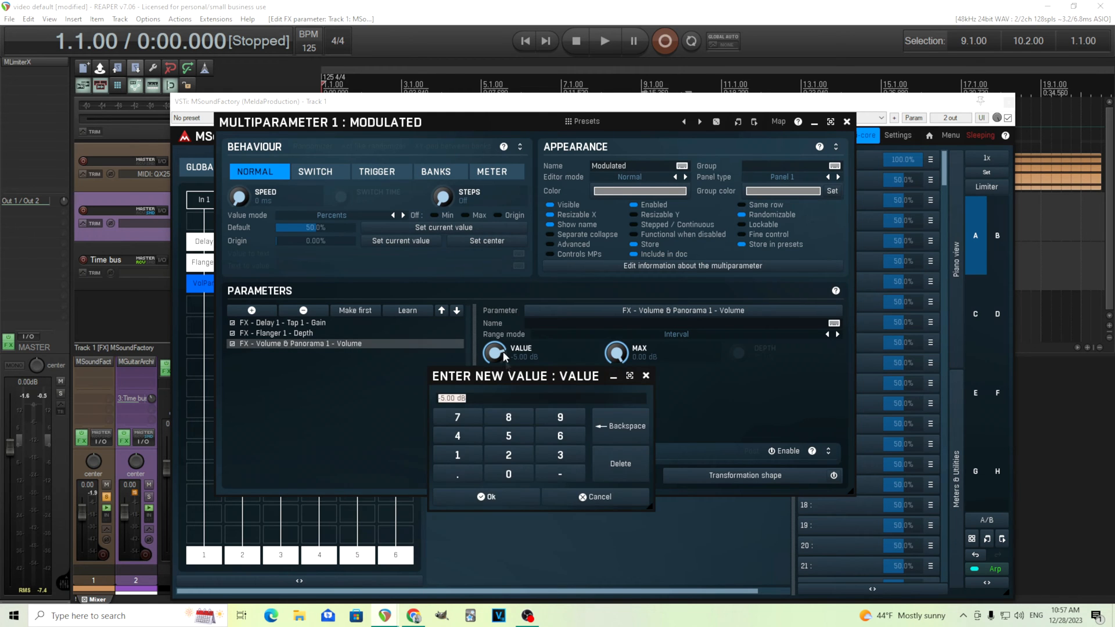
click(487, 497)
text(-5)
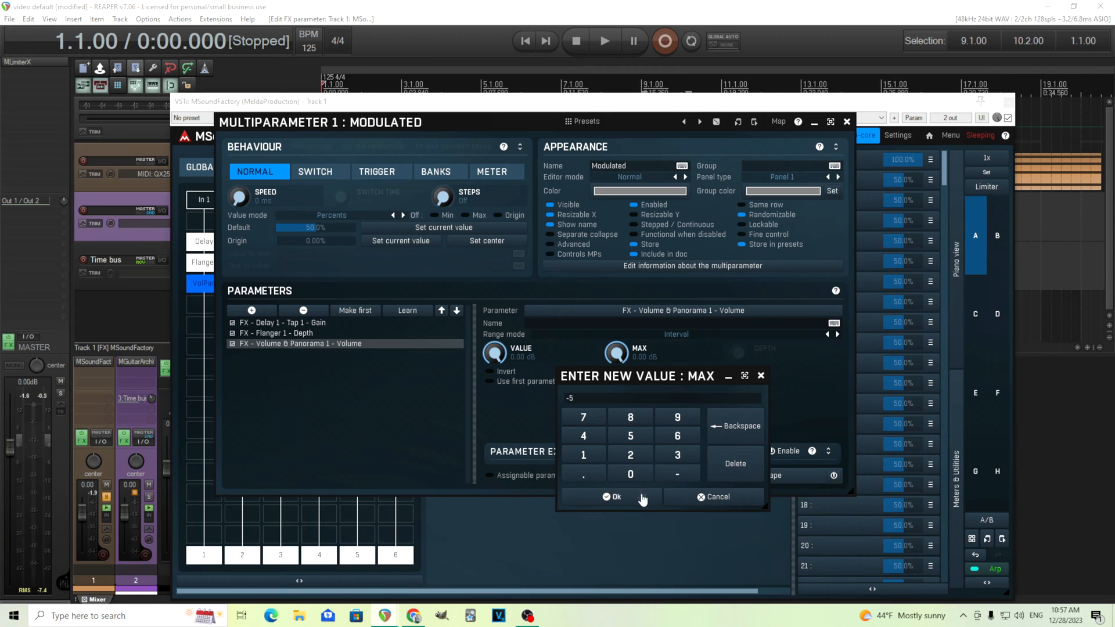
click(611, 496)
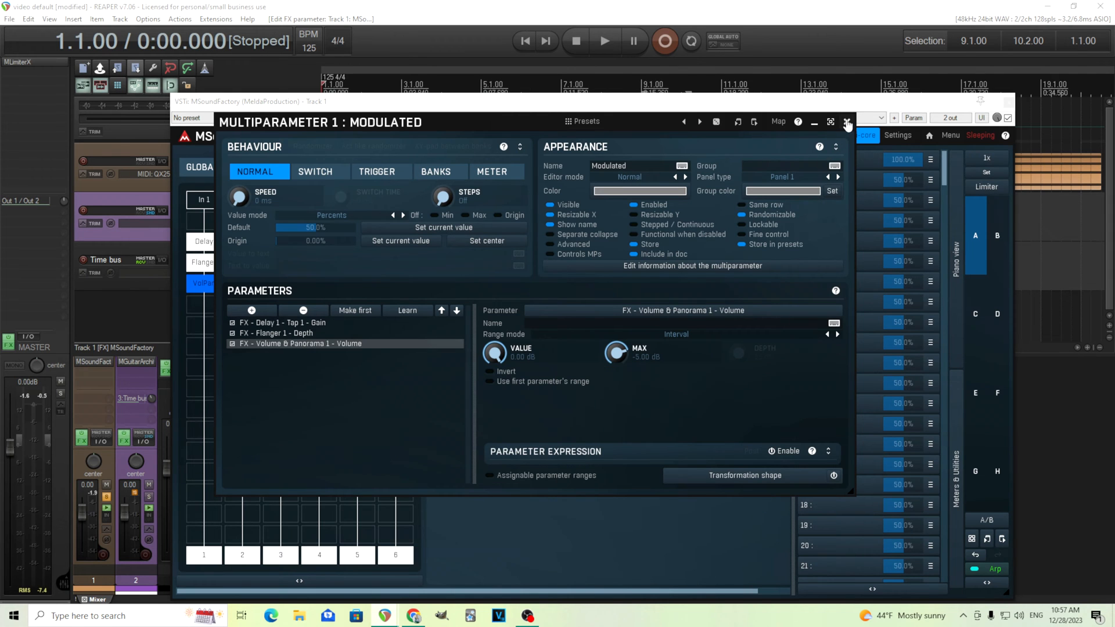
click(848, 123)
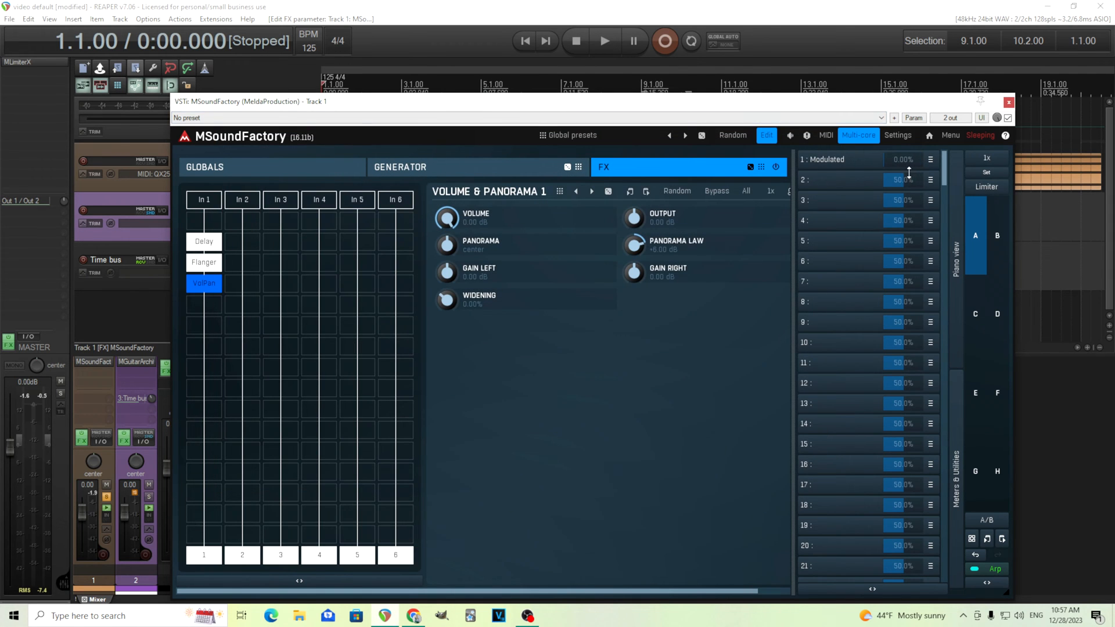
mouse_move(842, 180)
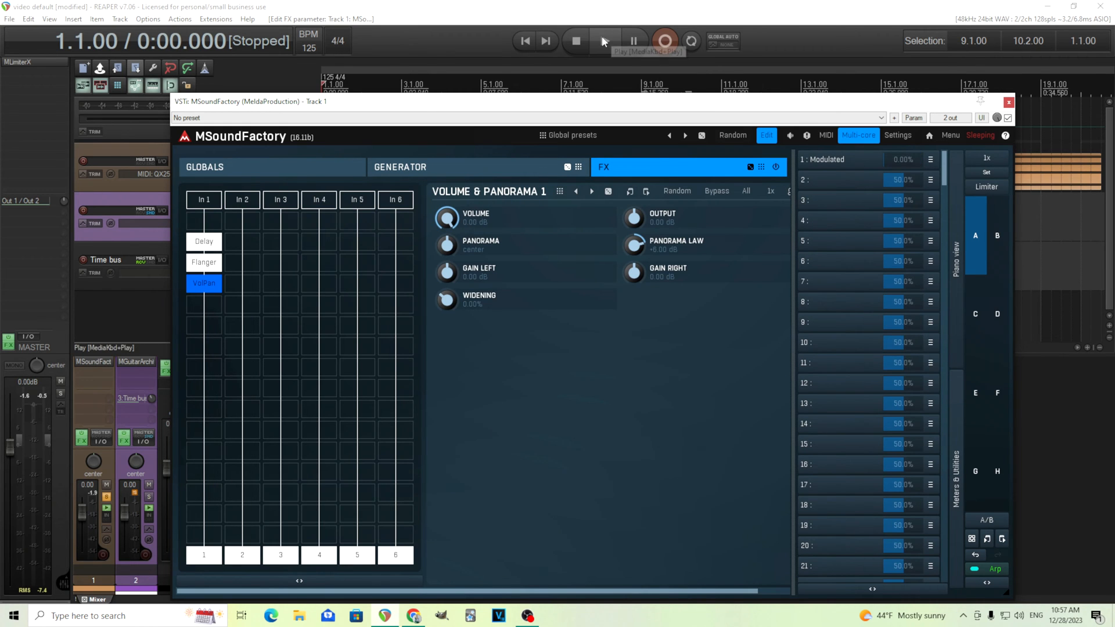
click(604, 41)
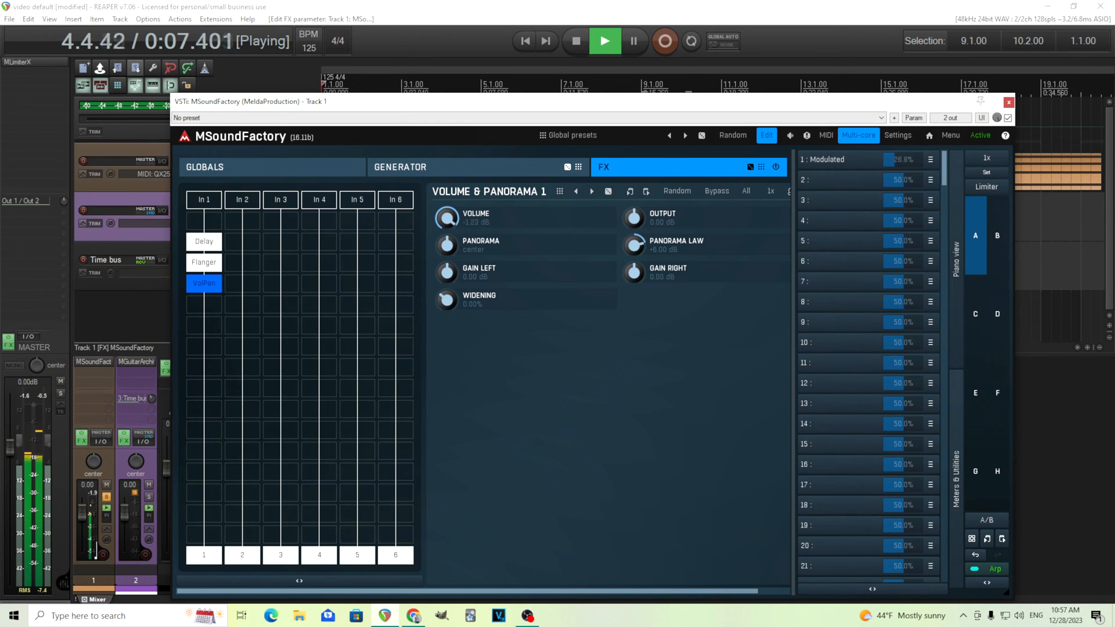
click(575, 41)
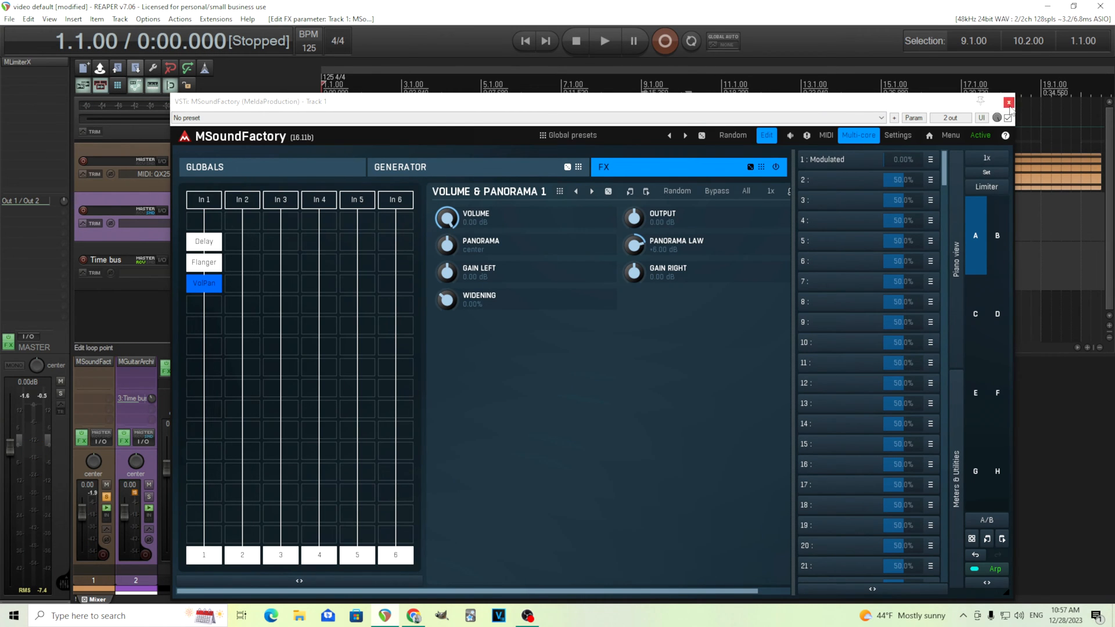
click(1007, 102)
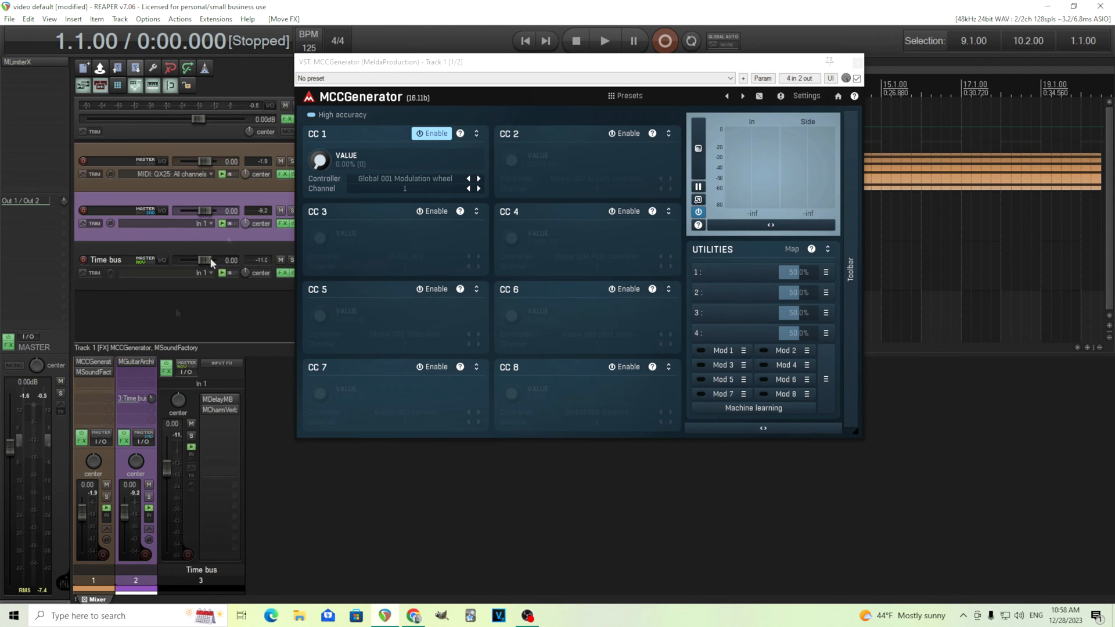
mouse_move(93, 372)
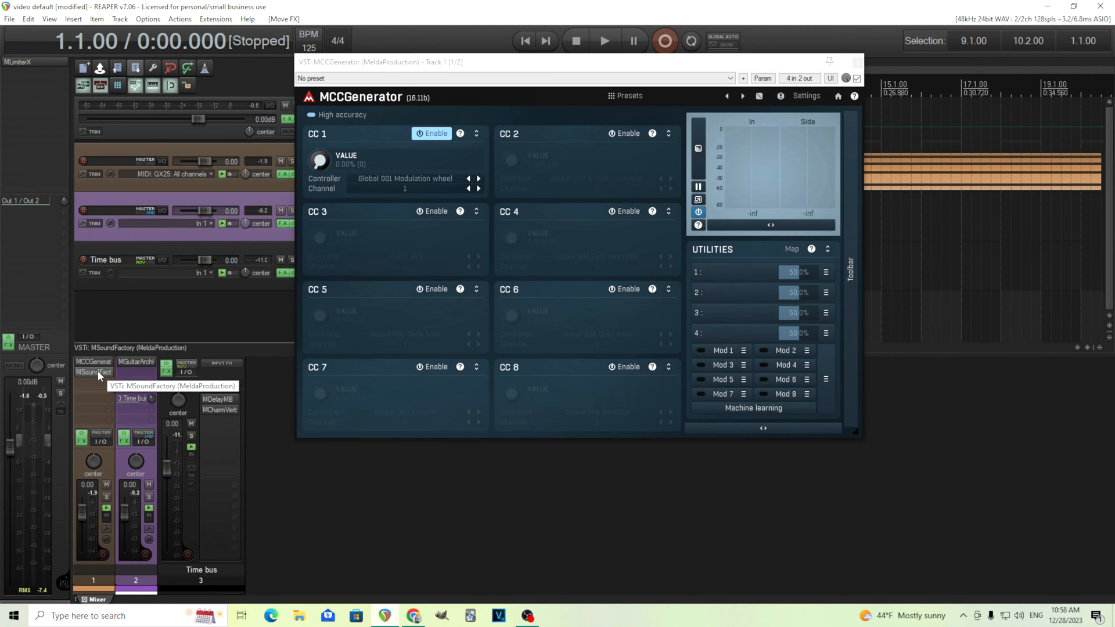
mouse_move(92, 373)
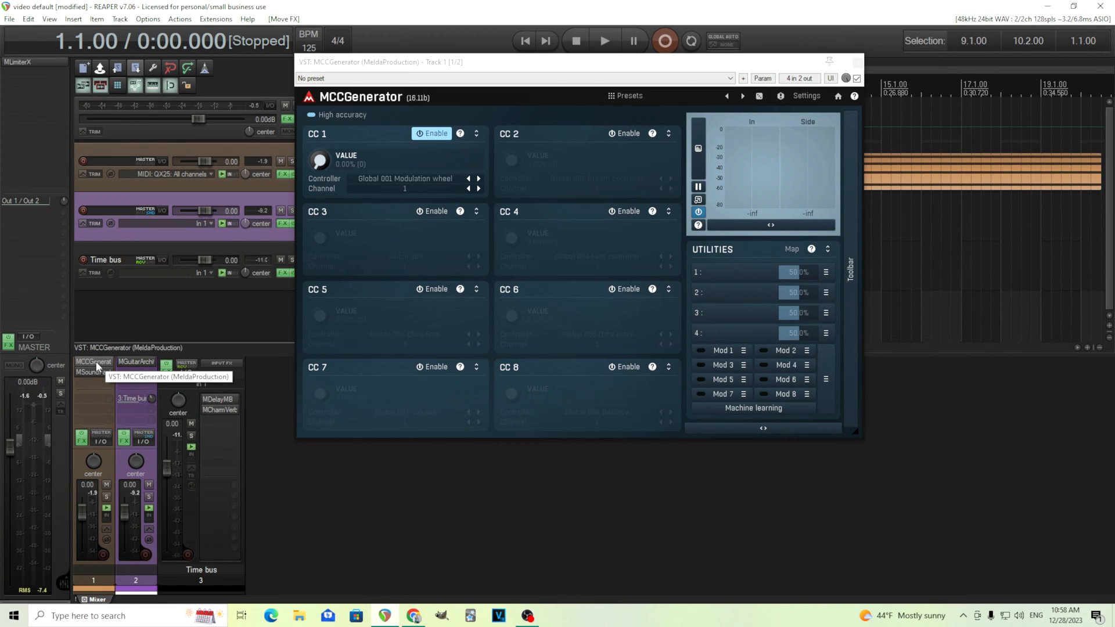
mouse_move(93, 372)
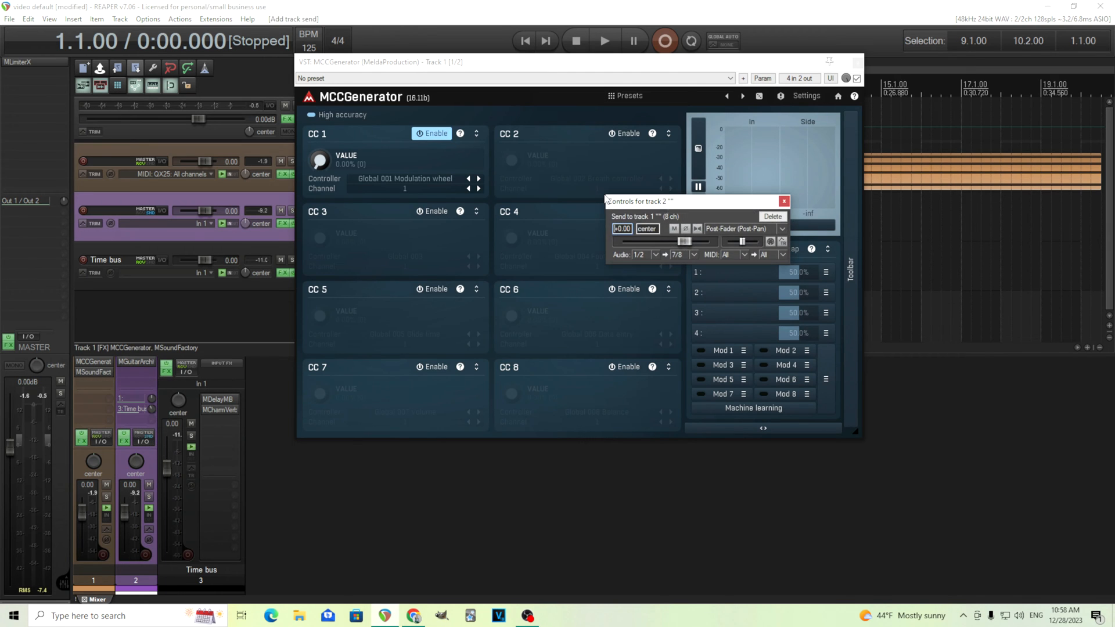
Set the guitar send to Pre-Fader (Post-FX) and play to check MCCGenerator's side input.
click(745, 228)
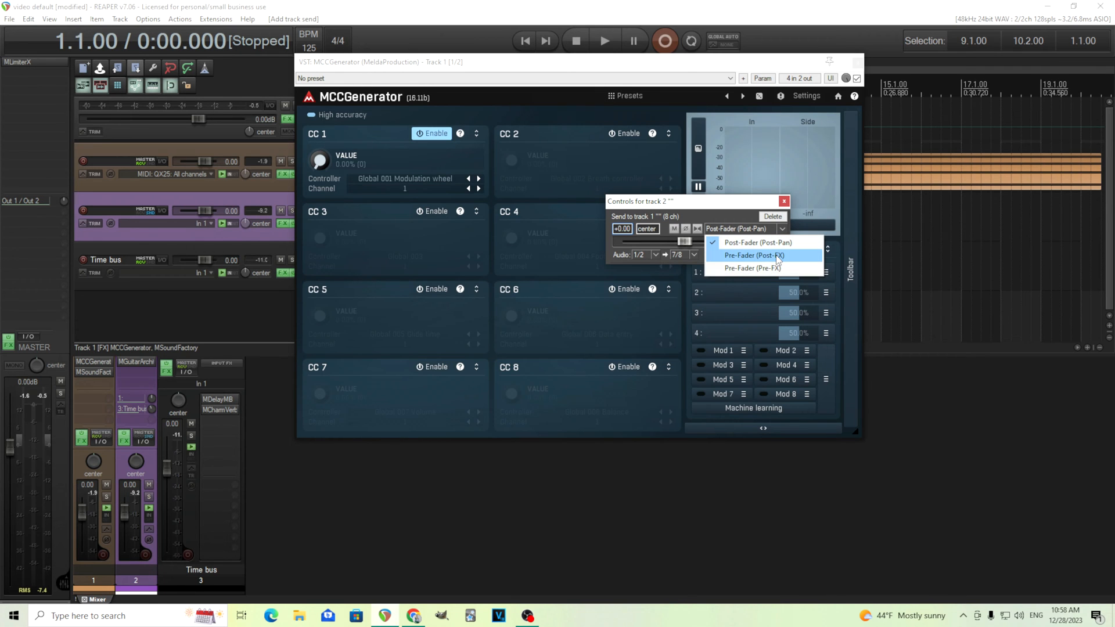
click(754, 256)
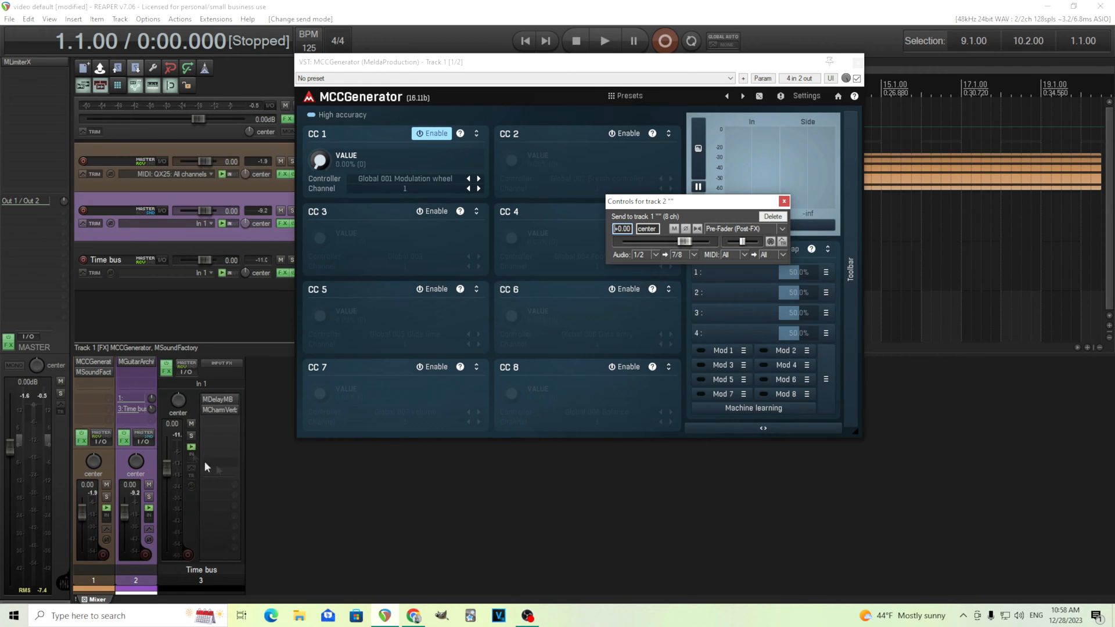
mouse_move(136, 526)
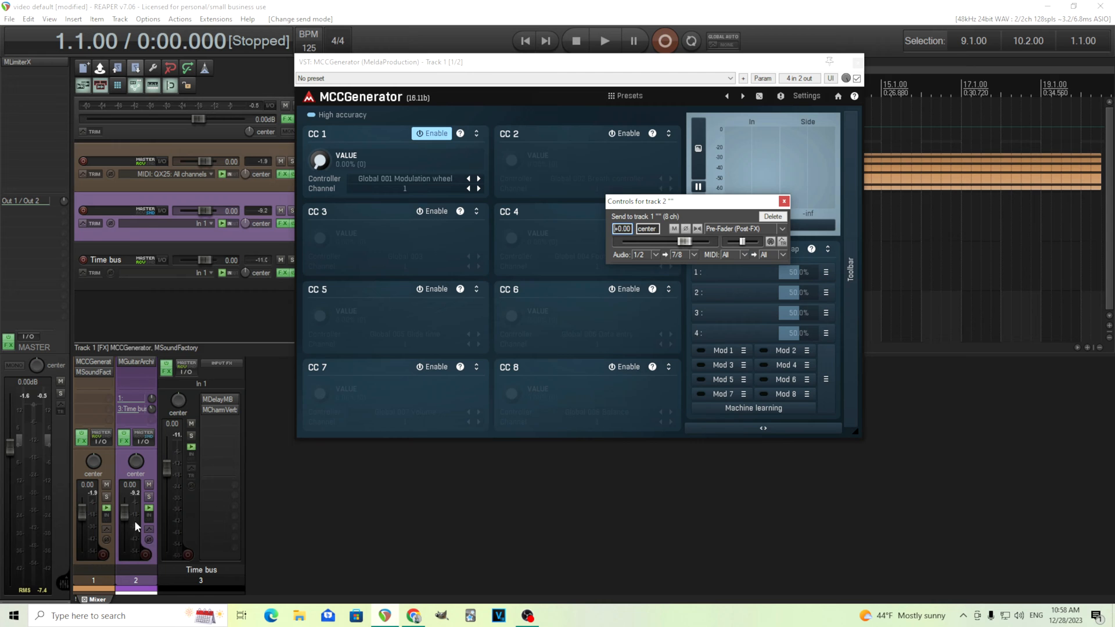
click(783, 201)
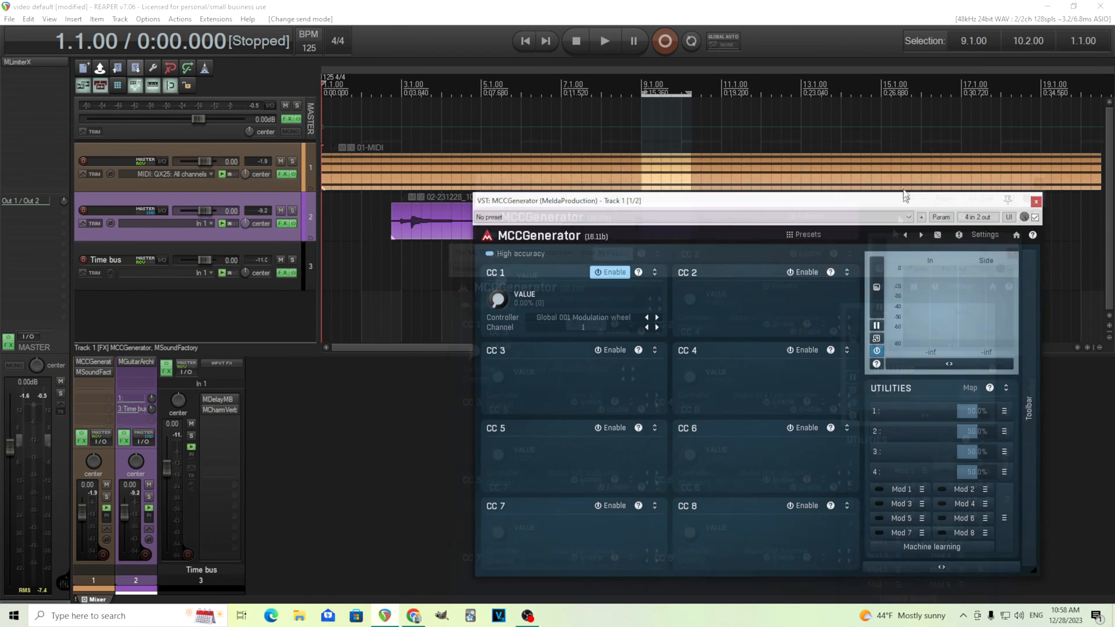
drag(710, 200, 710, 180)
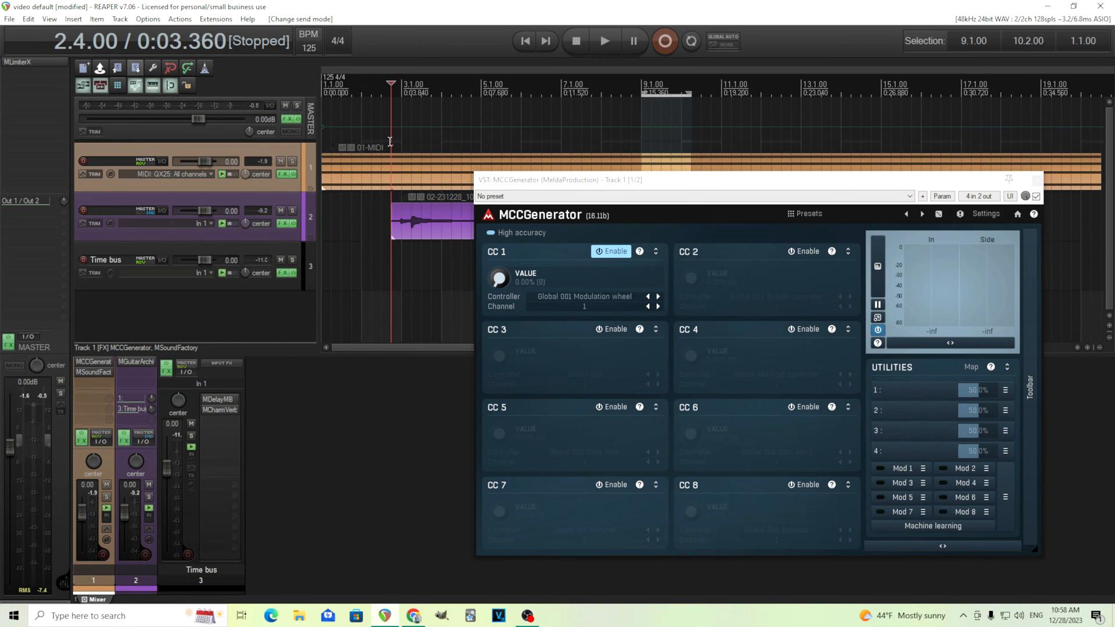
mouse_move(978, 275)
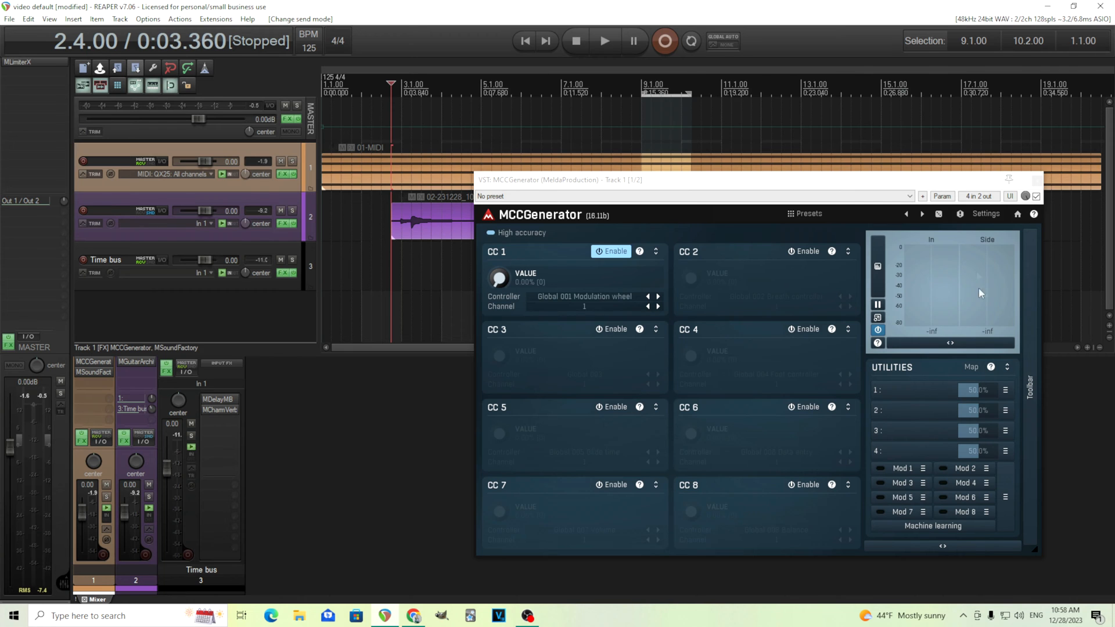
click(604, 40)
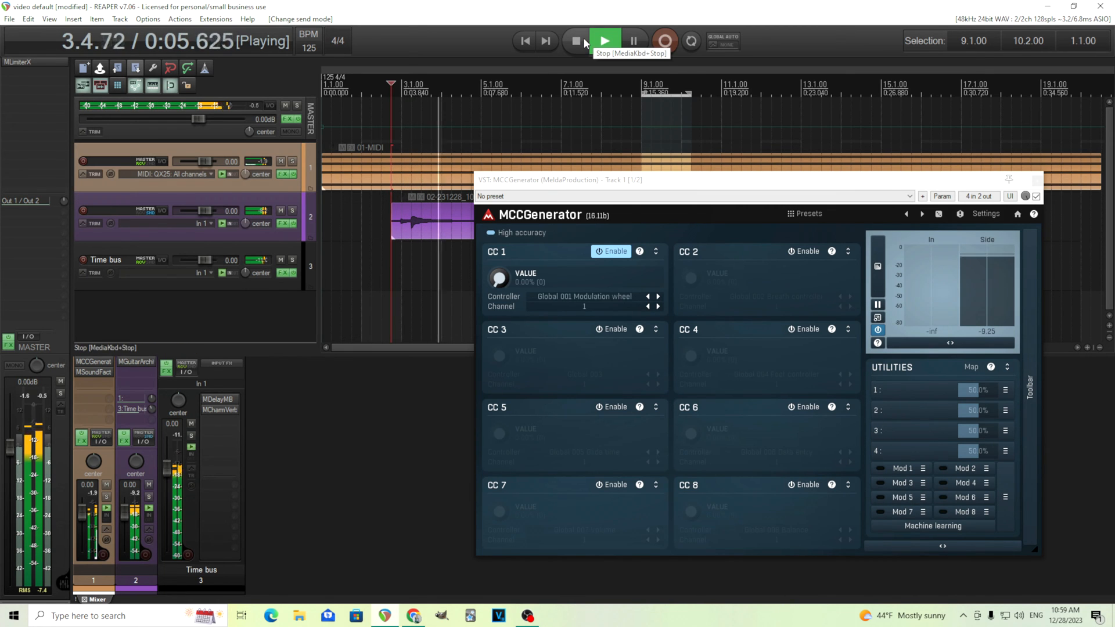
click(576, 40)
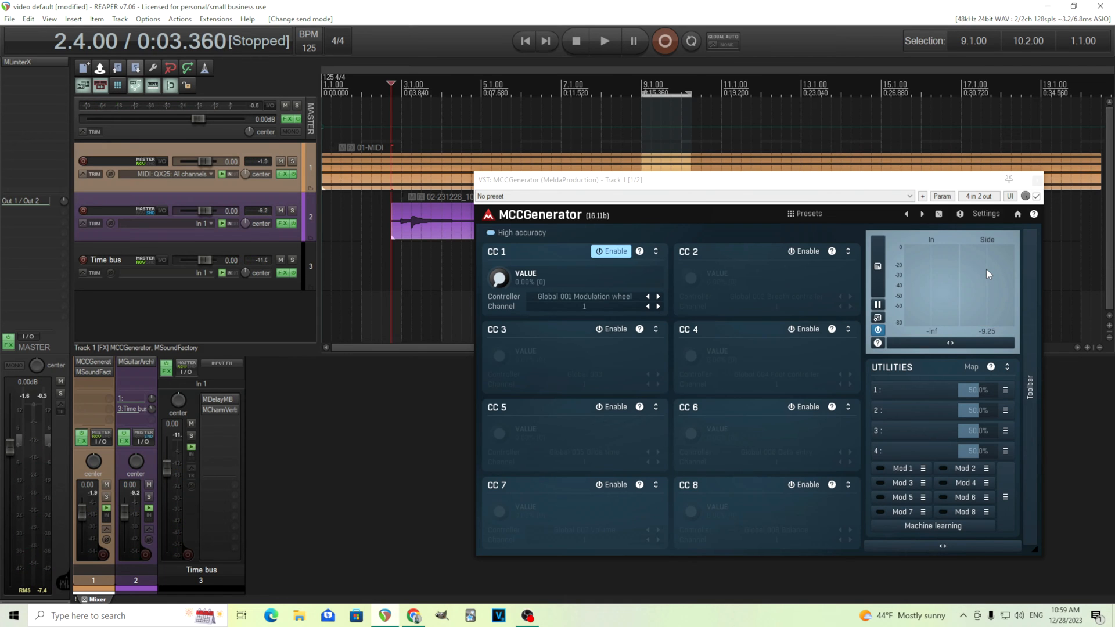
mouse_move(953, 354)
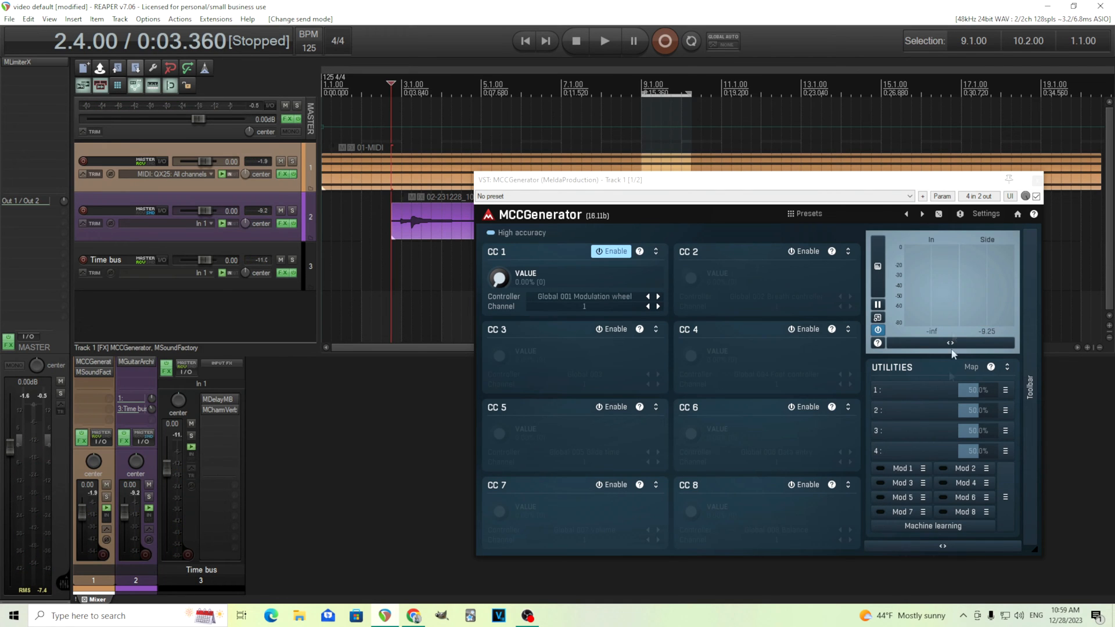
mouse_move(894, 477)
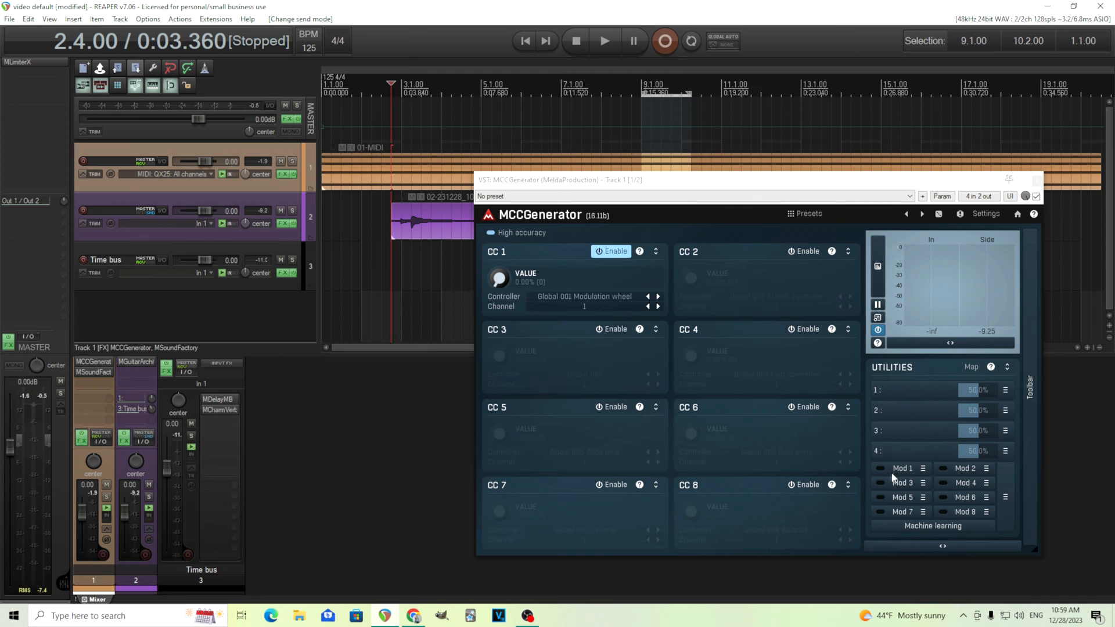
Enable MCCGenerator's Mod 1 and open the Modulator 1 editor.
click(903, 468)
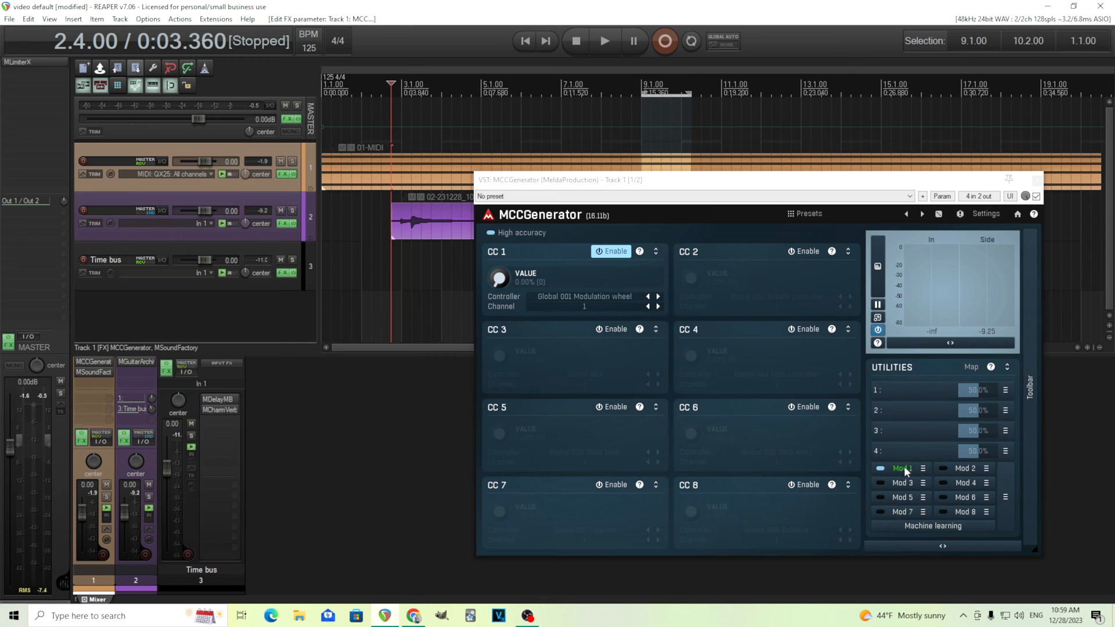
mouse_move(927, 476)
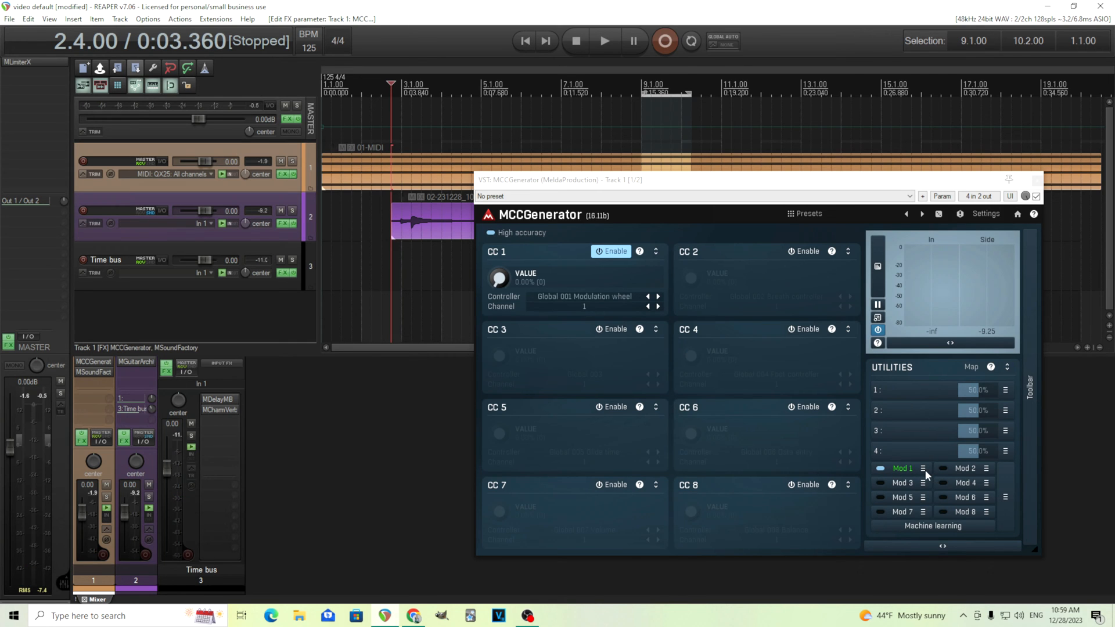
mouse_move(908, 469)
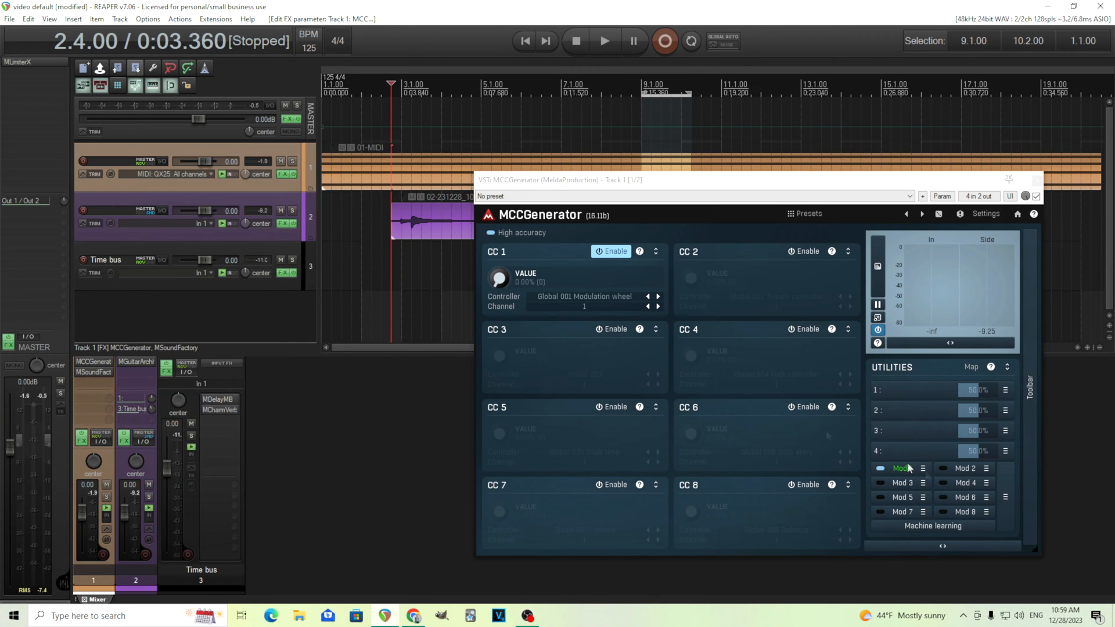
click(922, 468)
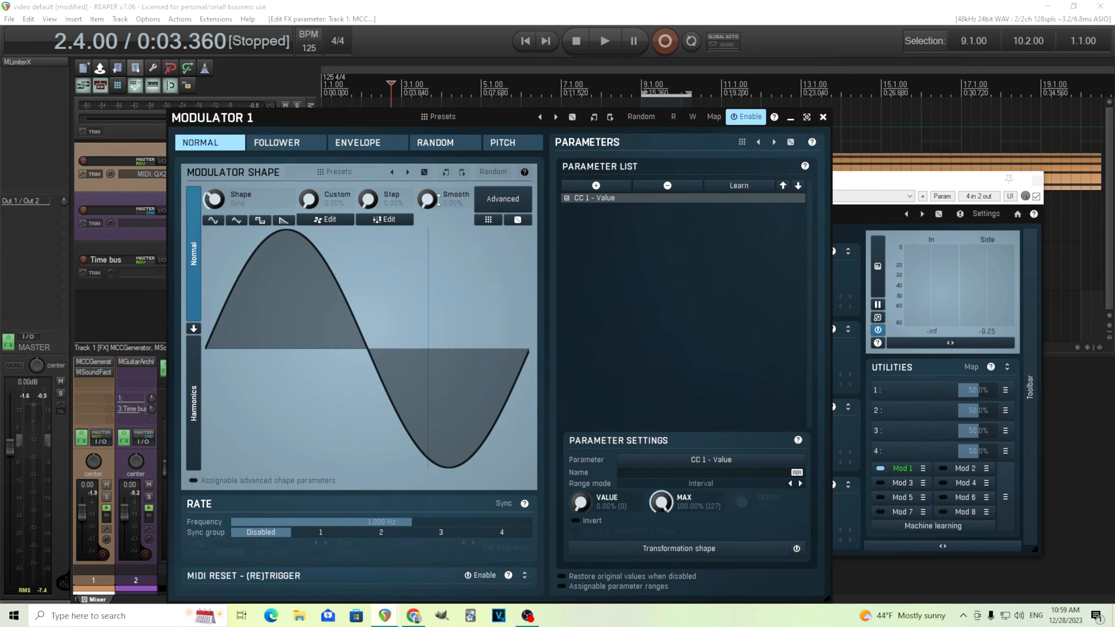
click(276, 142)
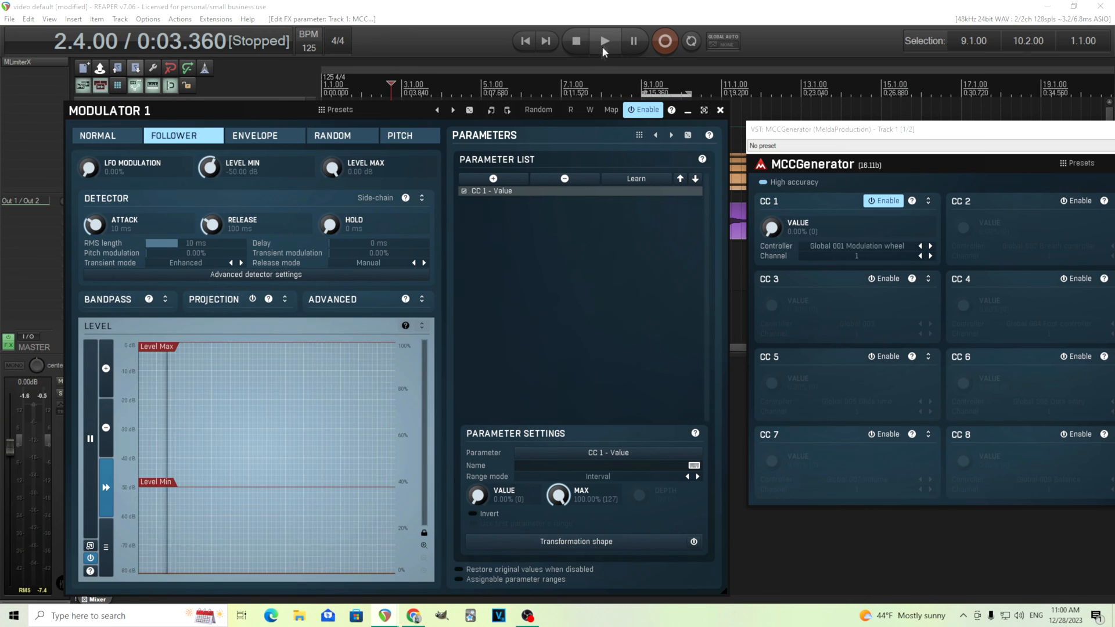
click(604, 41)
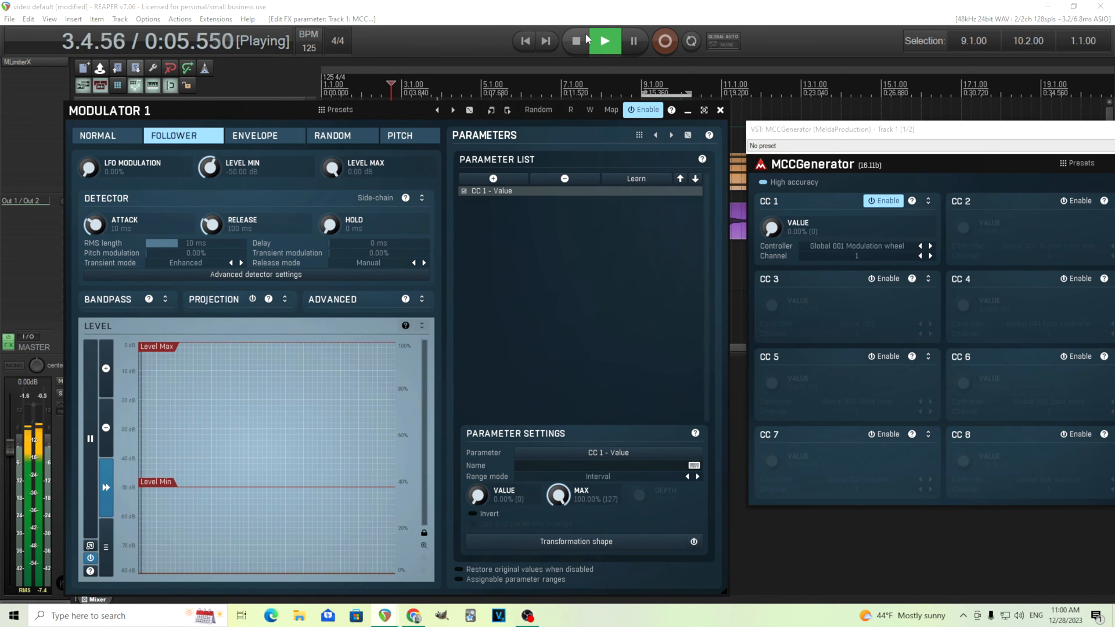
click(575, 41)
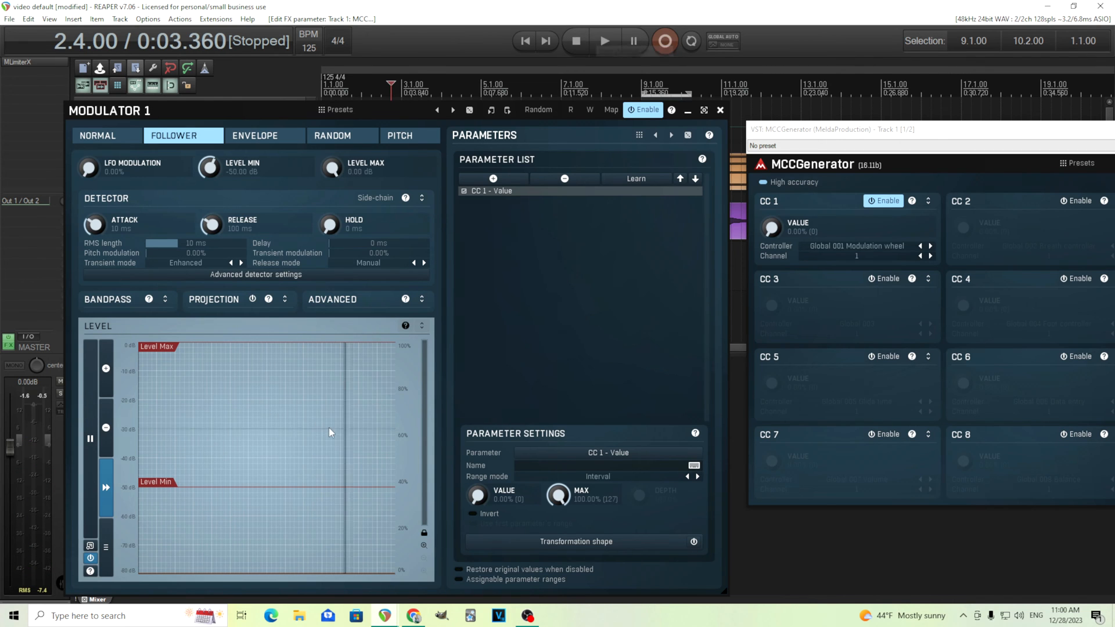
mouse_move(339, 439)
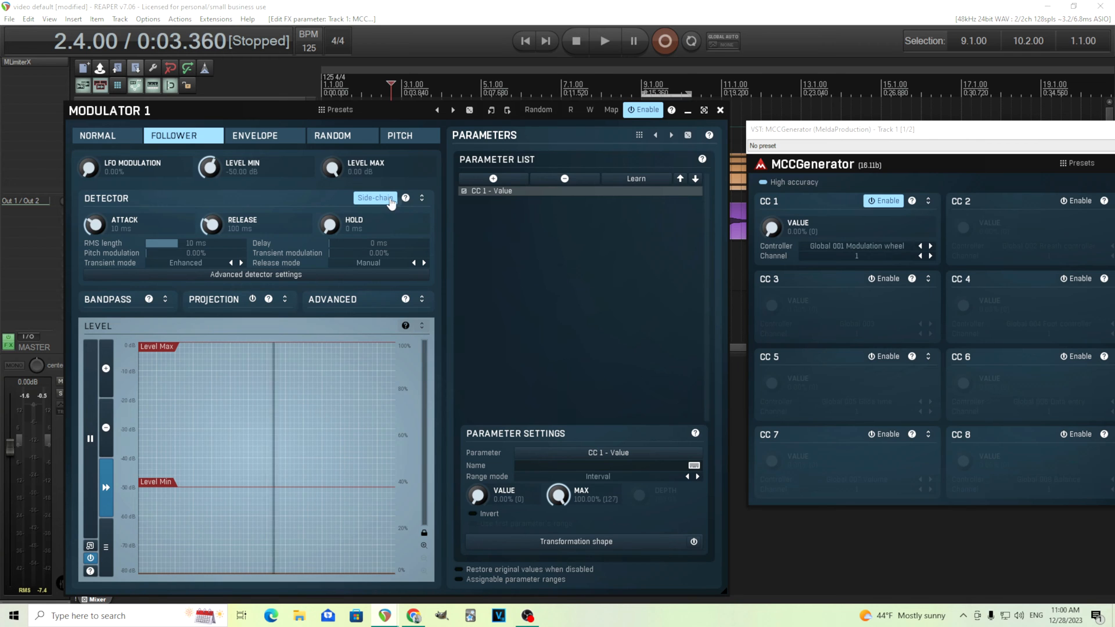
Enable side-chain on the follower with 30 ms attack and 2 ms RMS length, then close it.
click(604, 40)
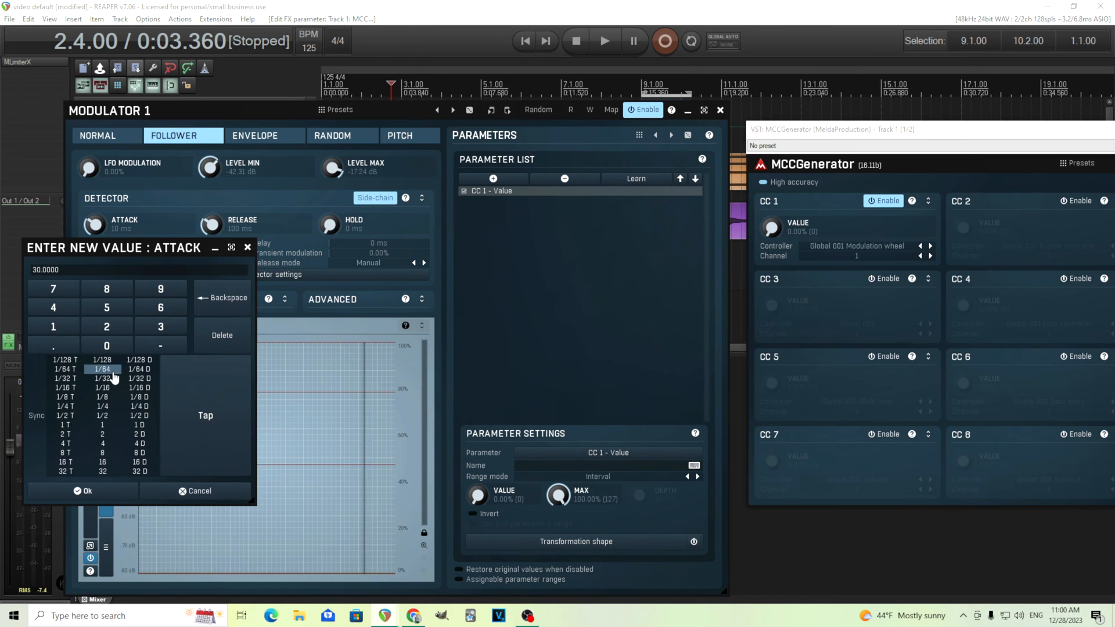
mouse_move(104, 384)
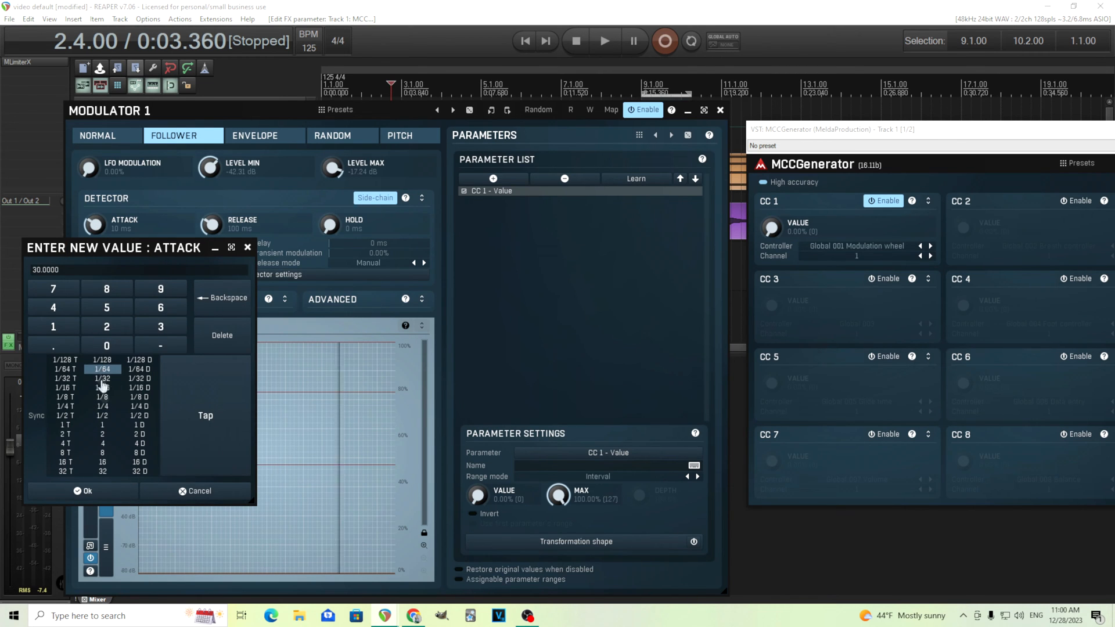
click(82, 490)
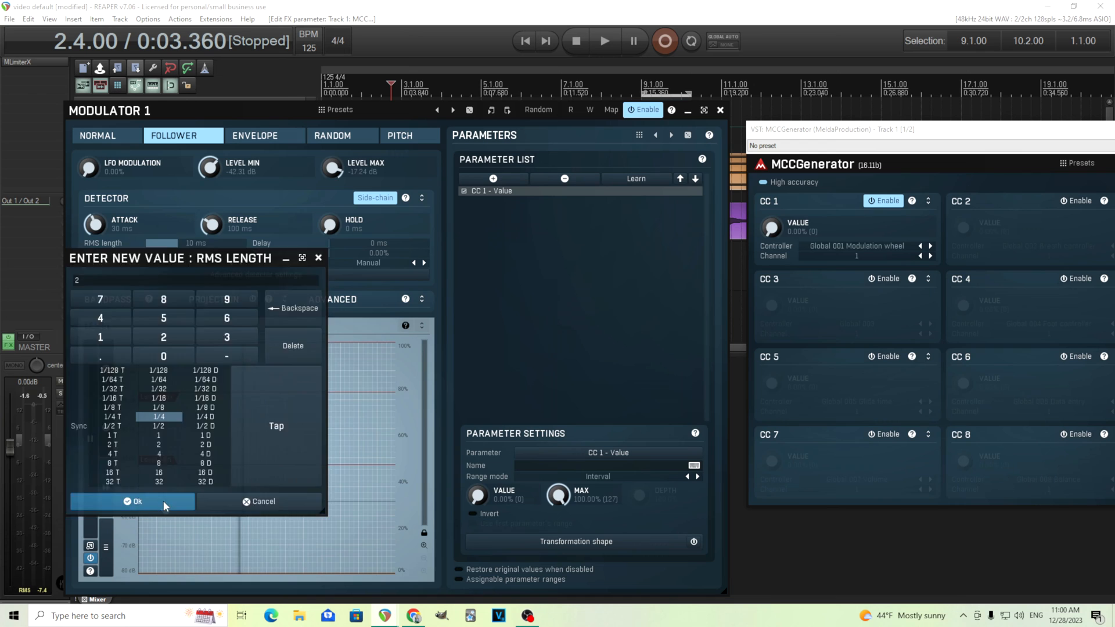
click(133, 501)
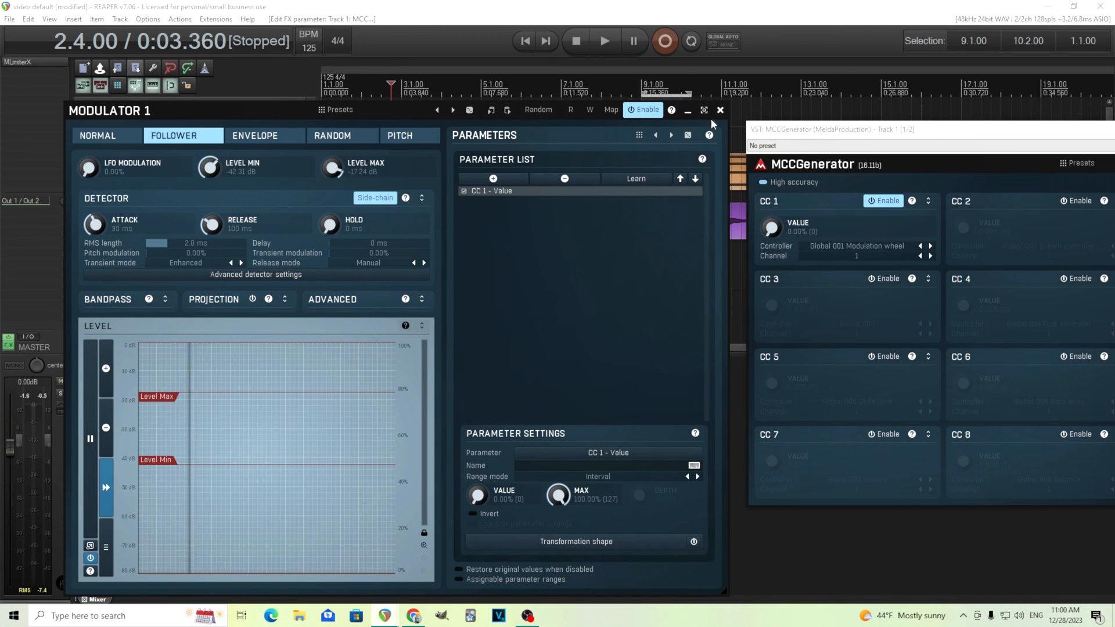
click(718, 110)
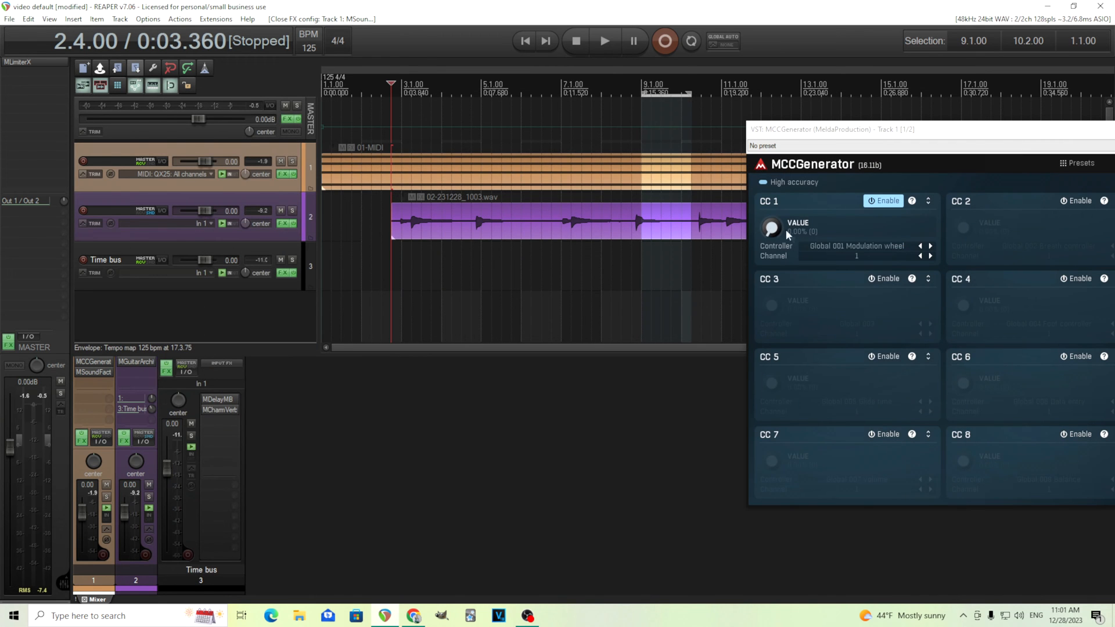
Open CC 1's MIDI channel choices, then its controller list.
click(855, 255)
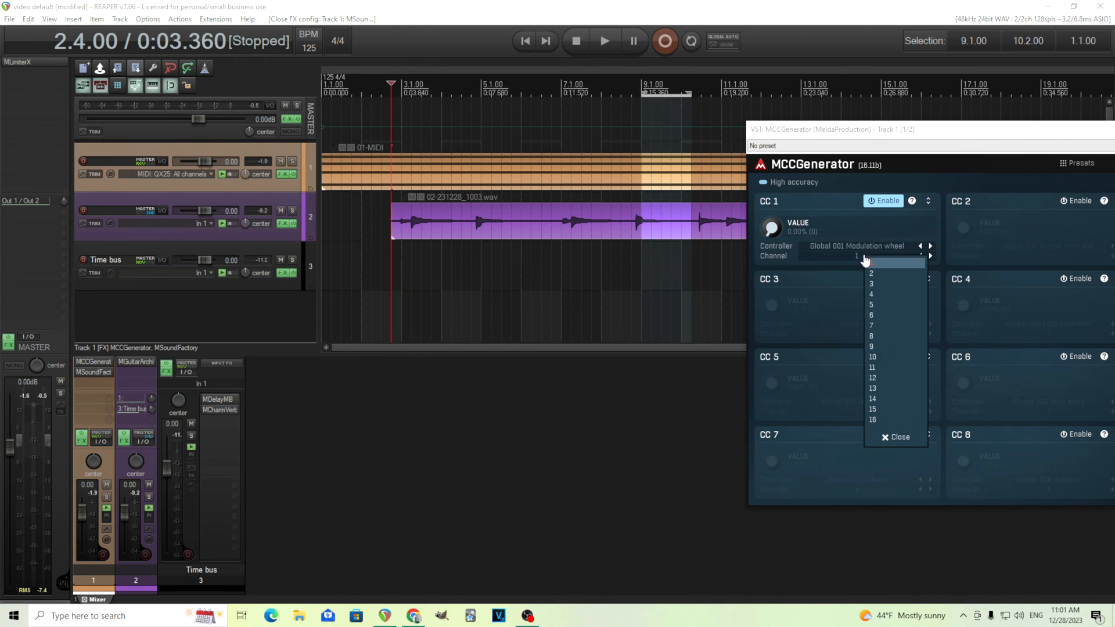
click(856, 245)
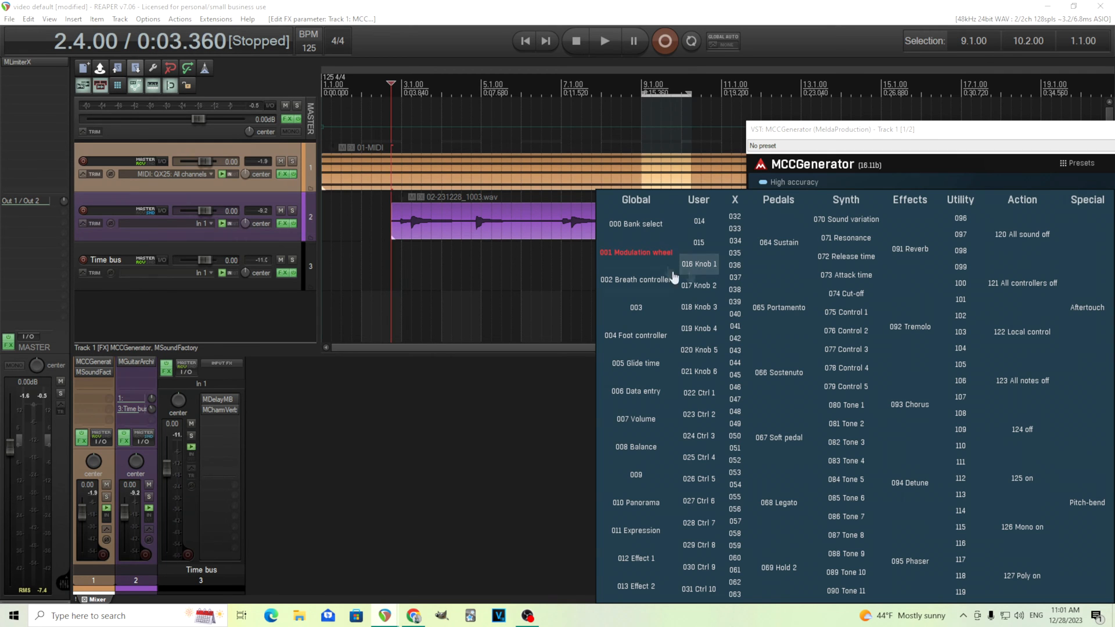
Keep Modulation wheel for CC 1 and MIDI-learn it onto the Modulated macro, testing playback.
click(634, 253)
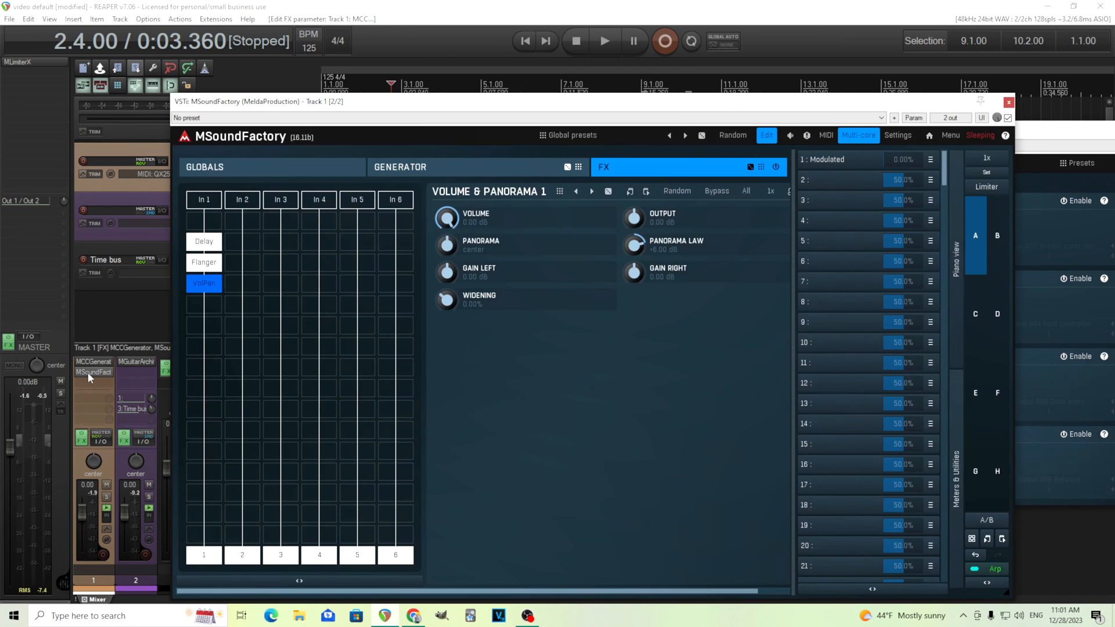
click(928, 159)
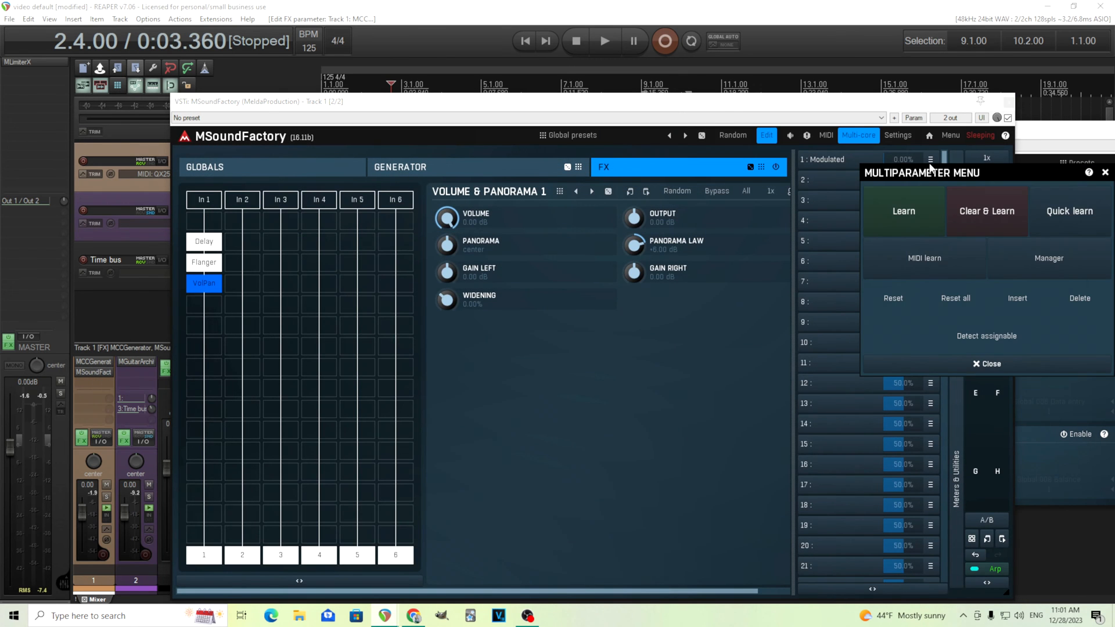
mouse_move(938, 272)
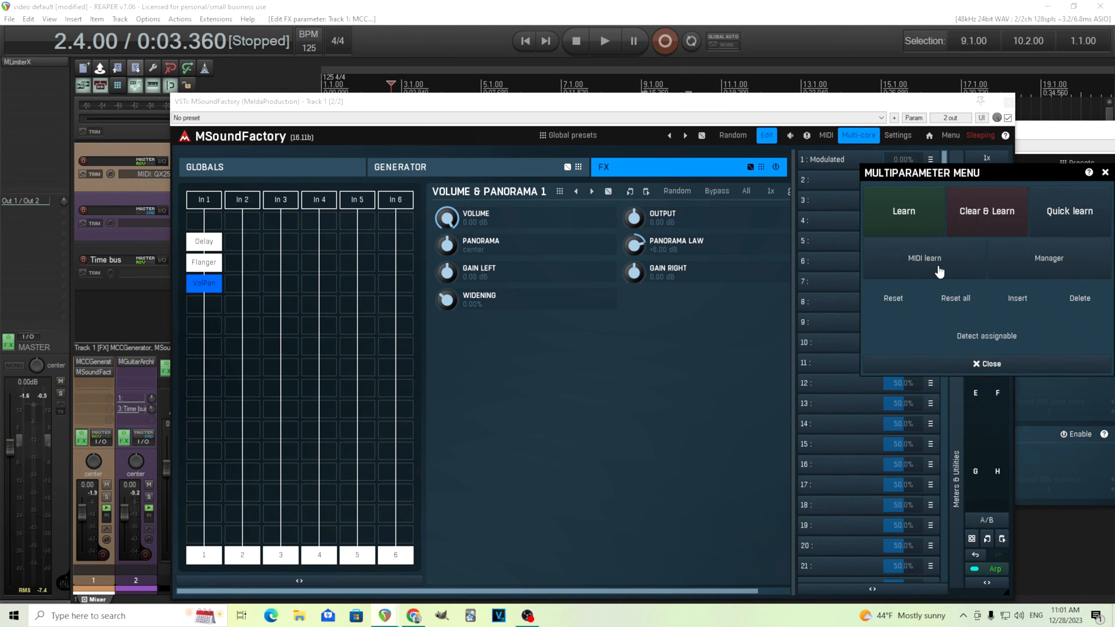
click(924, 258)
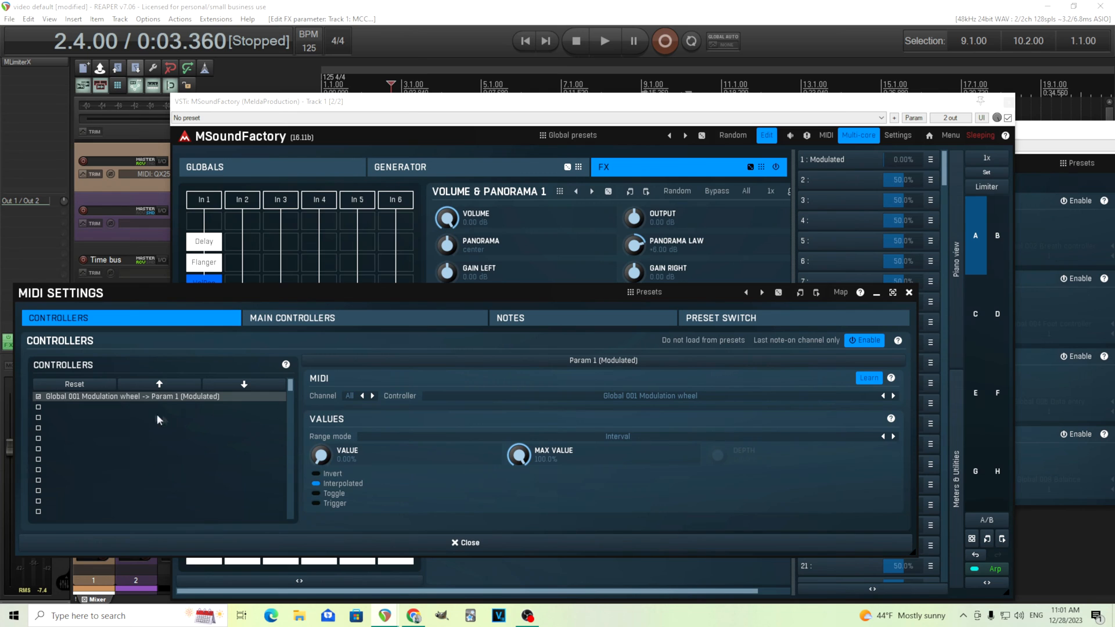
mouse_move(123, 404)
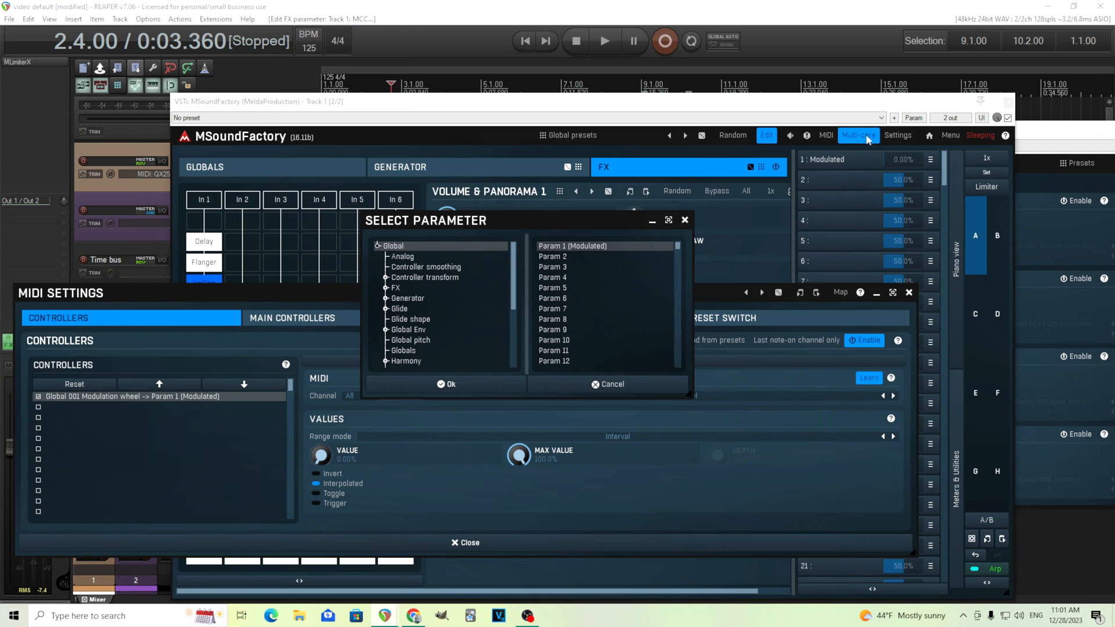
click(447, 383)
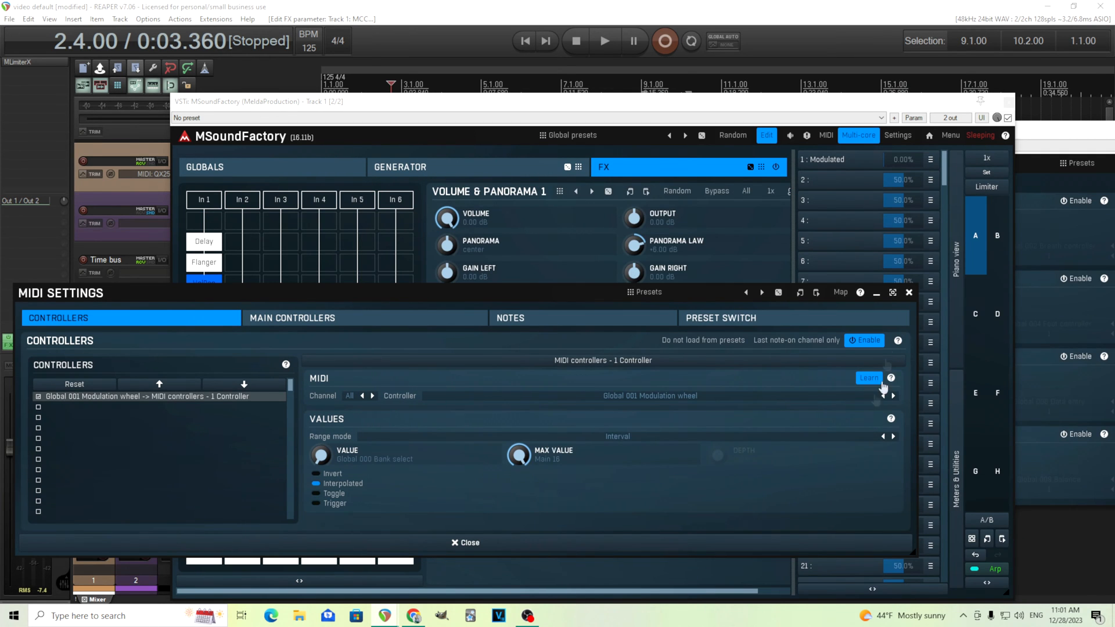
click(464, 542)
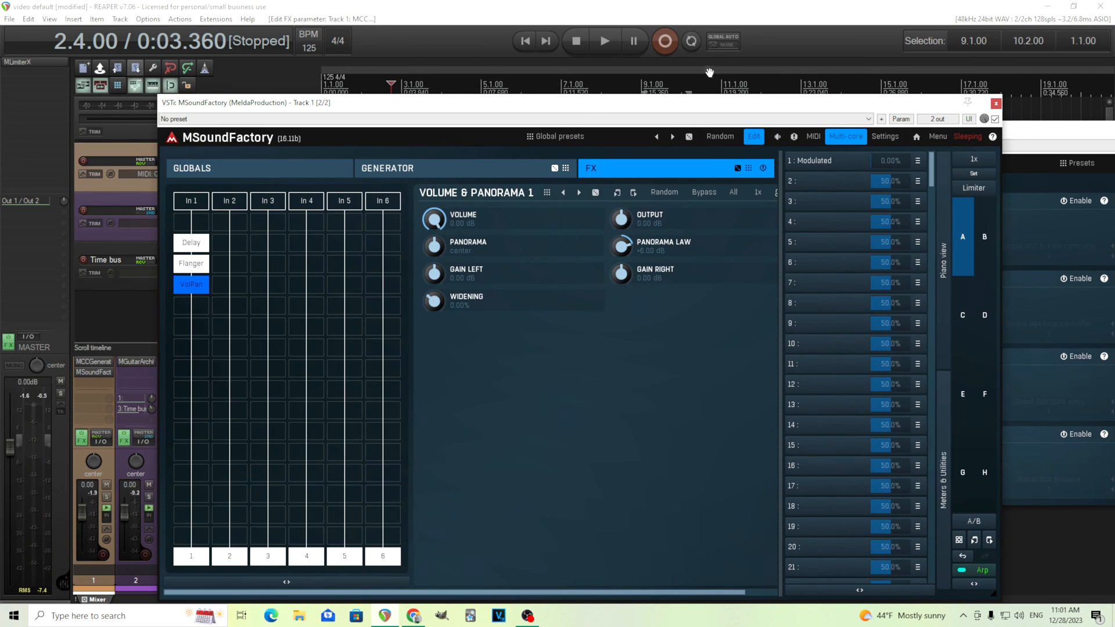
click(605, 40)
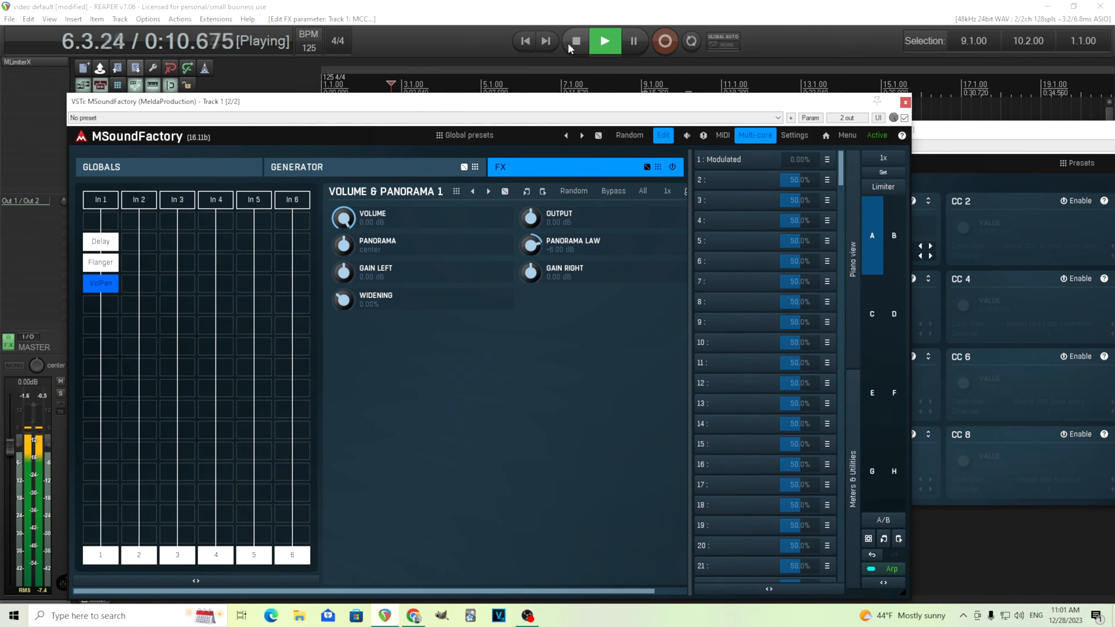
click(573, 41)
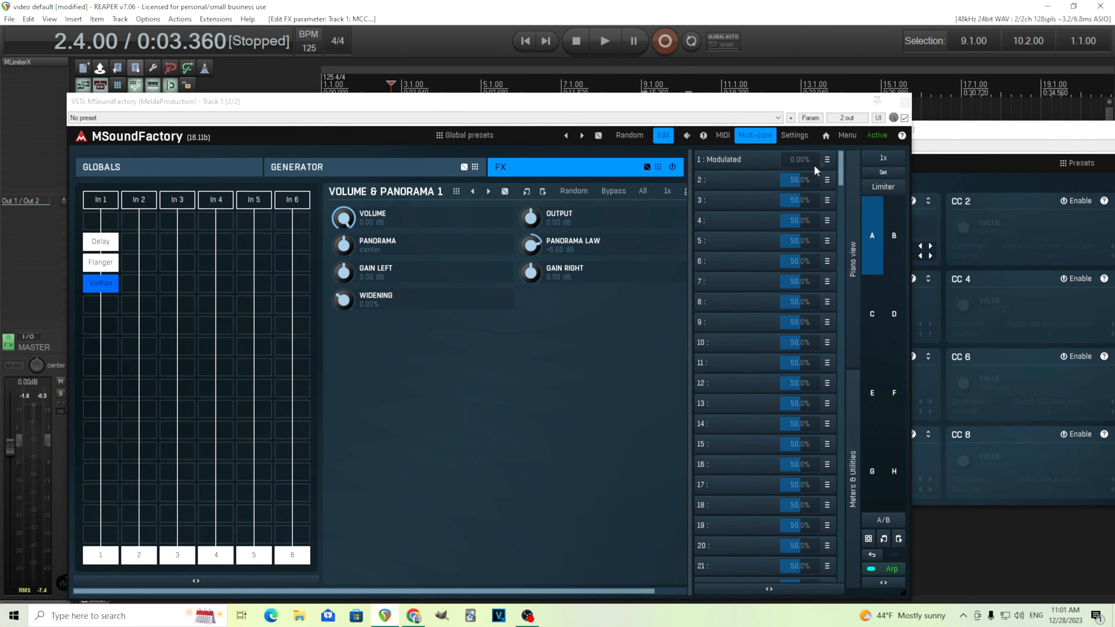
Delete the stray Bank select entry from the MIDI settings.
click(722, 135)
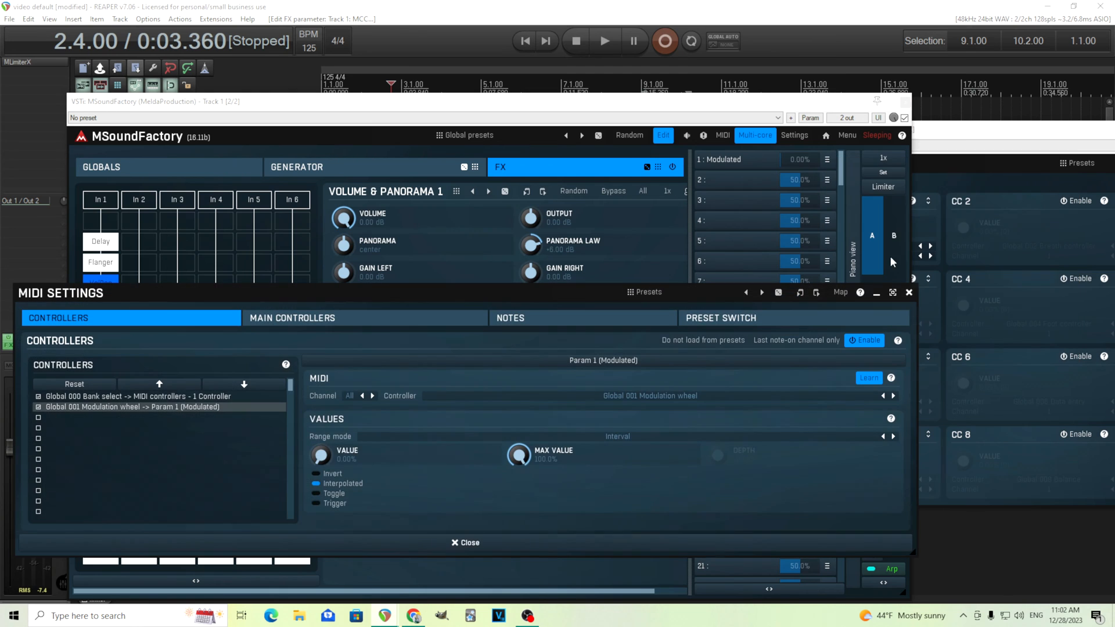
mouse_move(178, 397)
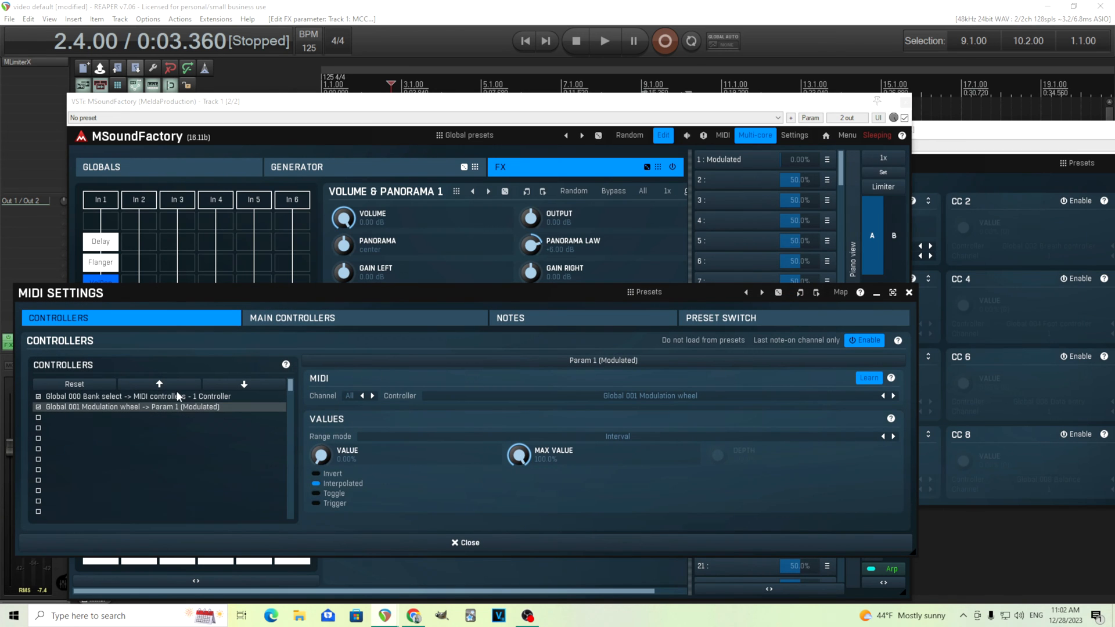
click(135, 396)
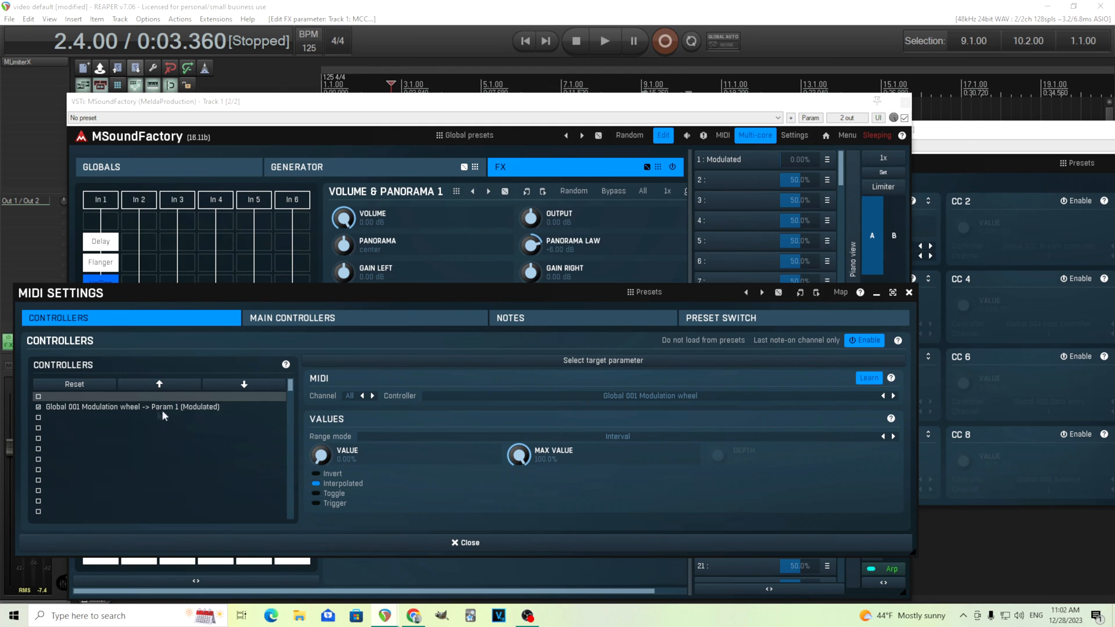
click(128, 406)
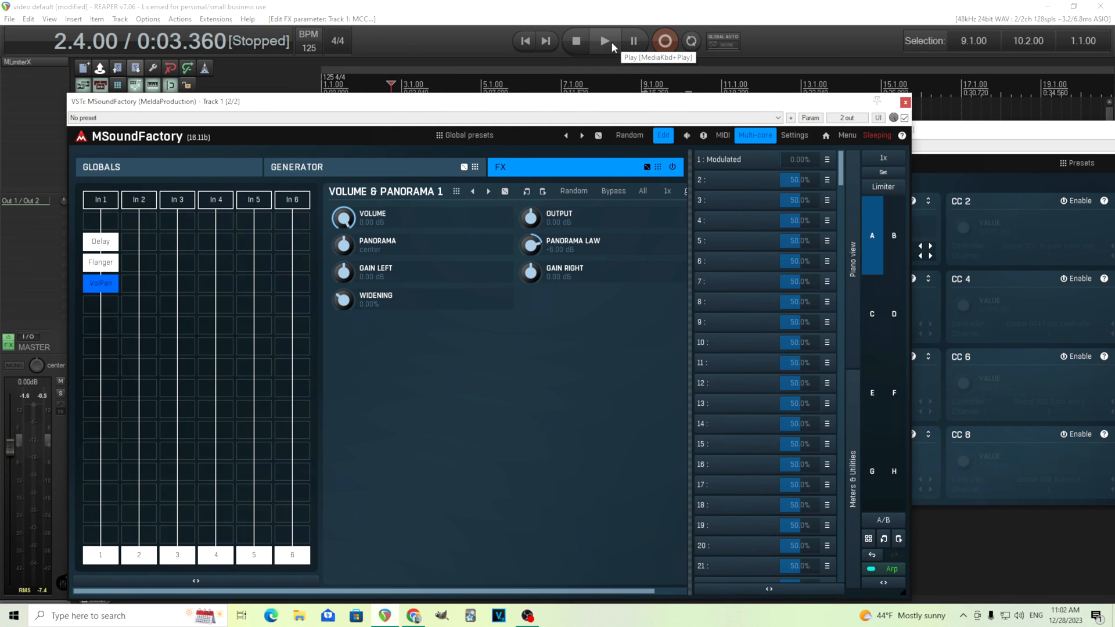
Play and stop the project to hear the macro mapping.
click(604, 40)
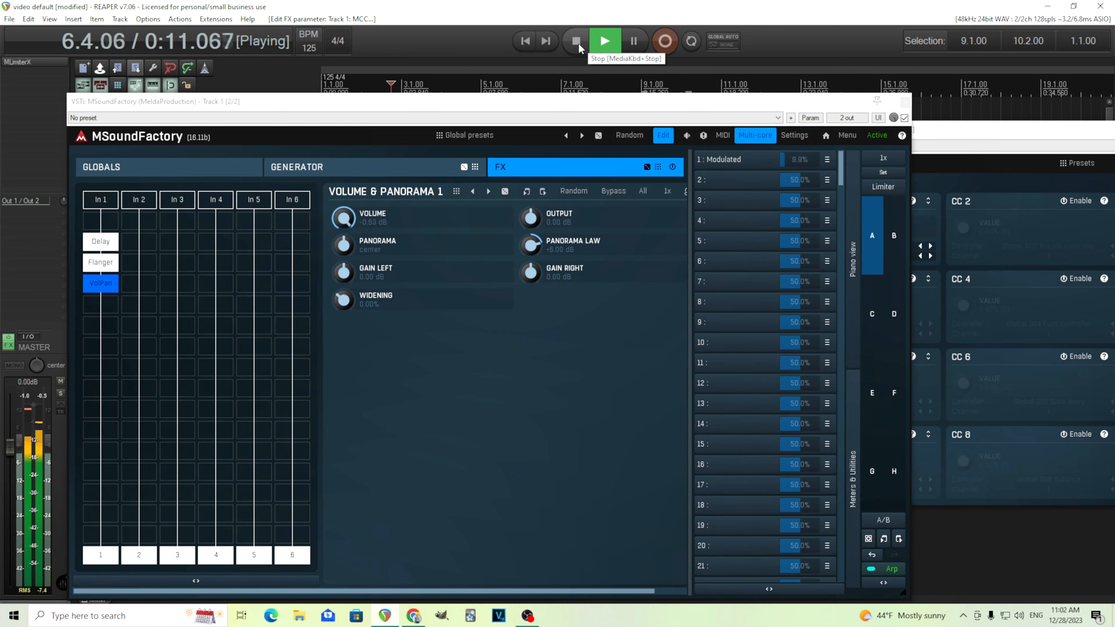
click(575, 40)
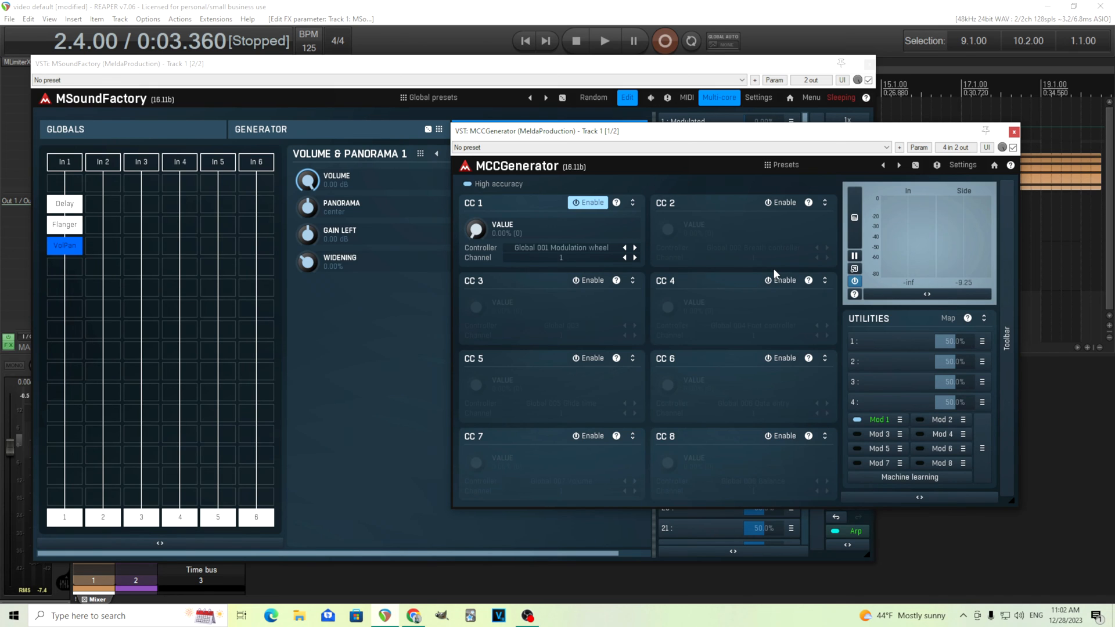
mouse_move(890, 427)
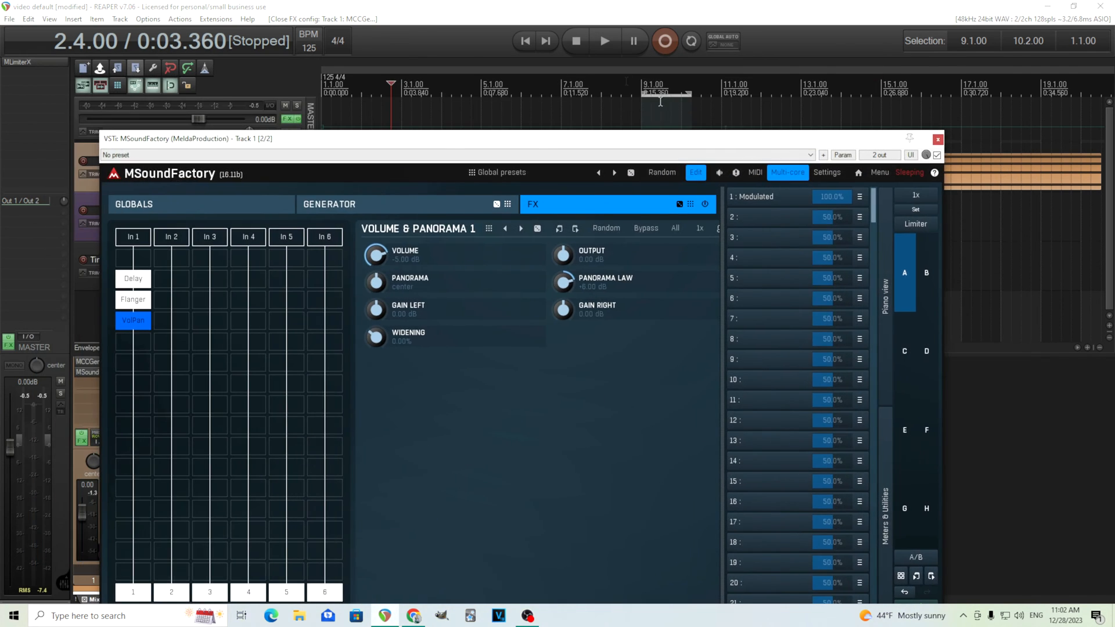
Play and stop the project, then play again for a longer modulation test.
click(603, 41)
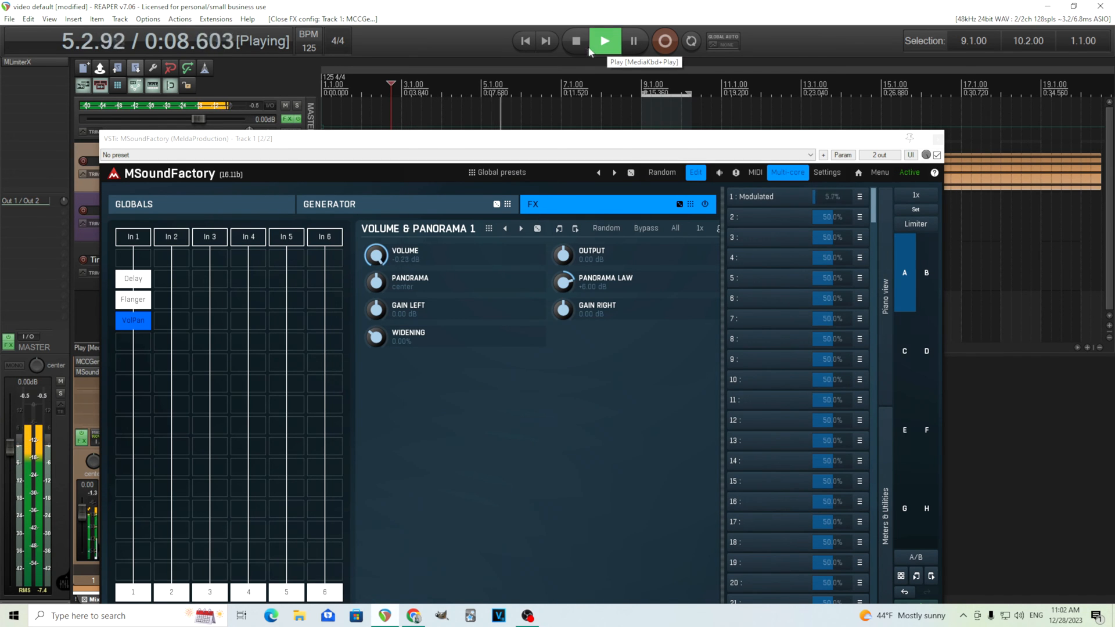
mouse_move(575, 41)
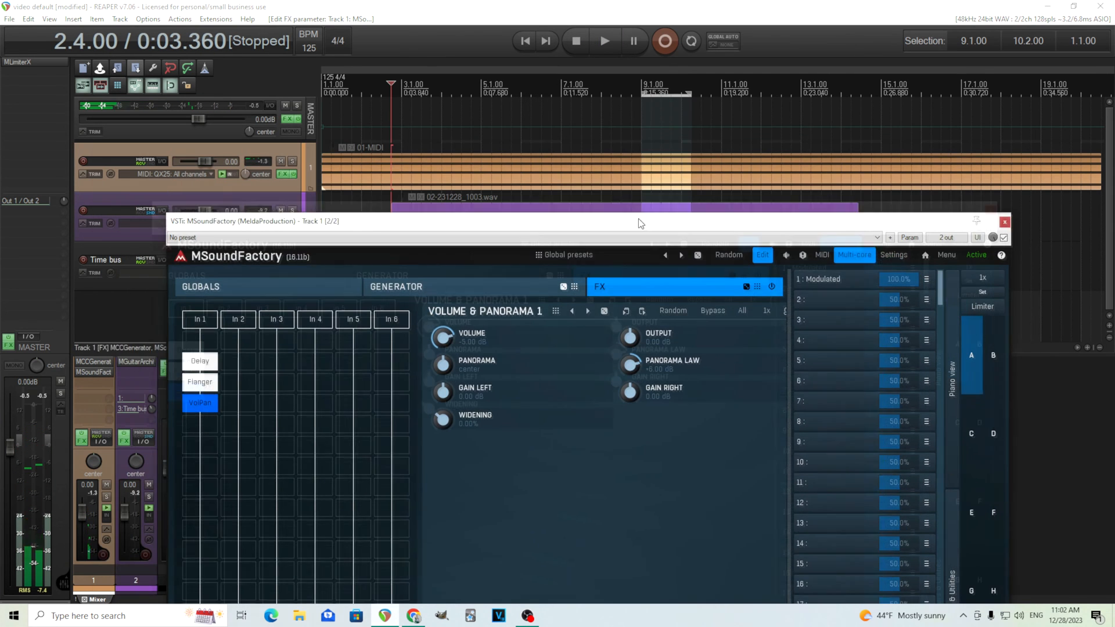
click(575, 41)
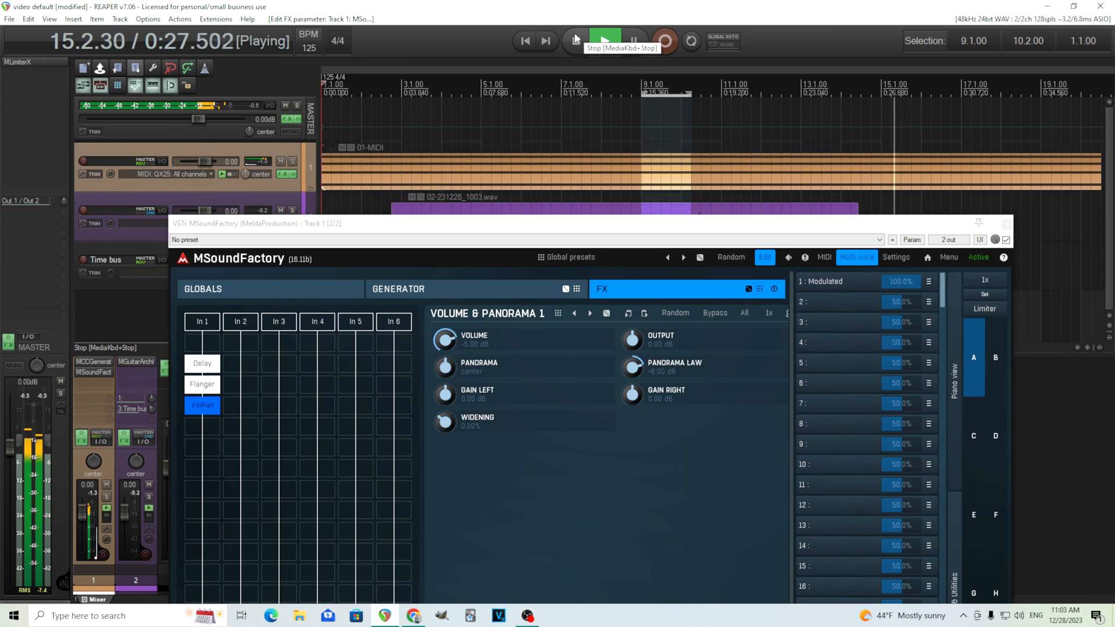
click(603, 40)
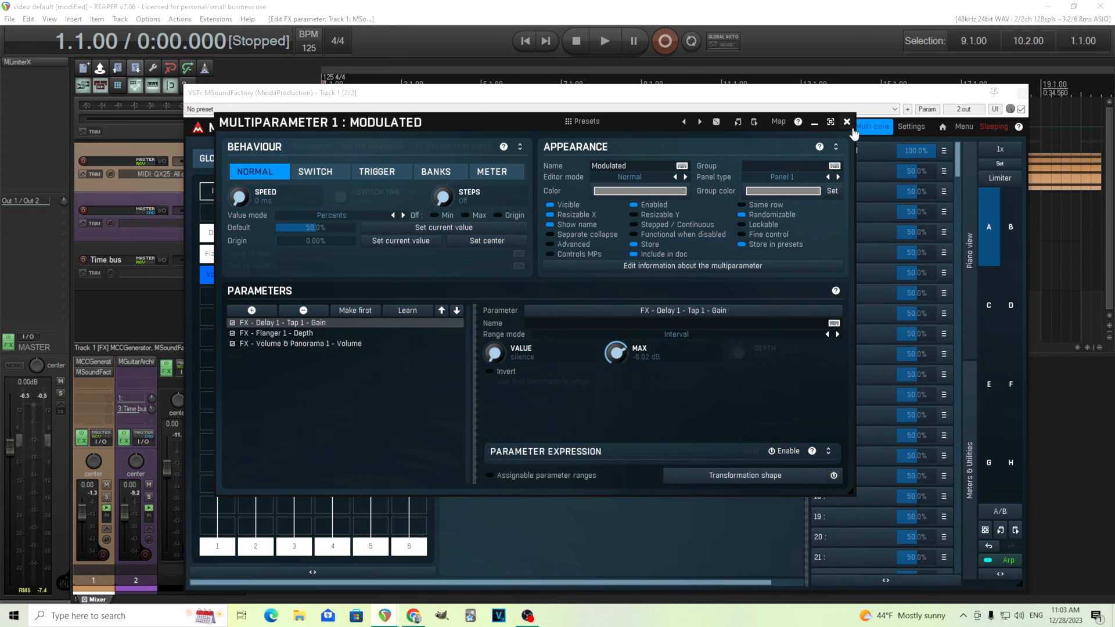
Close the macro settings, open track 1's MCCGenerator and start playback to watch the follower.
click(846, 123)
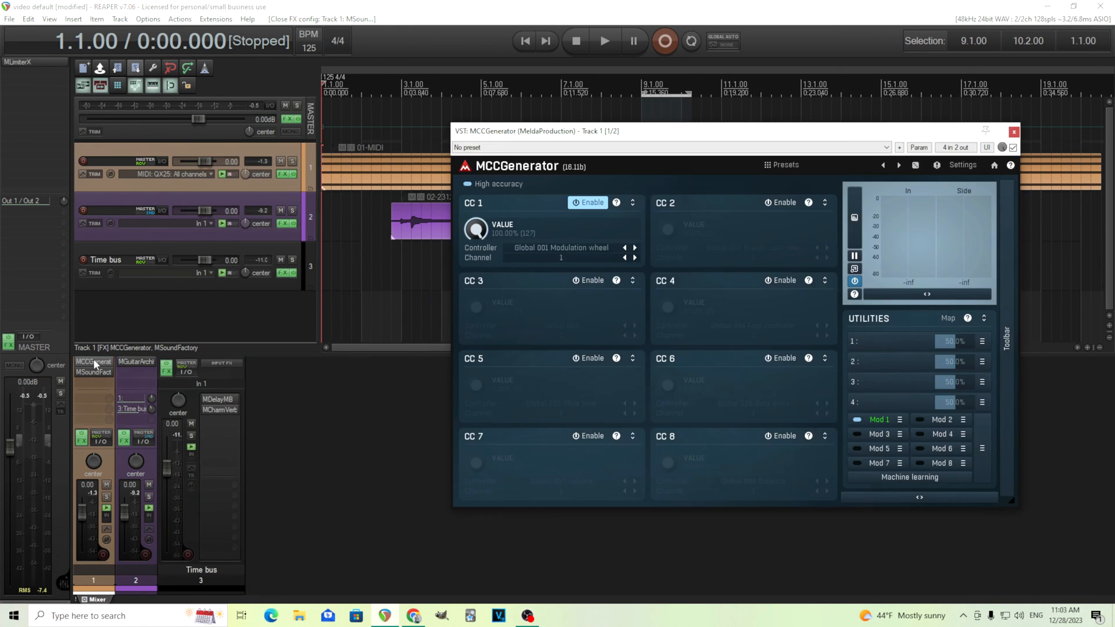
click(871, 419)
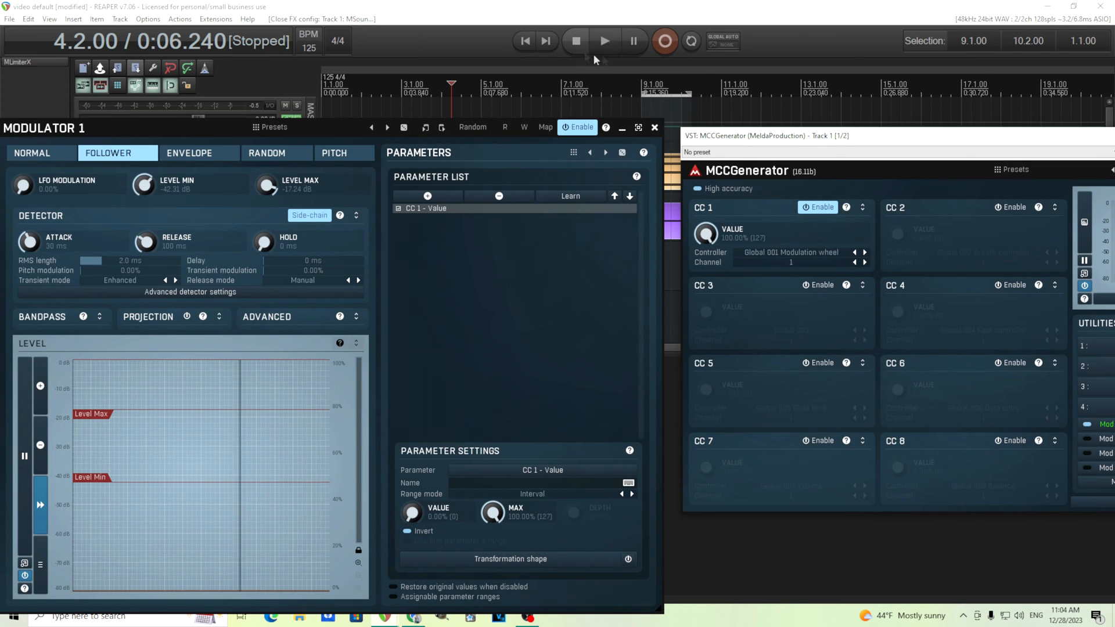
click(603, 41)
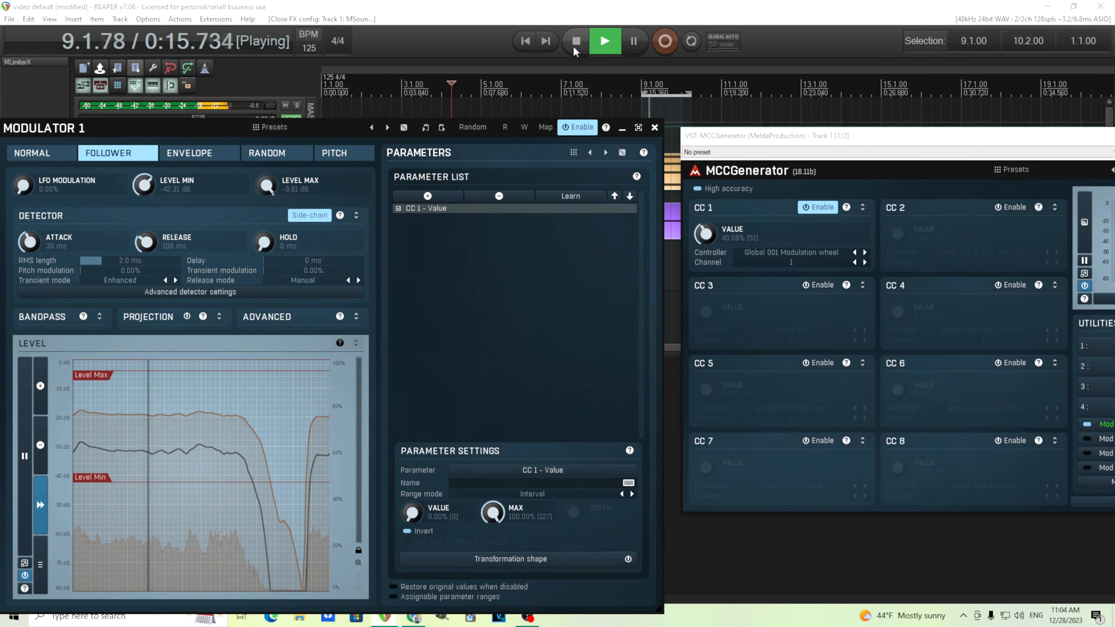
Stop playback and close the follower and MCCGenerator plugin windows.
click(574, 41)
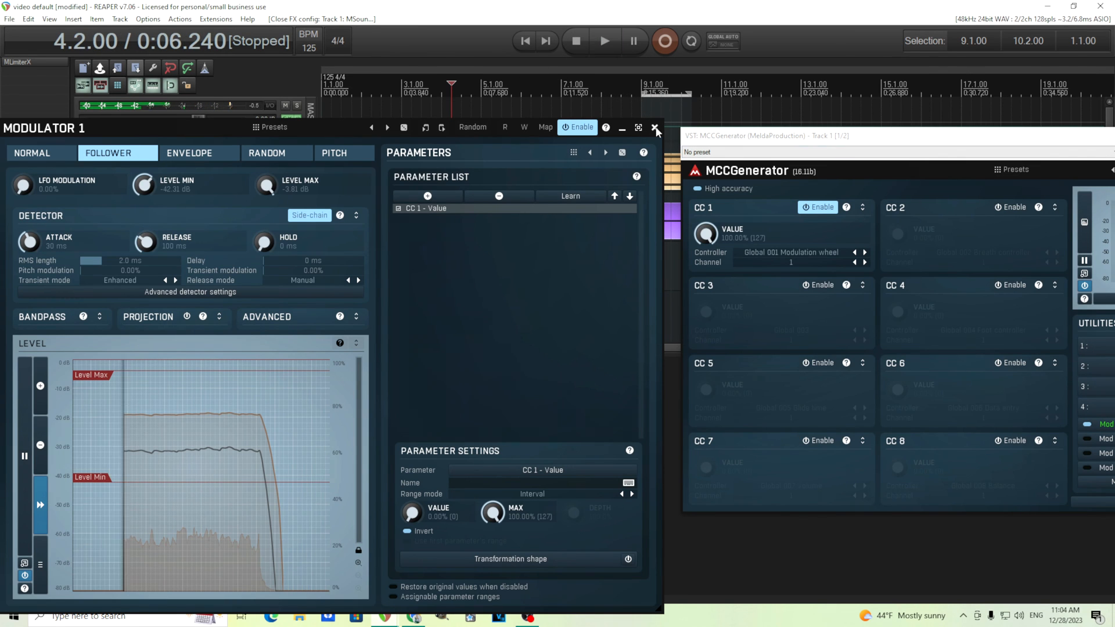
click(655, 127)
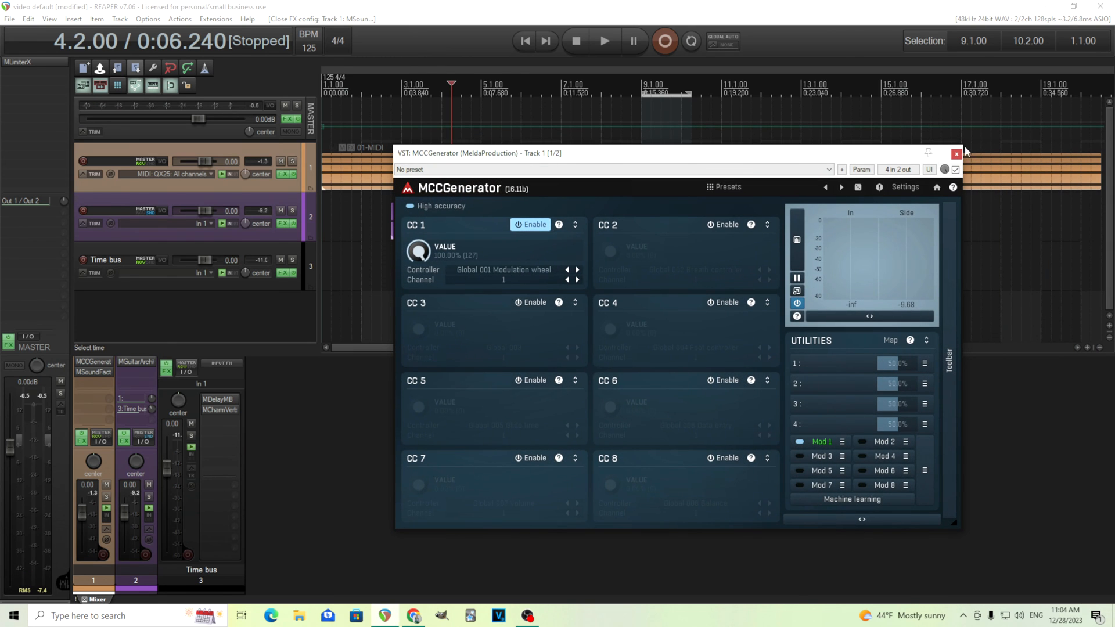
click(956, 153)
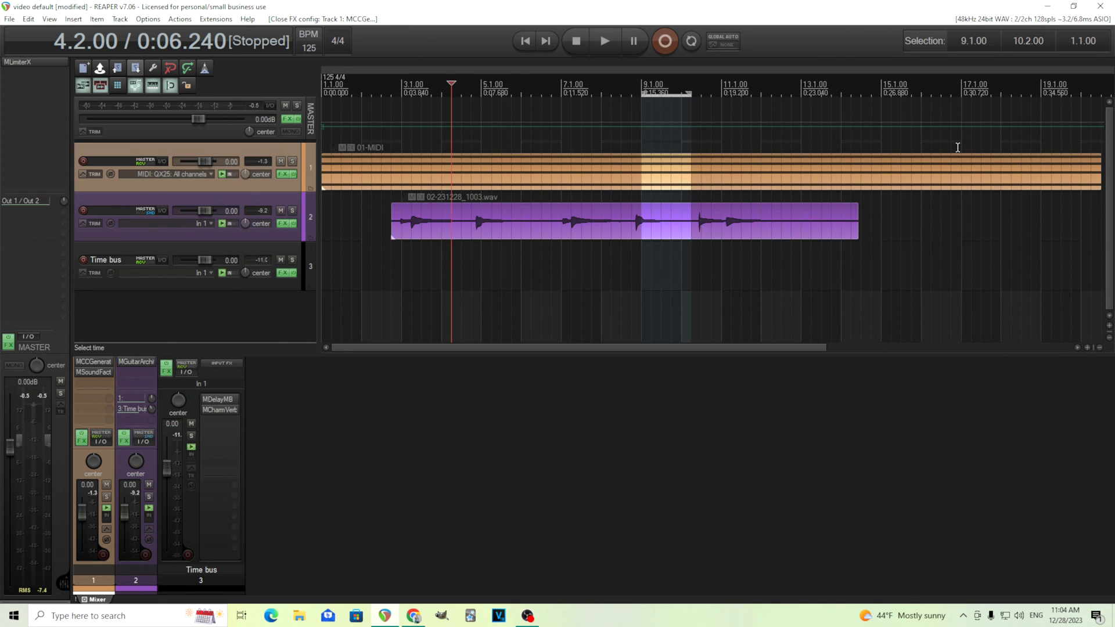
mouse_move(93, 371)
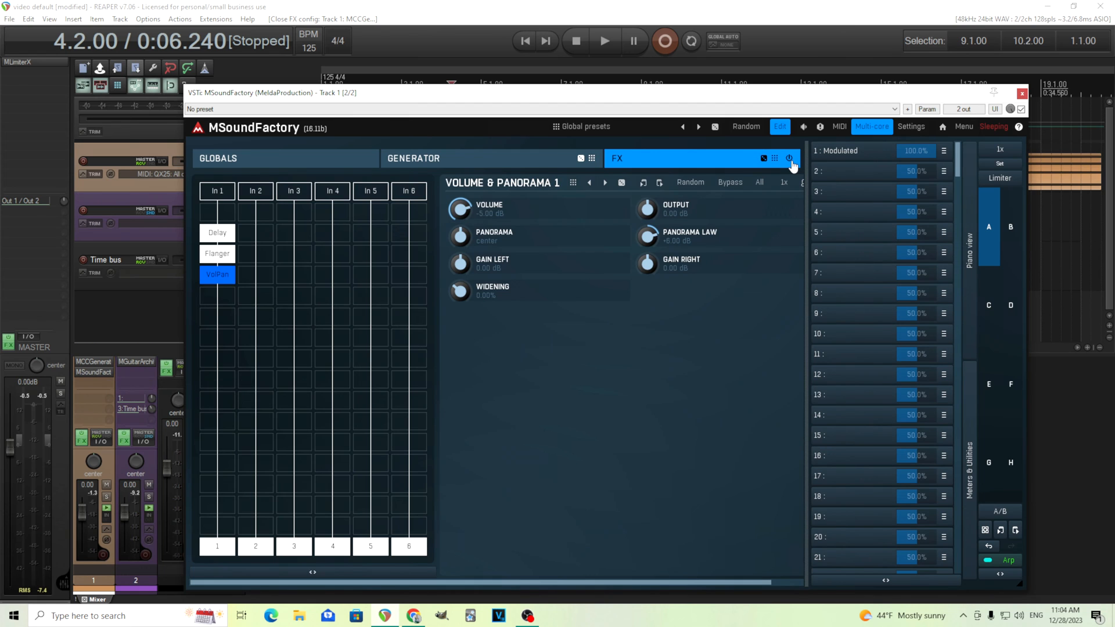
Show MSoundFactory's Generator page, mute track 2, and audition the unison widening modulation.
click(412, 158)
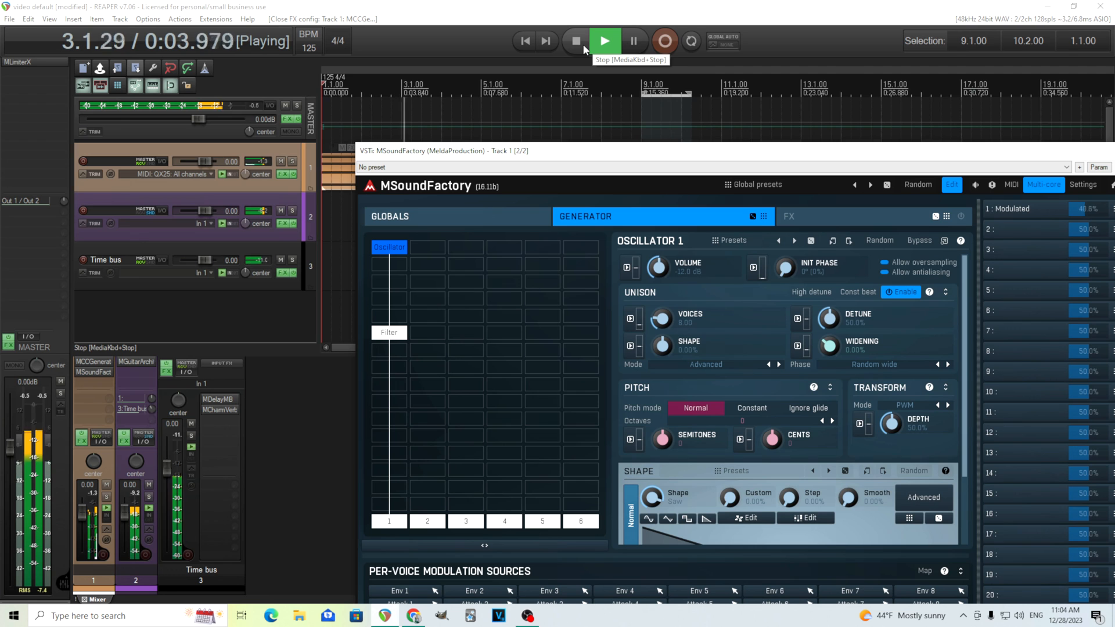
click(574, 41)
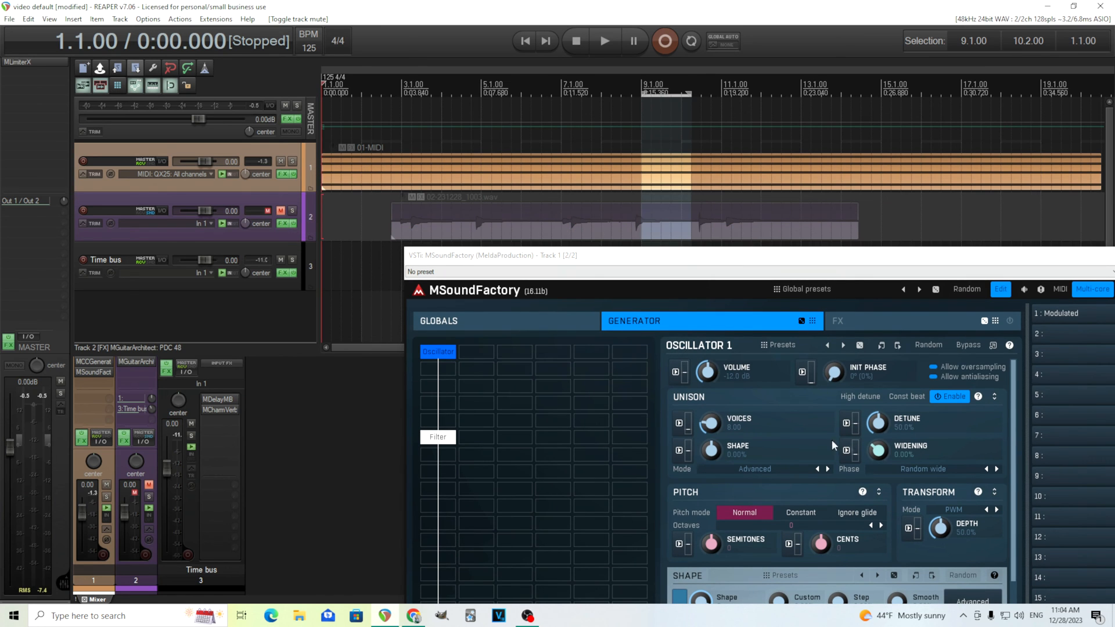
mouse_move(714, 428)
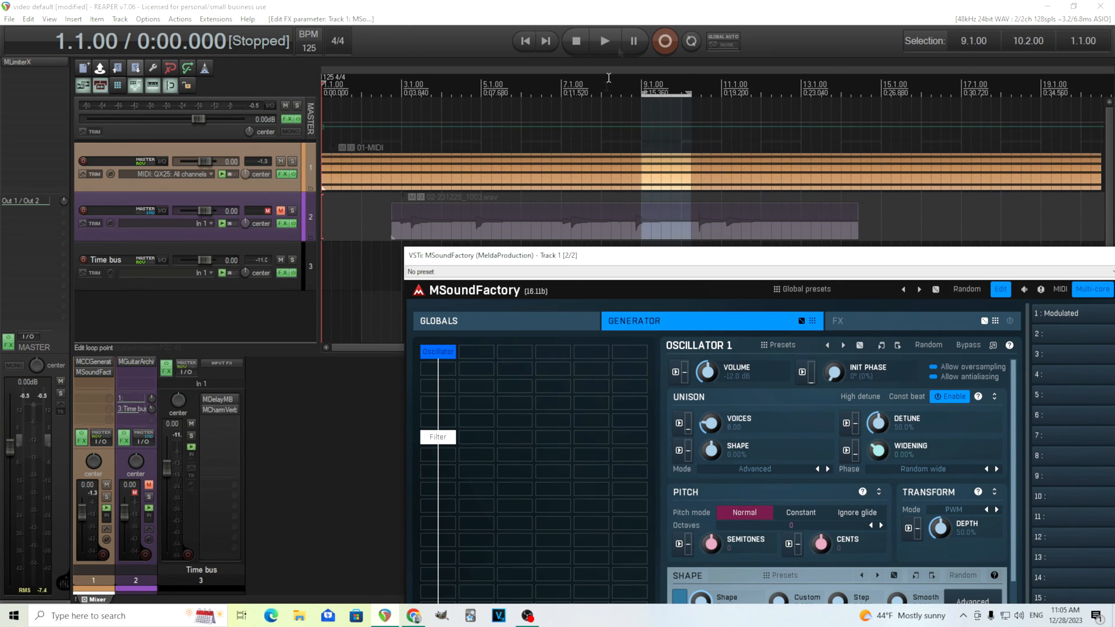
mouse_move(604, 40)
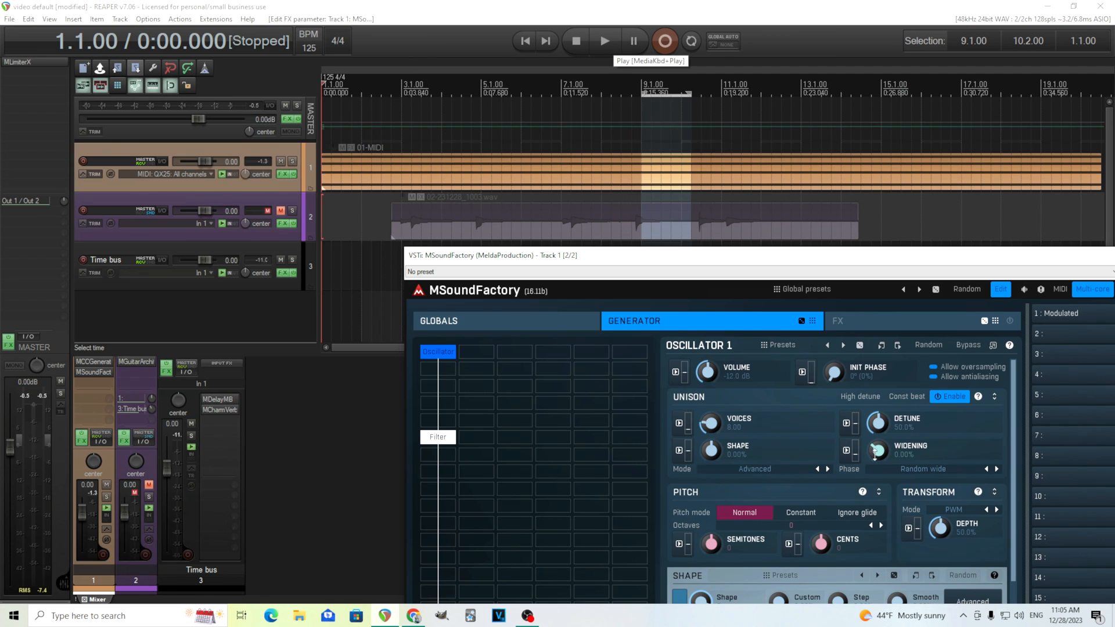
click(604, 41)
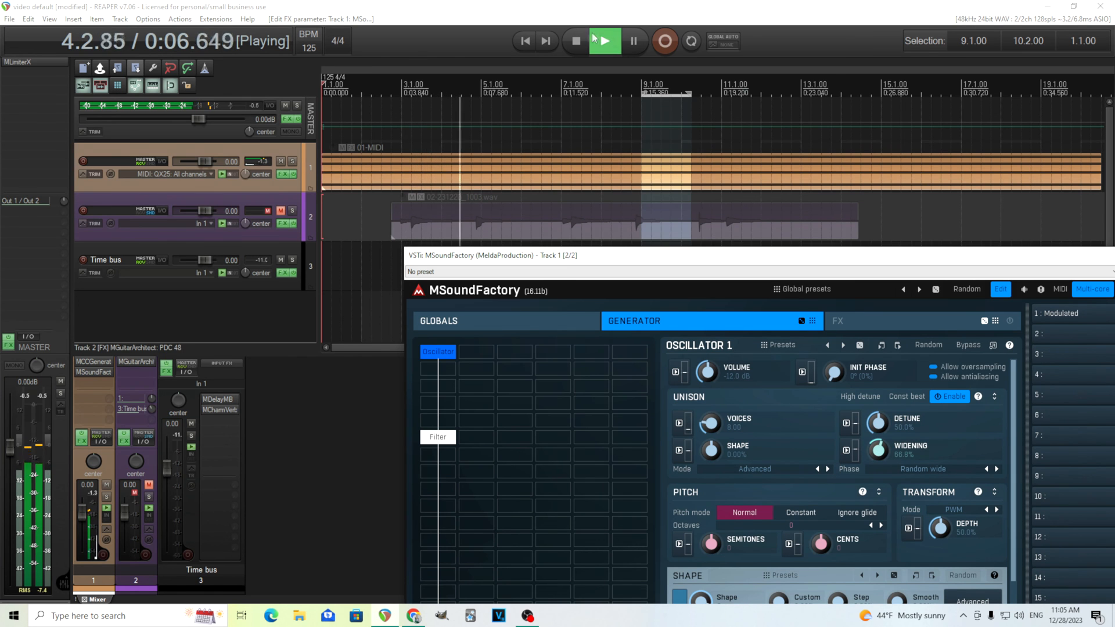
click(574, 41)
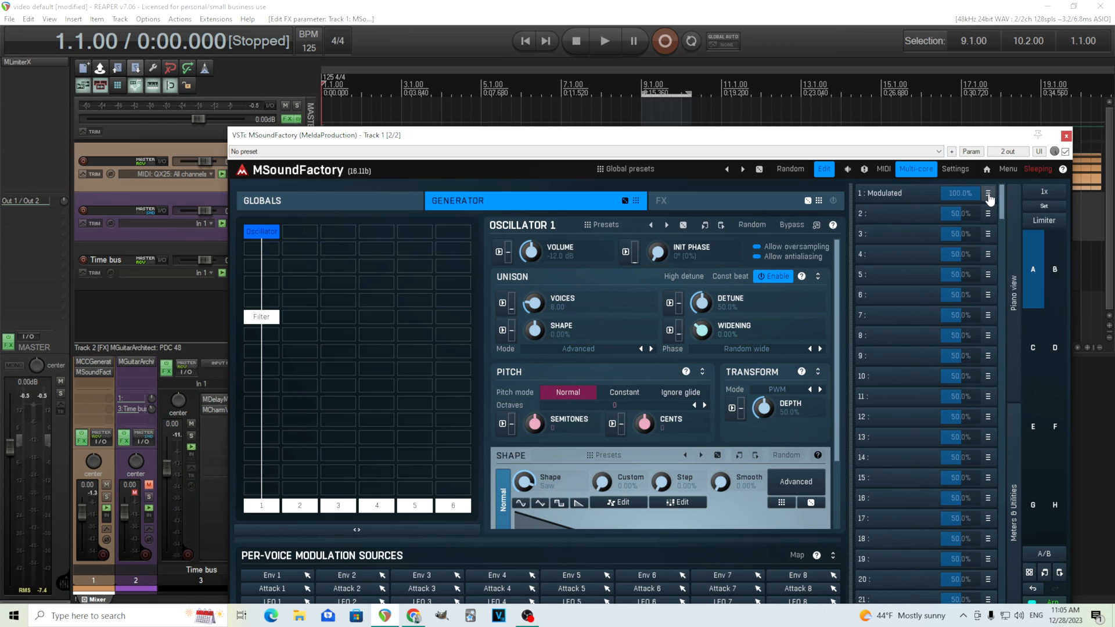
Set the Modulated macro's Oscillator 1 unison widening maximum to 100%.
click(988, 193)
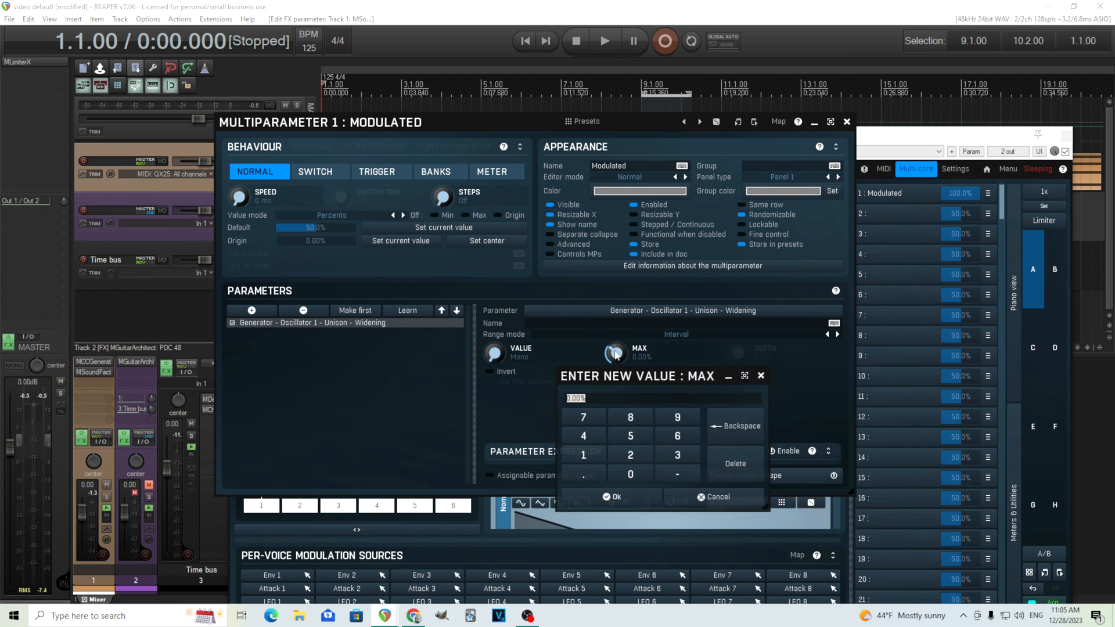
click(610, 497)
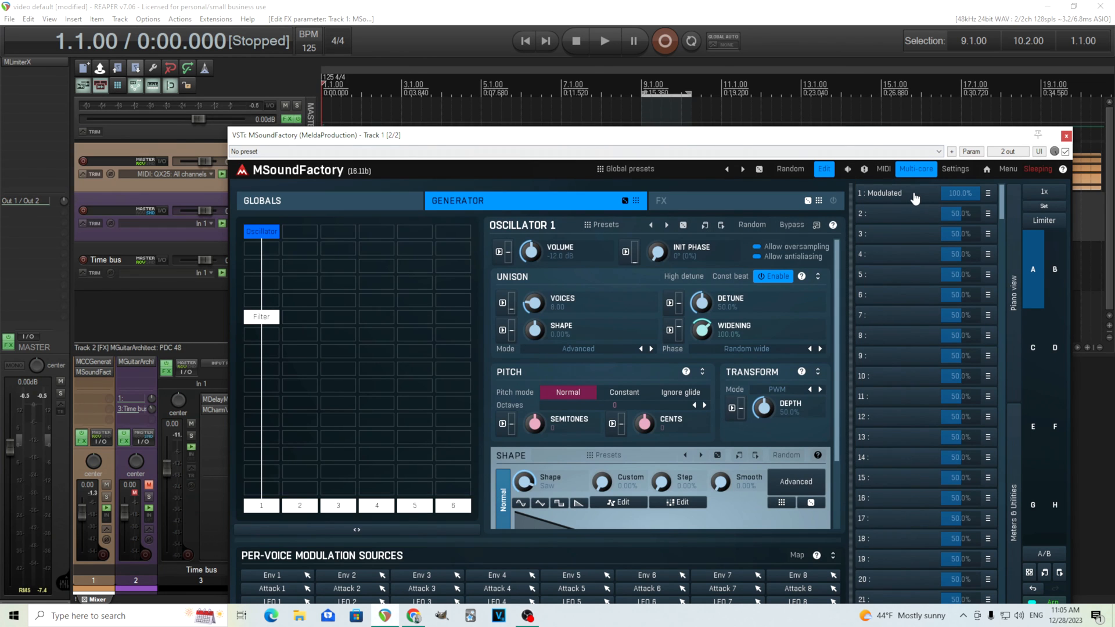
click(148, 488)
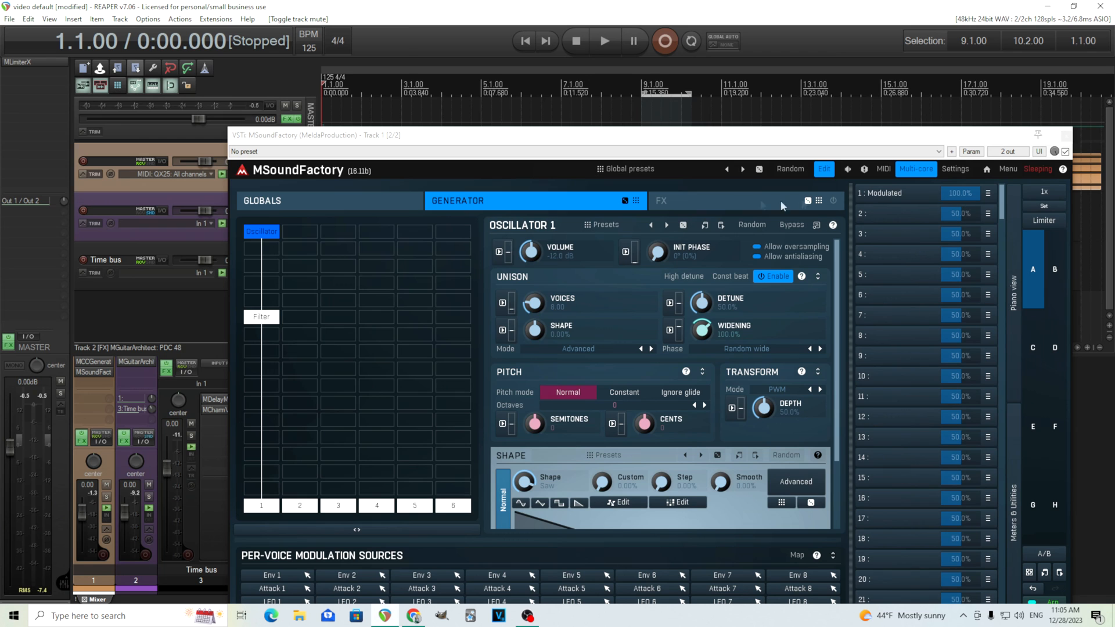
With track 2 unmuted, audition the patch and add Oscillator 1 Unison Voices to the Modulated macro.
click(604, 41)
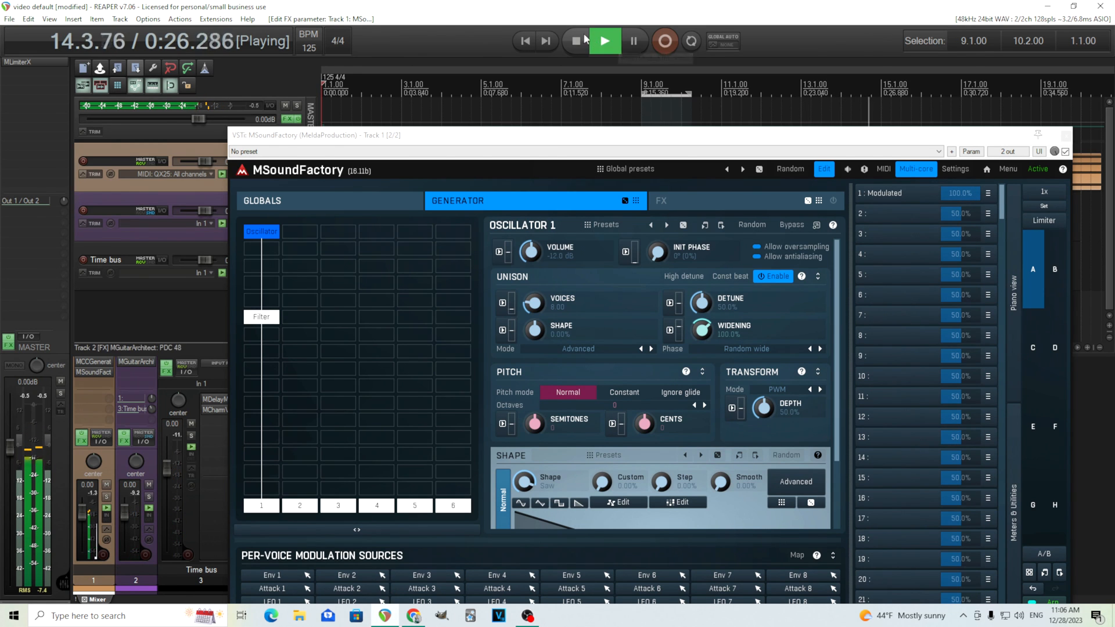
click(574, 40)
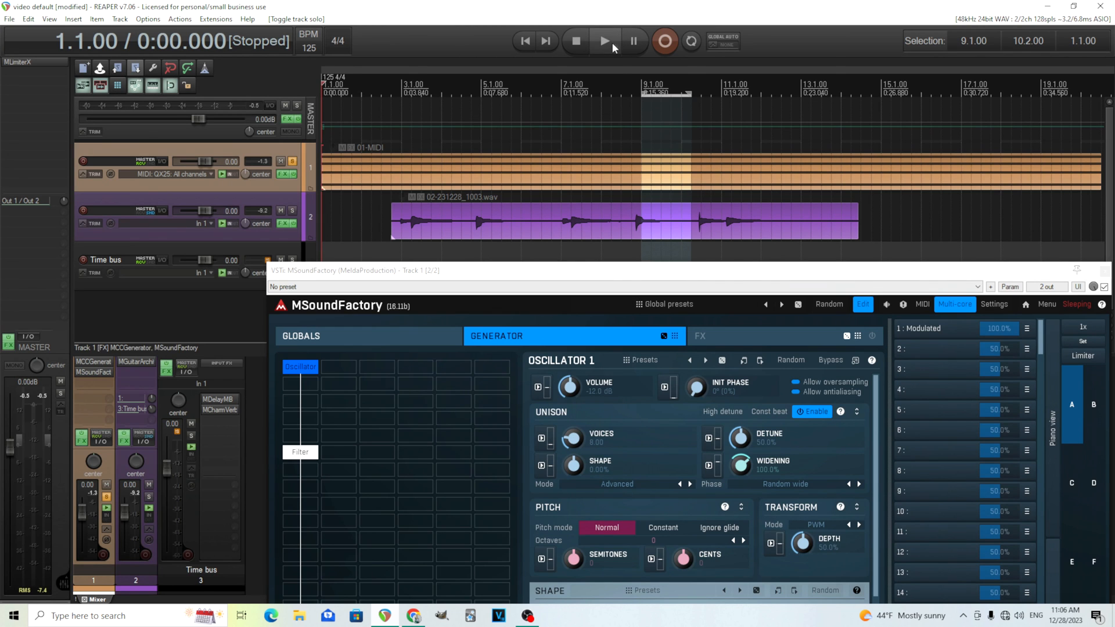
mouse_move(604, 40)
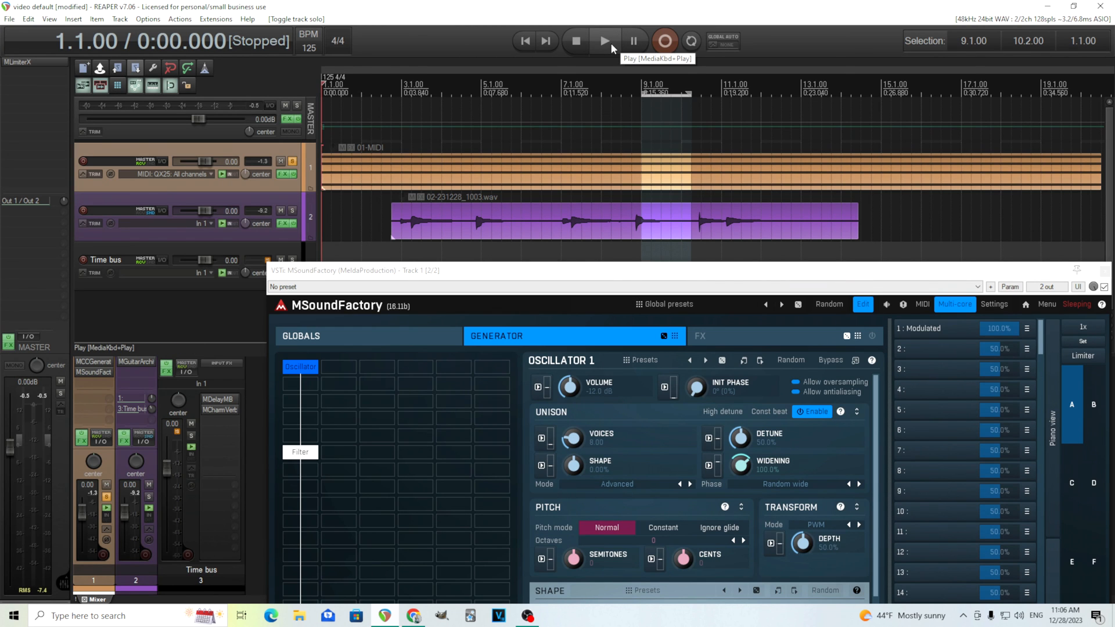
click(604, 41)
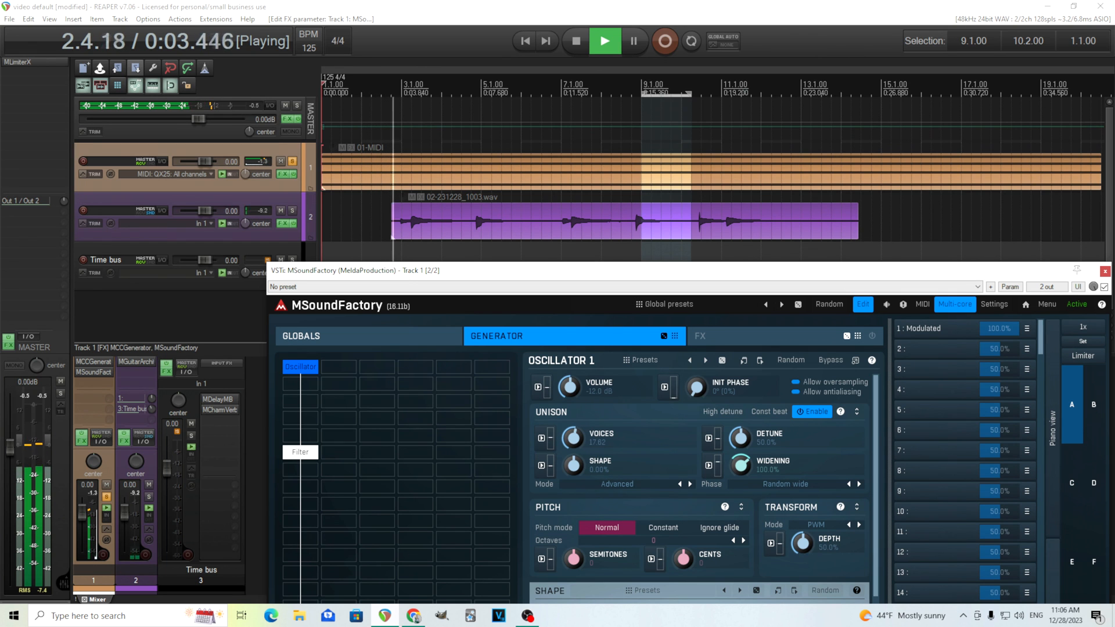
click(573, 41)
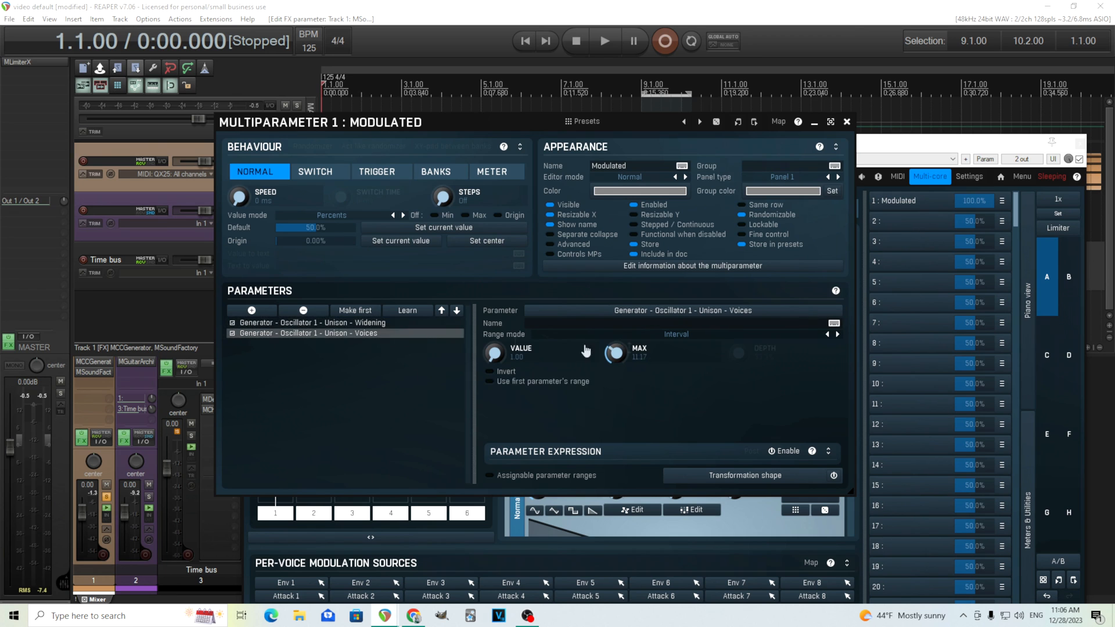
Set the Modulated macro's unison voices maximum to 12 and close the Multiparameter window.
click(638, 354)
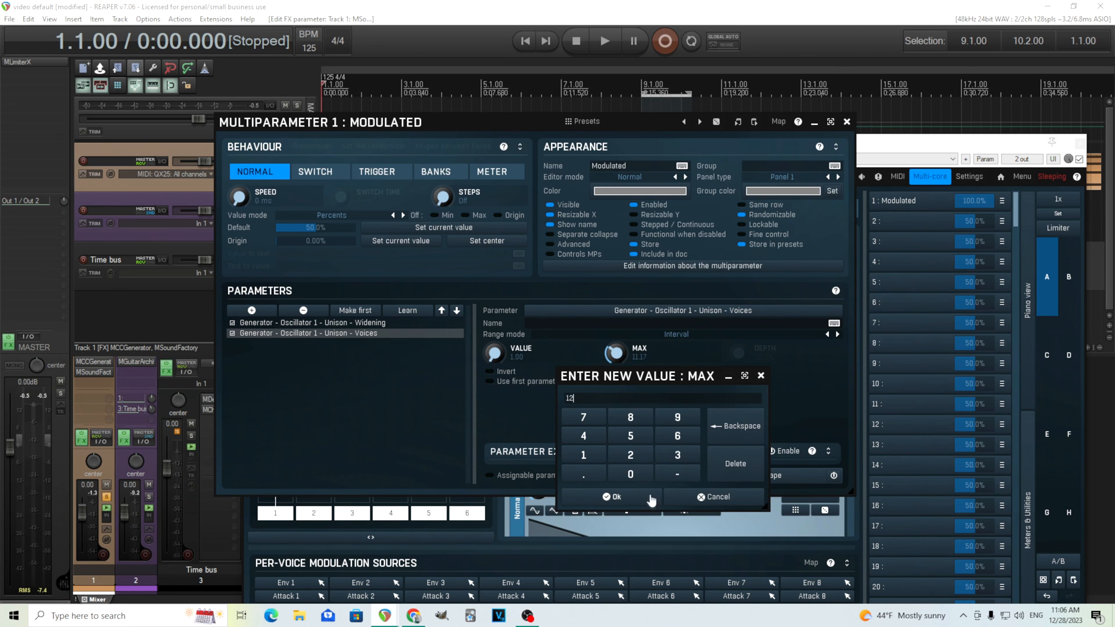
click(612, 497)
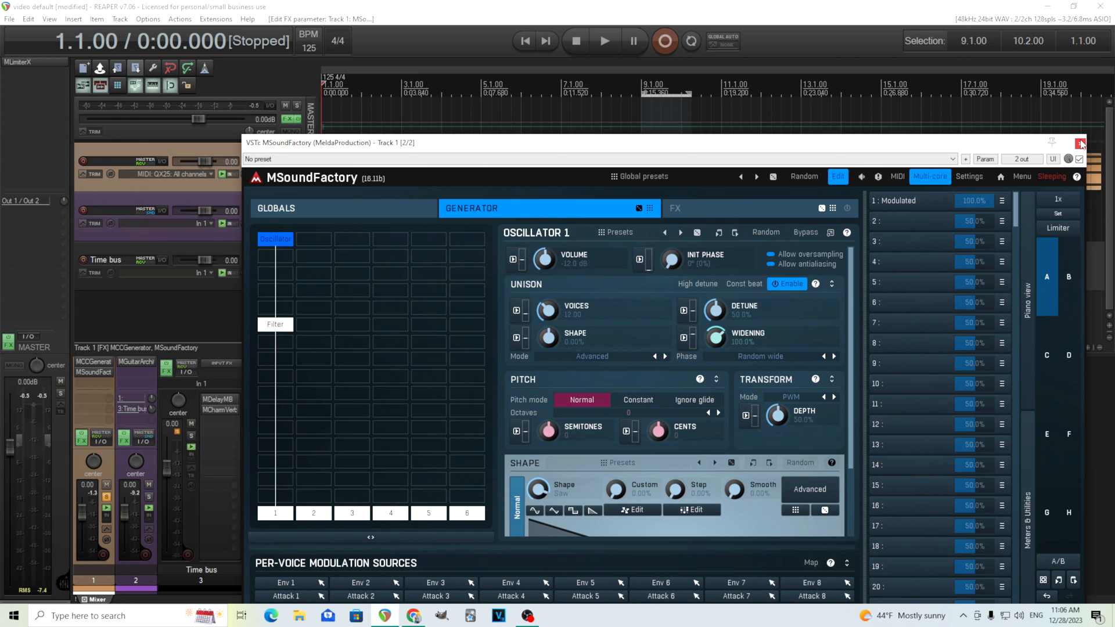
mouse_move(1080, 146)
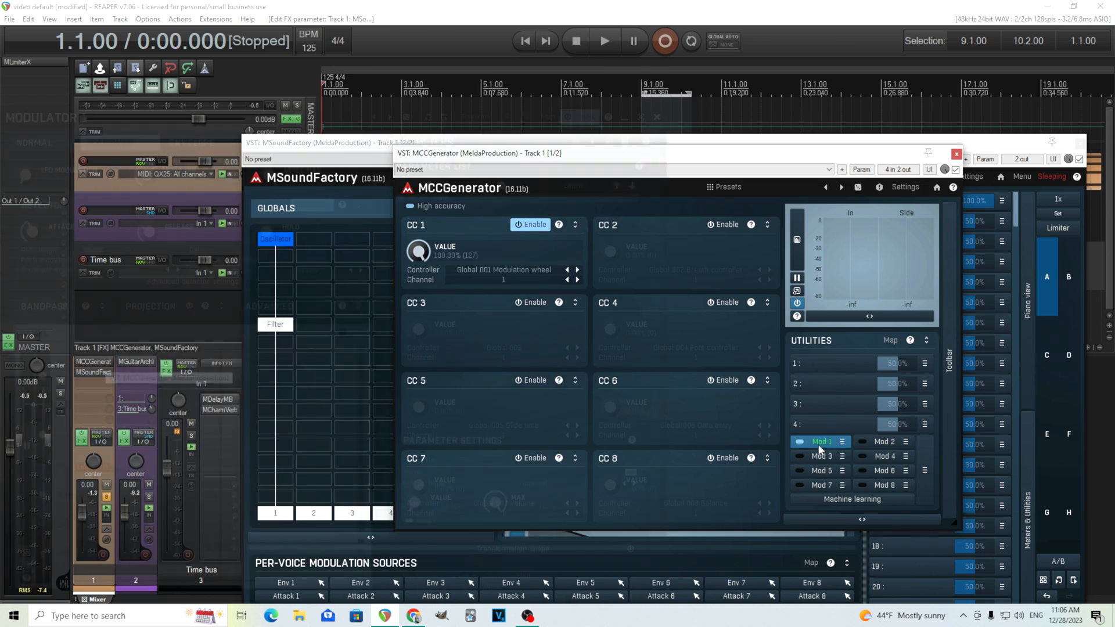
click(819, 441)
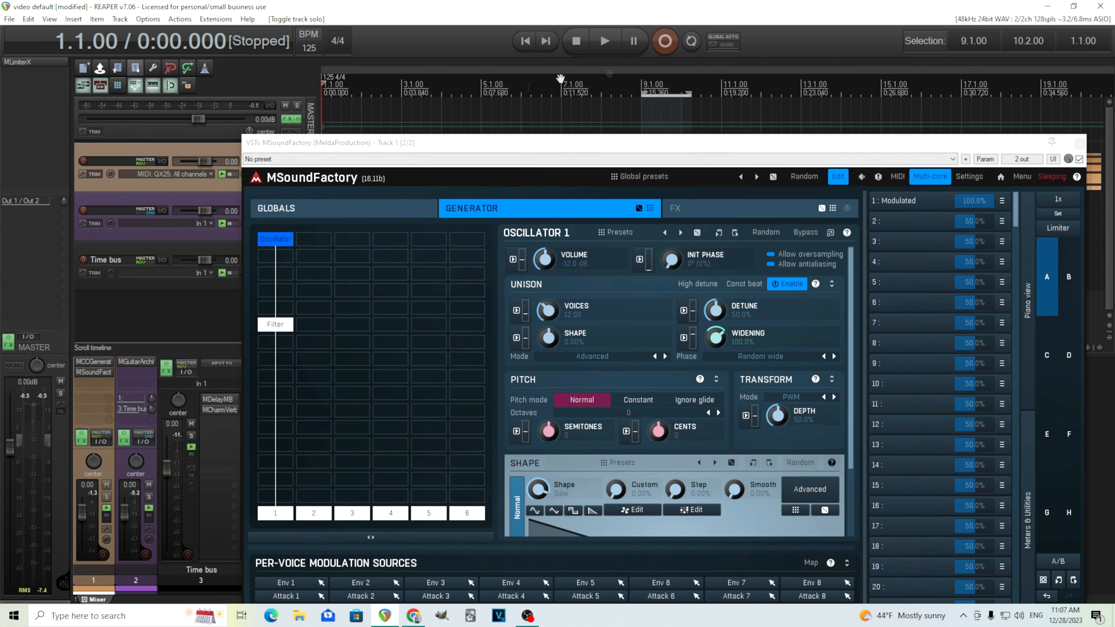
click(605, 41)
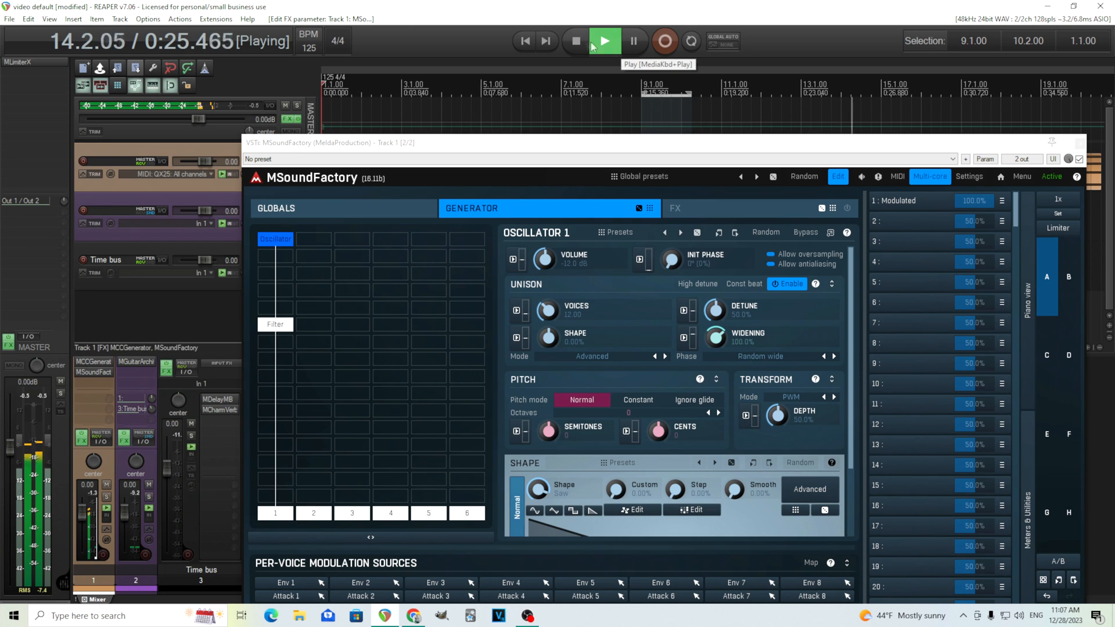
click(574, 40)
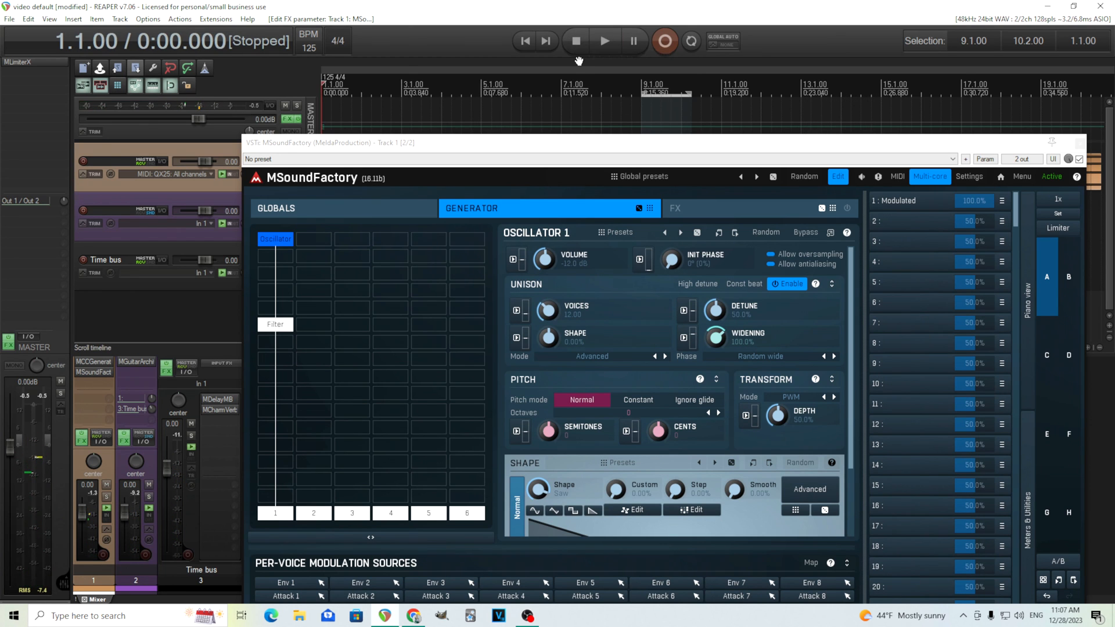